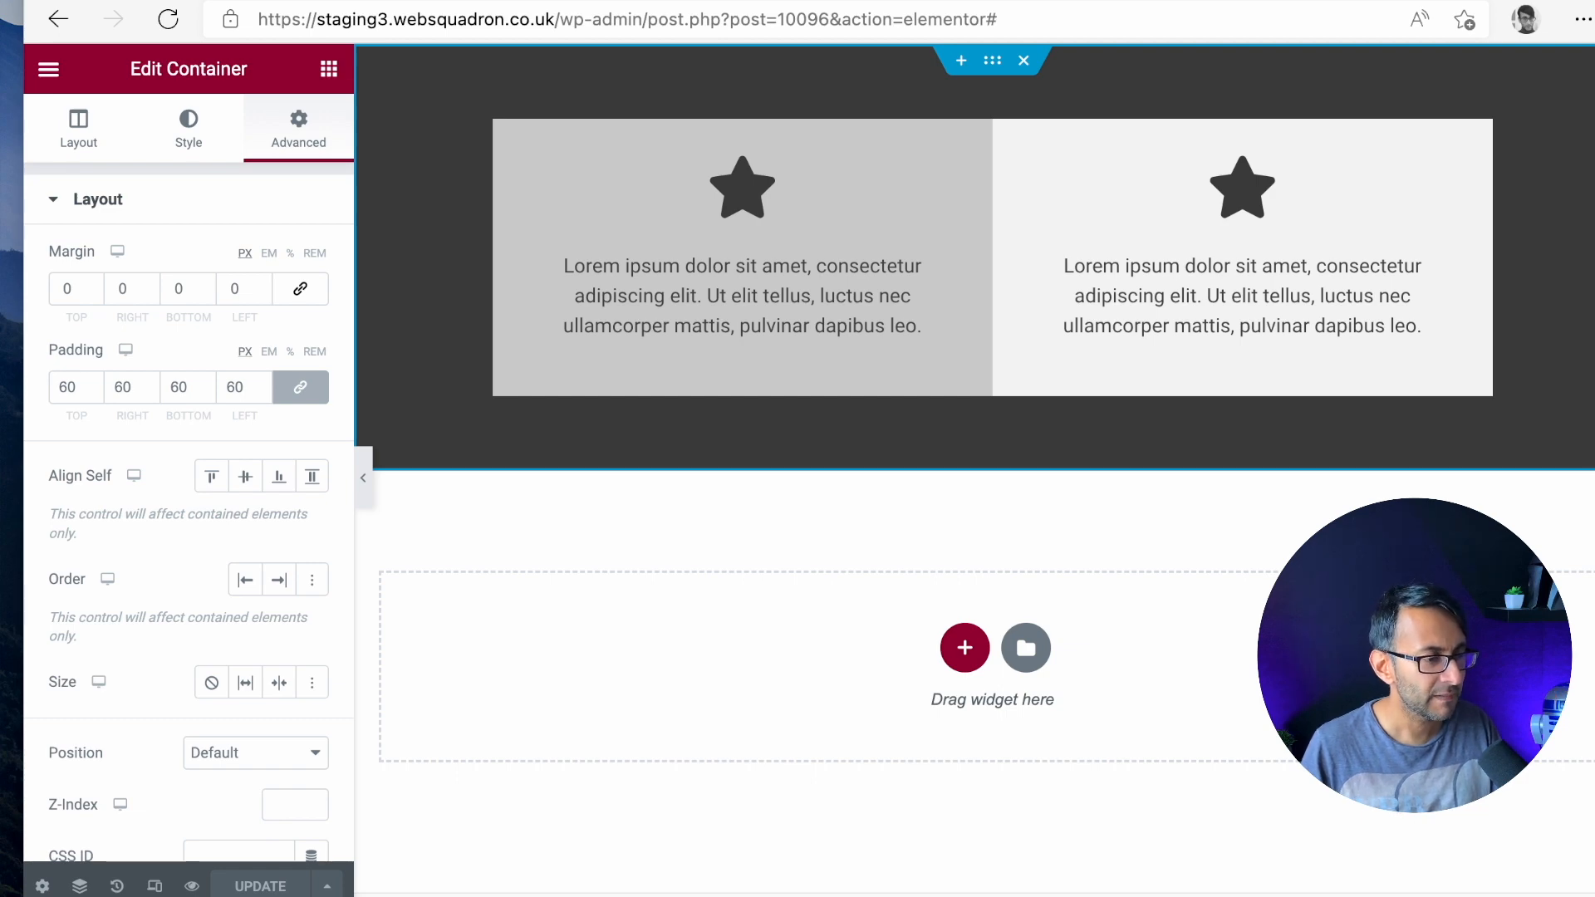
pyautogui.moveTo(990, 62)
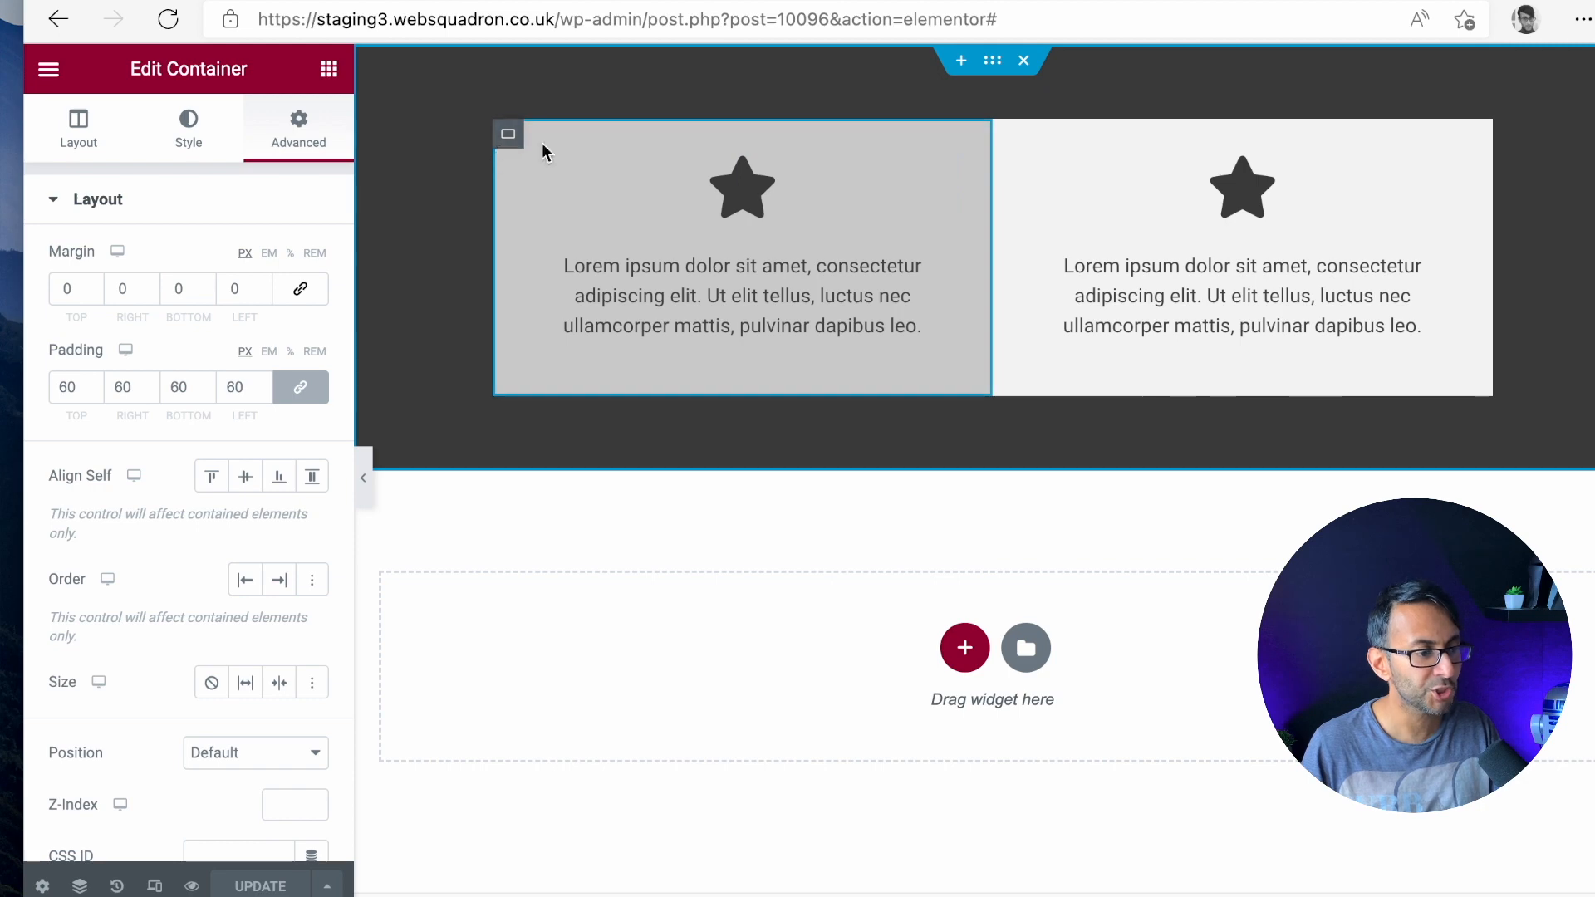
# Step: Inspect the inner left card container's spacing settings
pyautogui.click(963, 648)
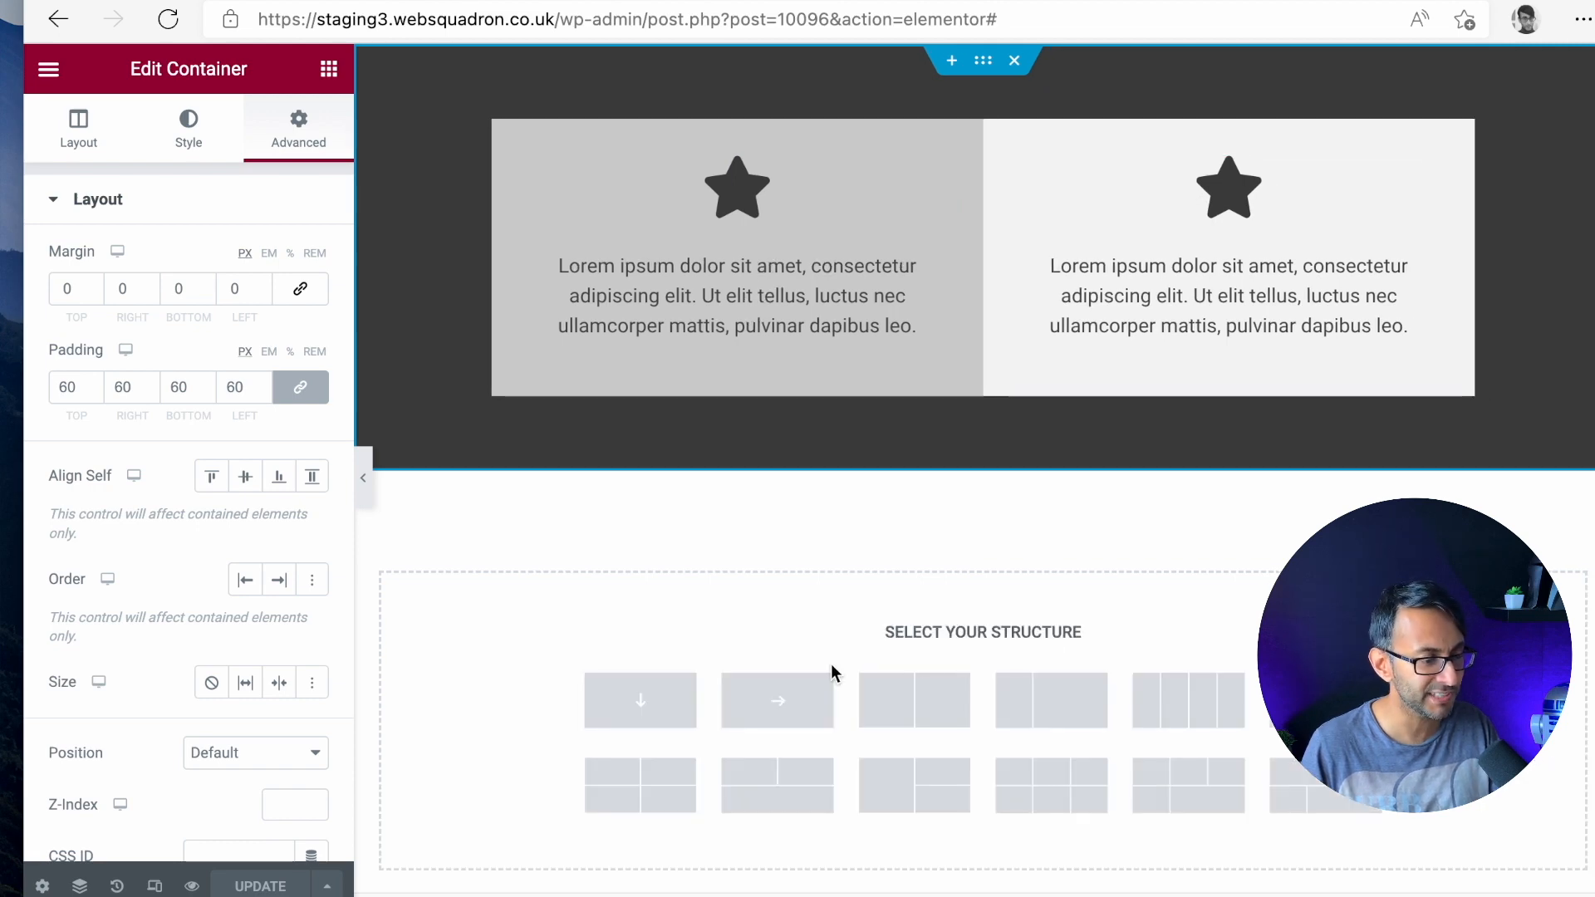
pyautogui.moveTo(914, 701)
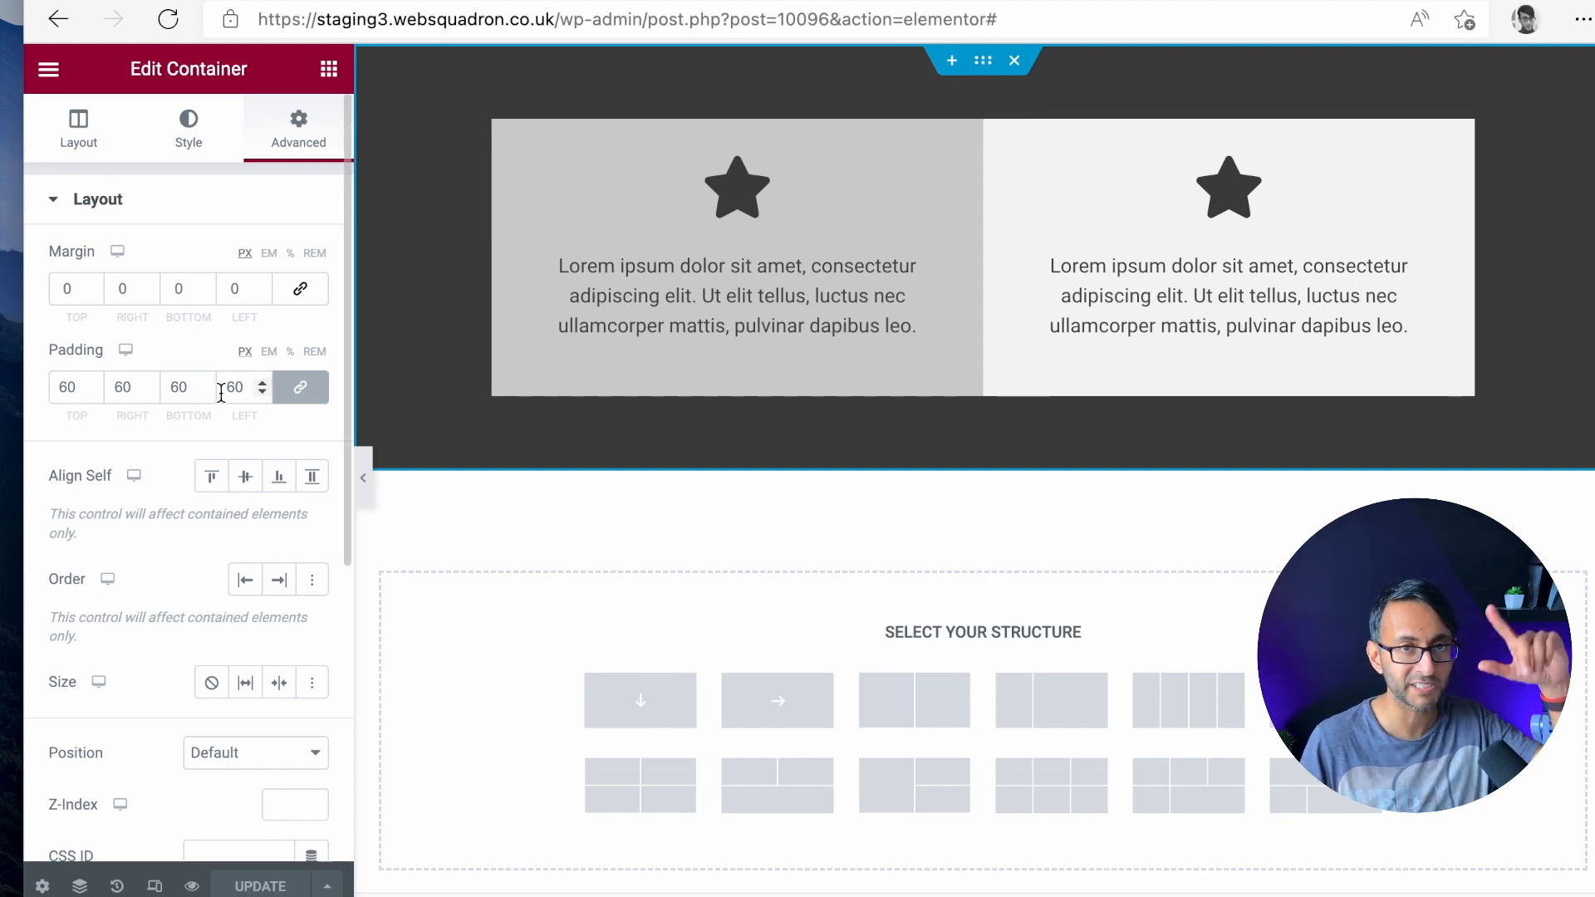
pyautogui.click(189, 126)
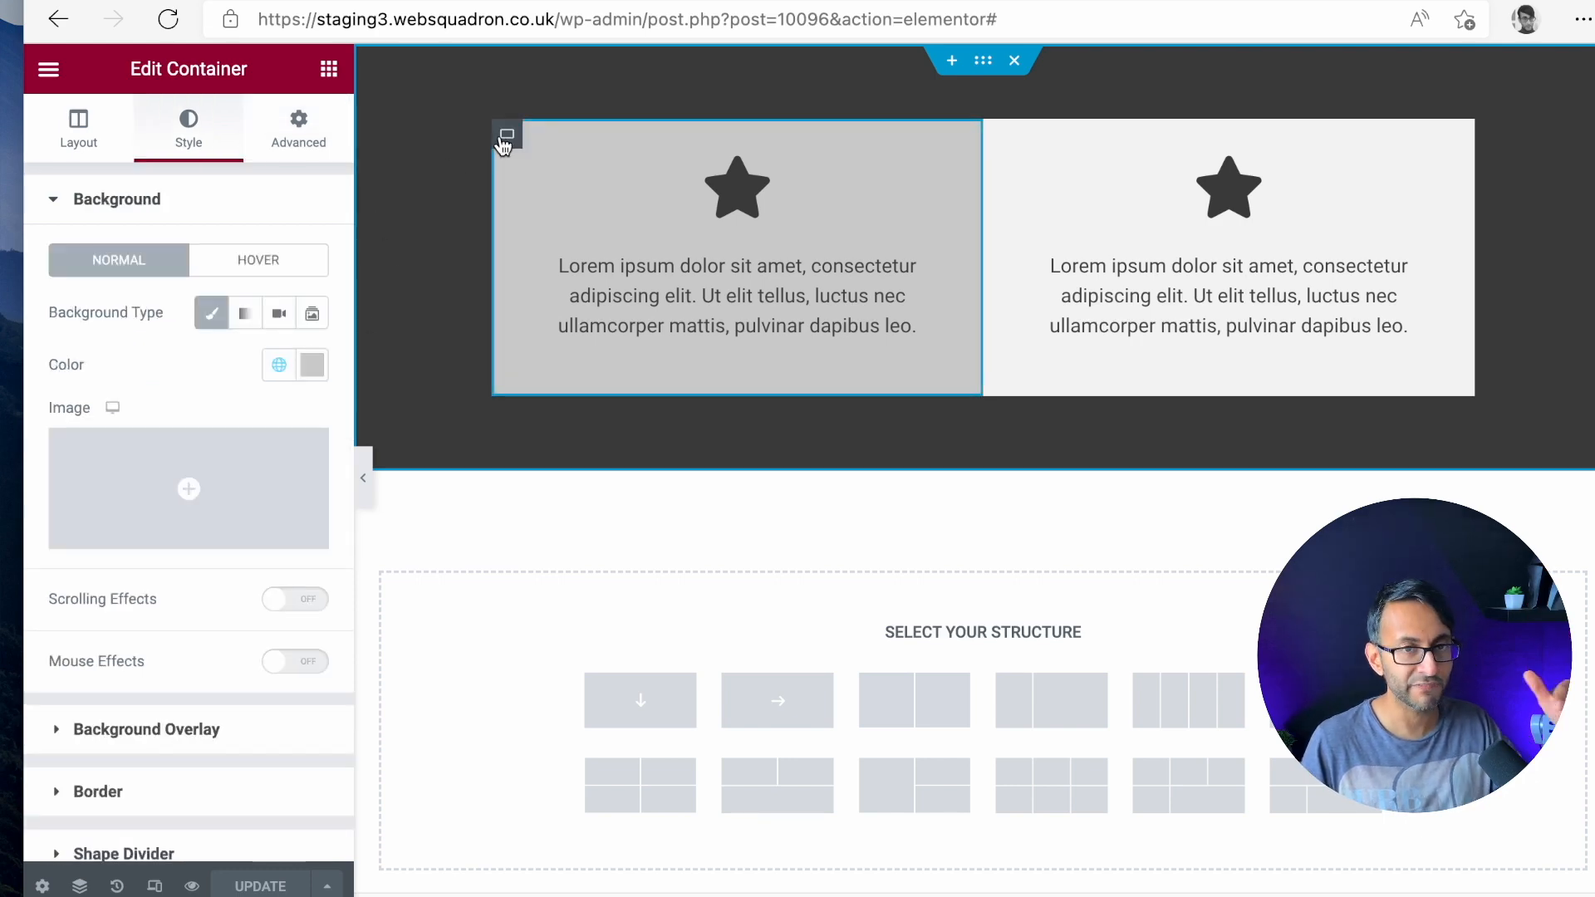
pyautogui.click(299, 130)
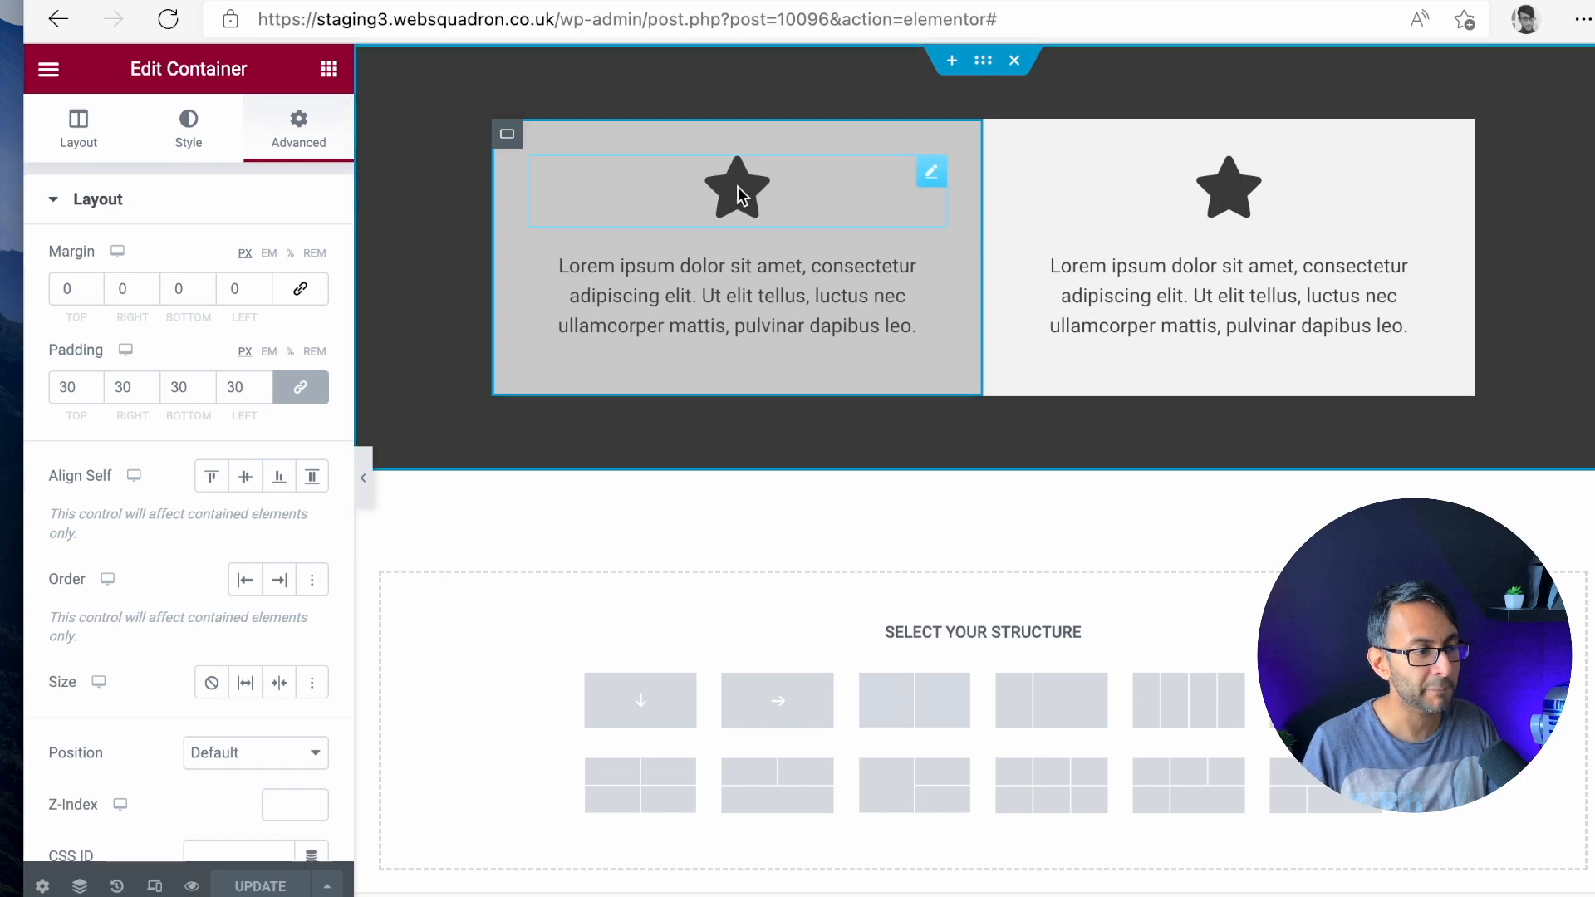
pyautogui.moveTo(644, 116)
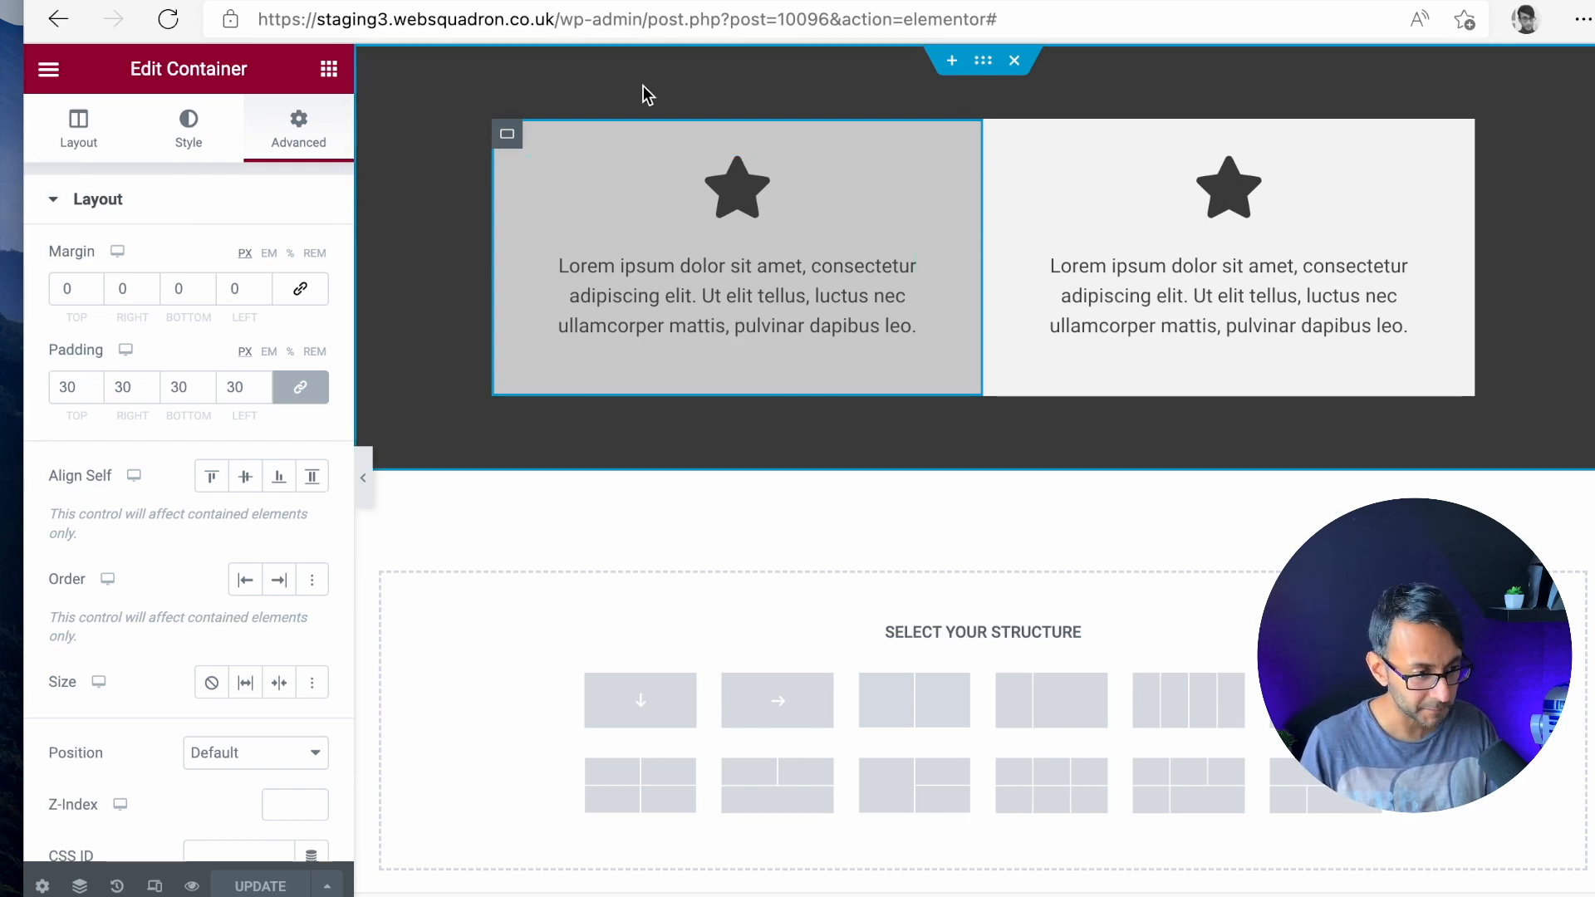
pyautogui.moveTo(914, 78)
pyautogui.write('60')
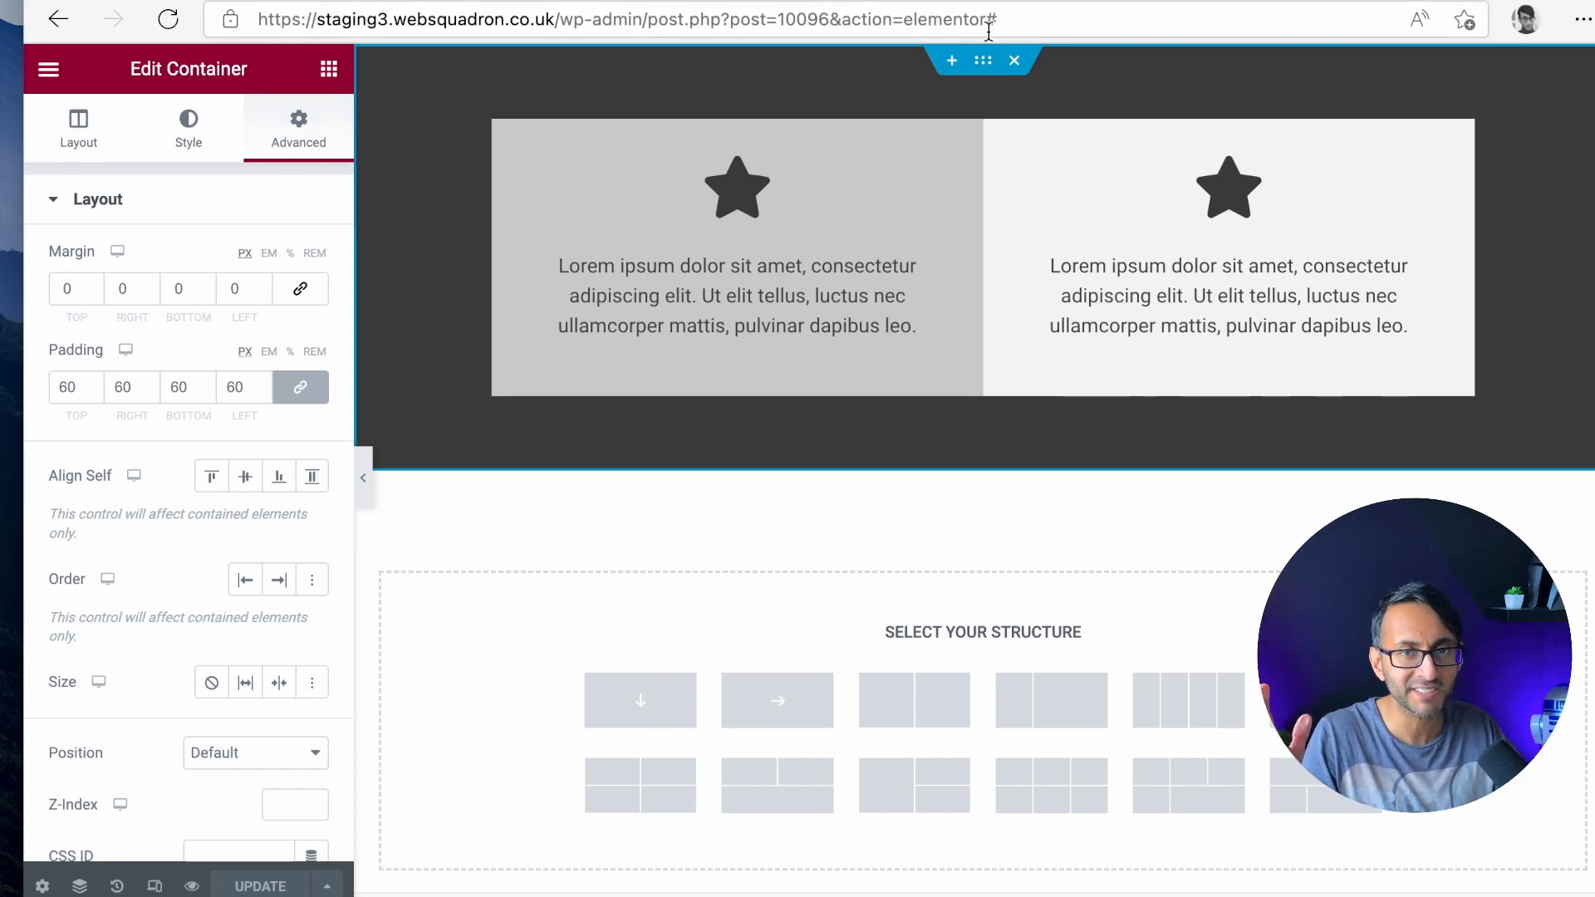
pyautogui.click(77, 125)
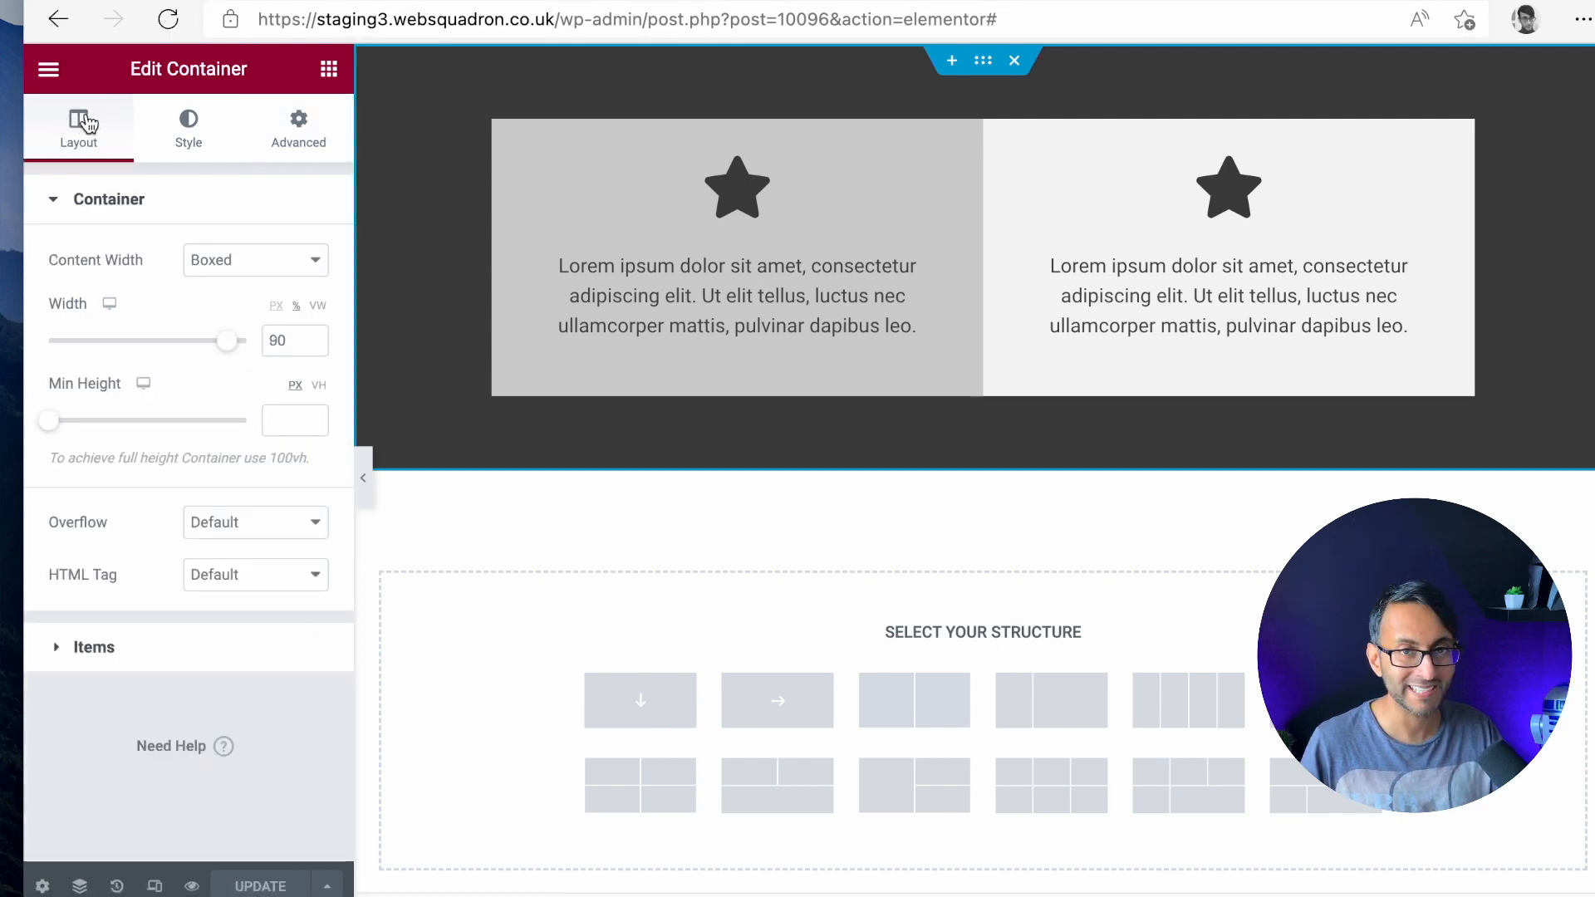
pyautogui.moveTo(262, 584)
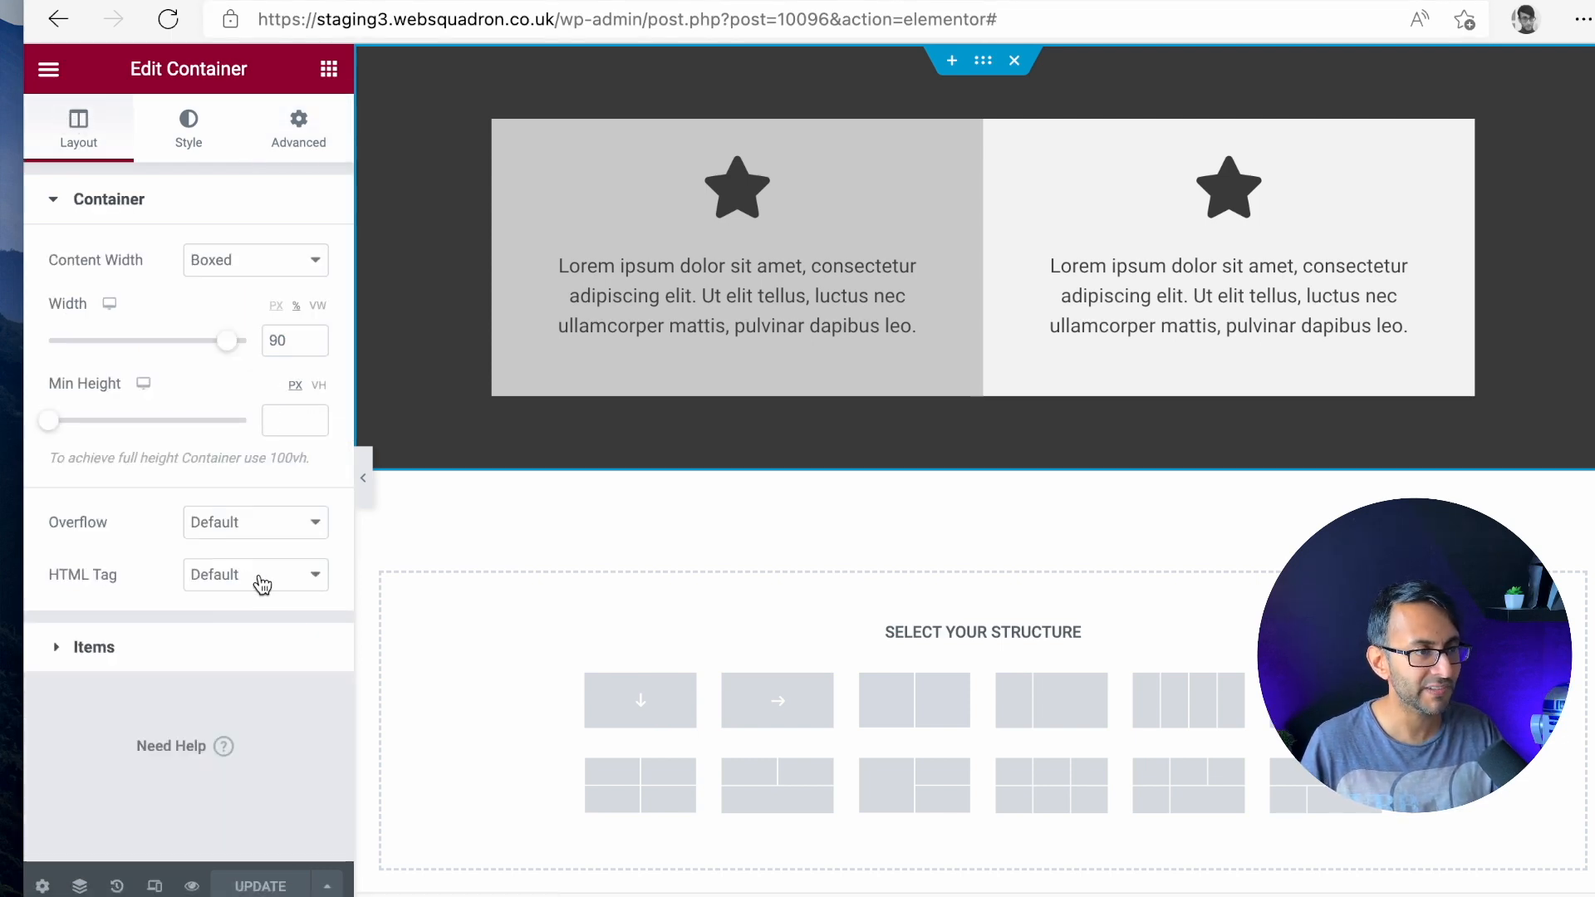
pyautogui.click(256, 575)
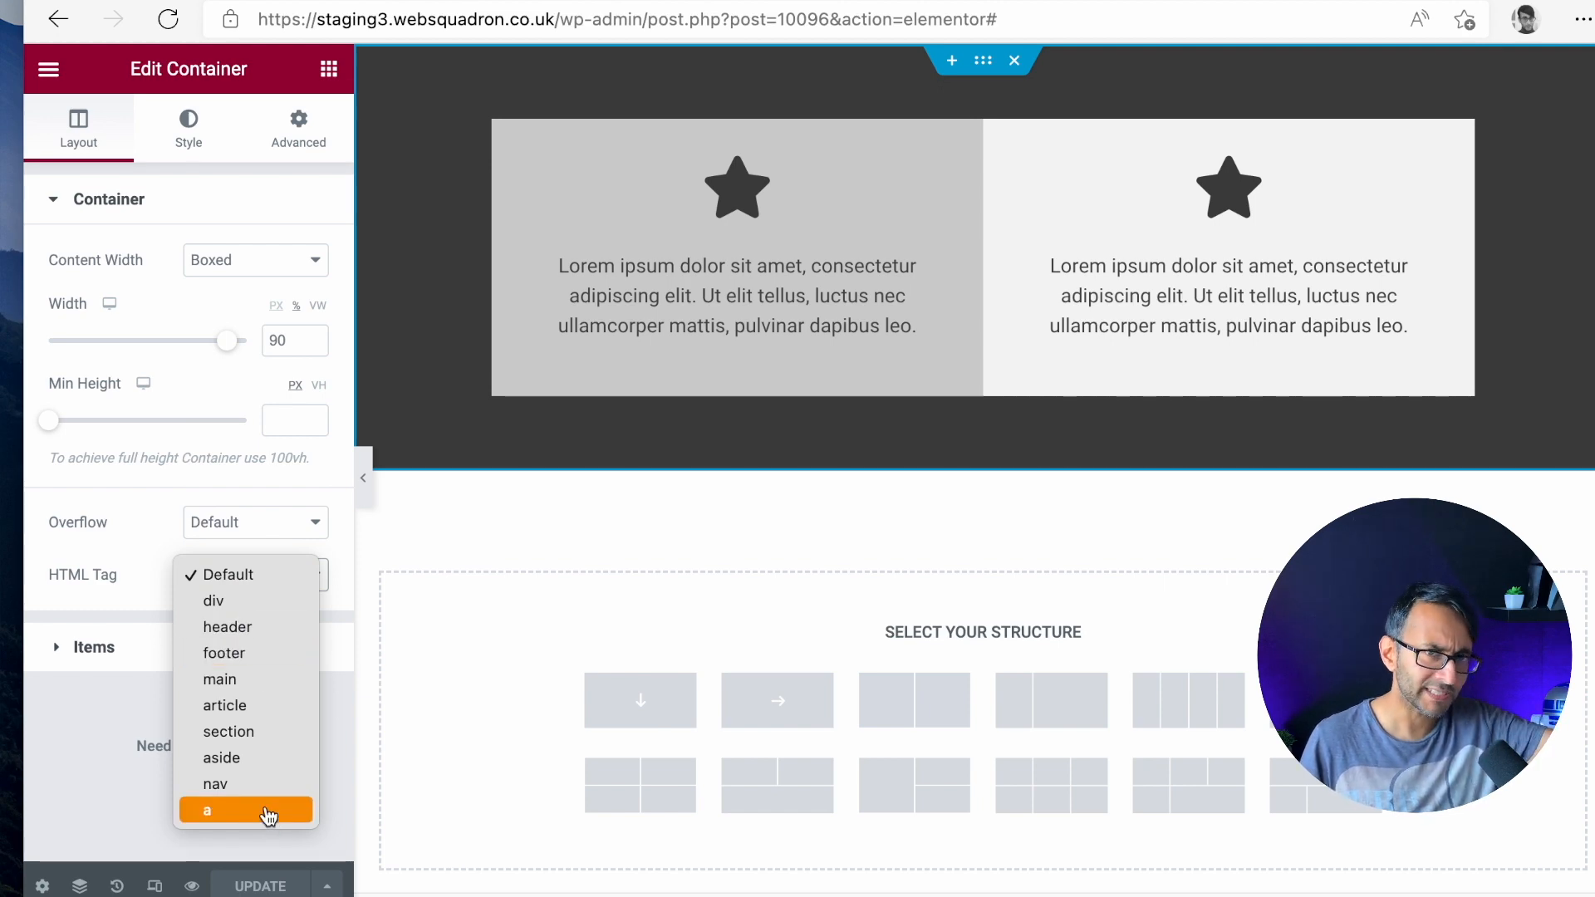
pyautogui.click(246, 811)
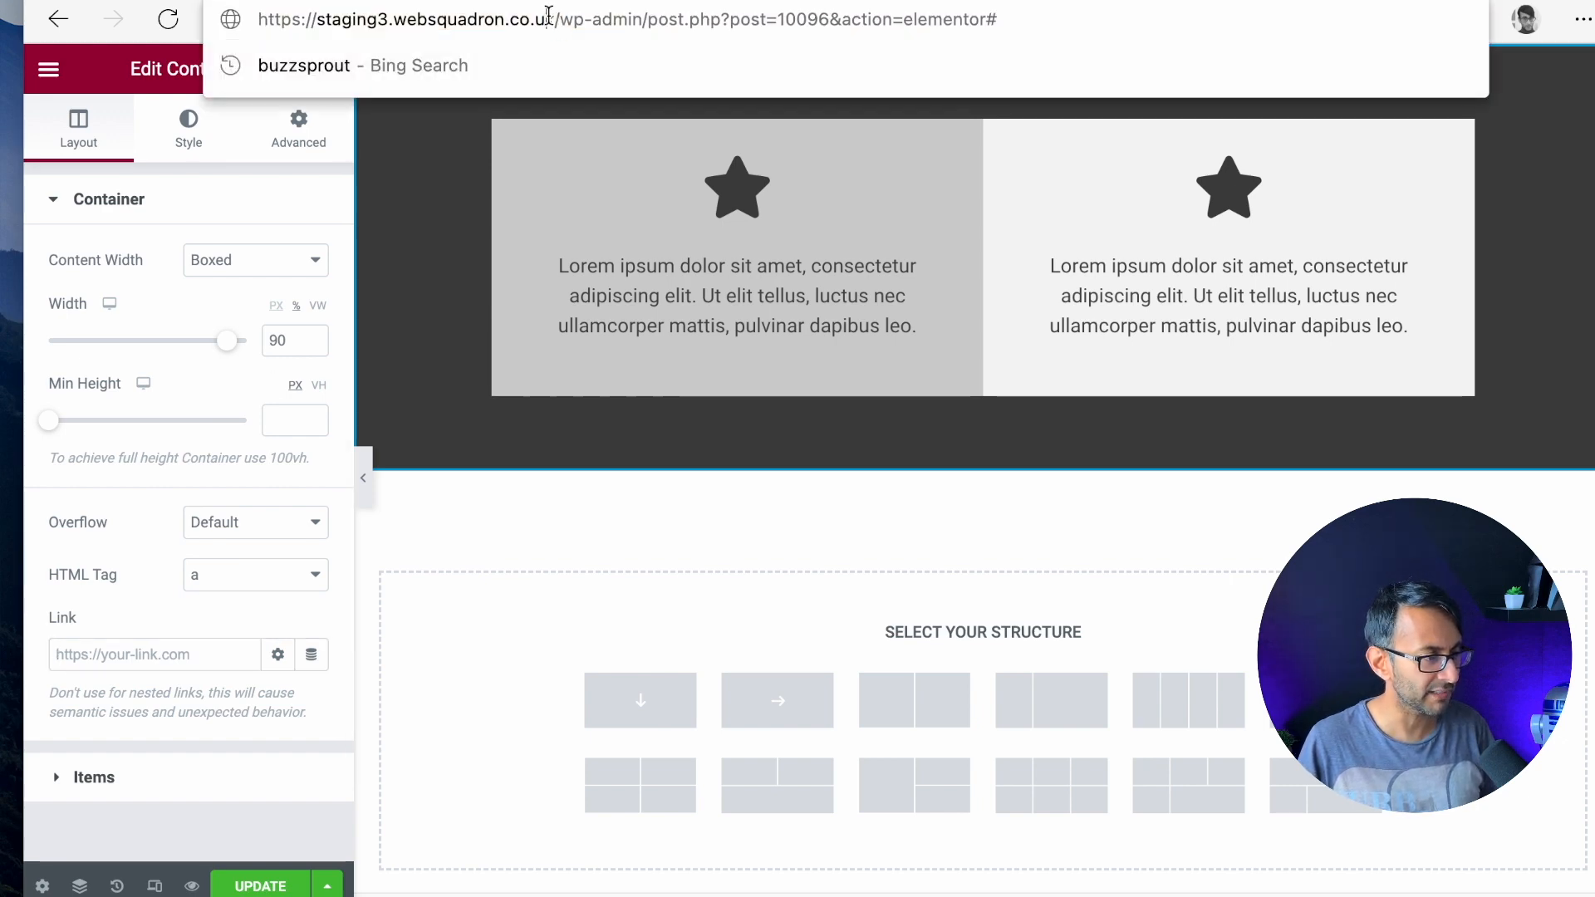
pyautogui.click(155, 654)
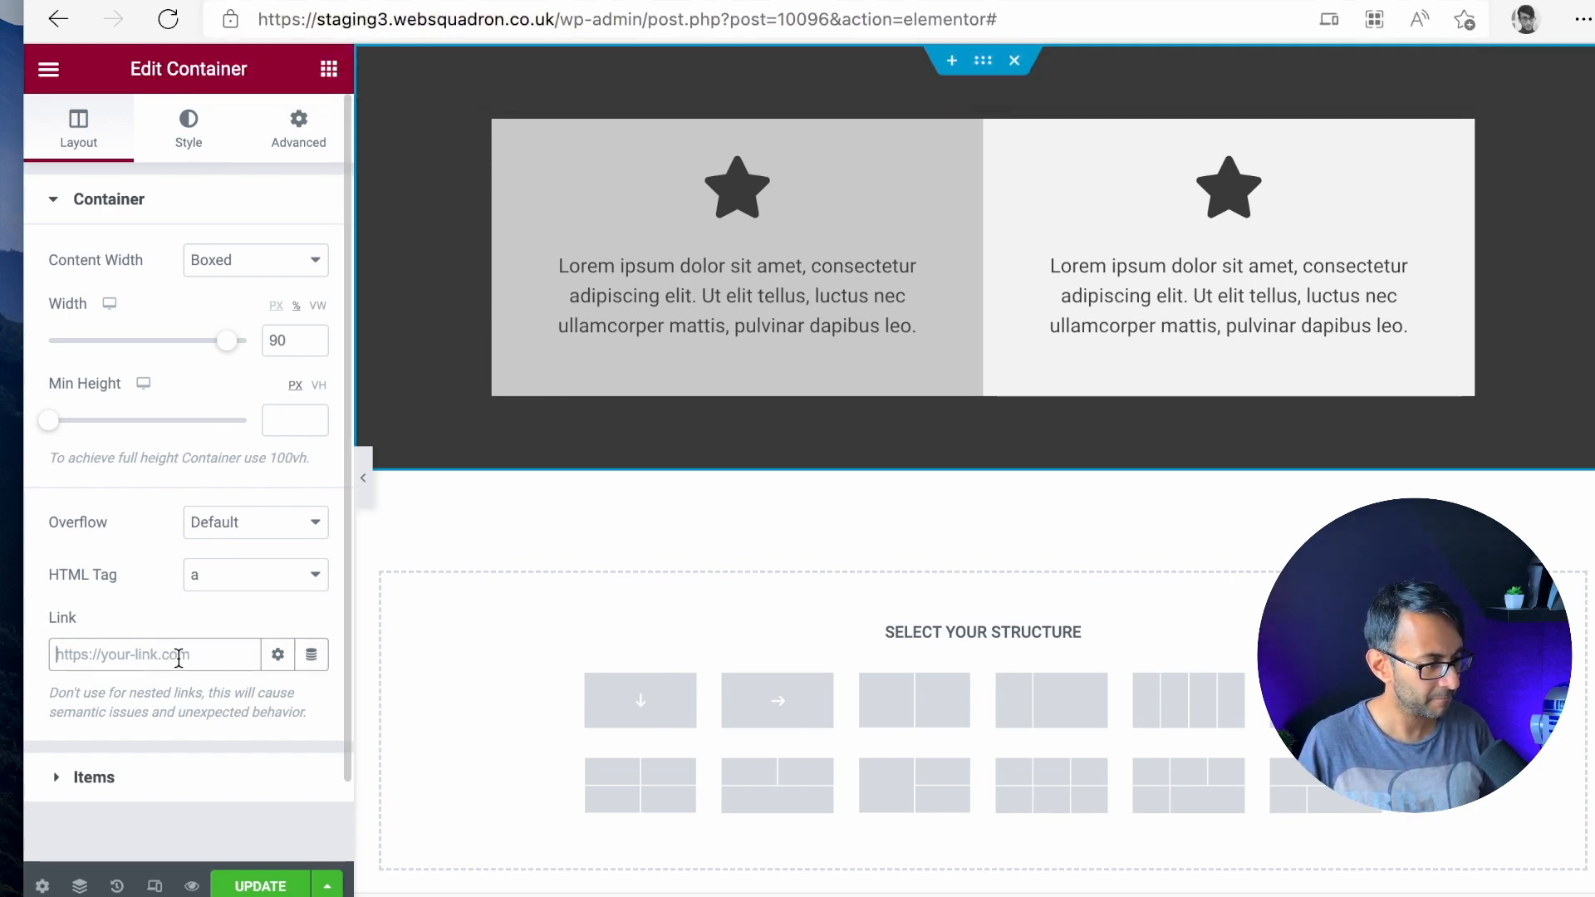
pyautogui.write('https://staging3.websquadron.co.uk')
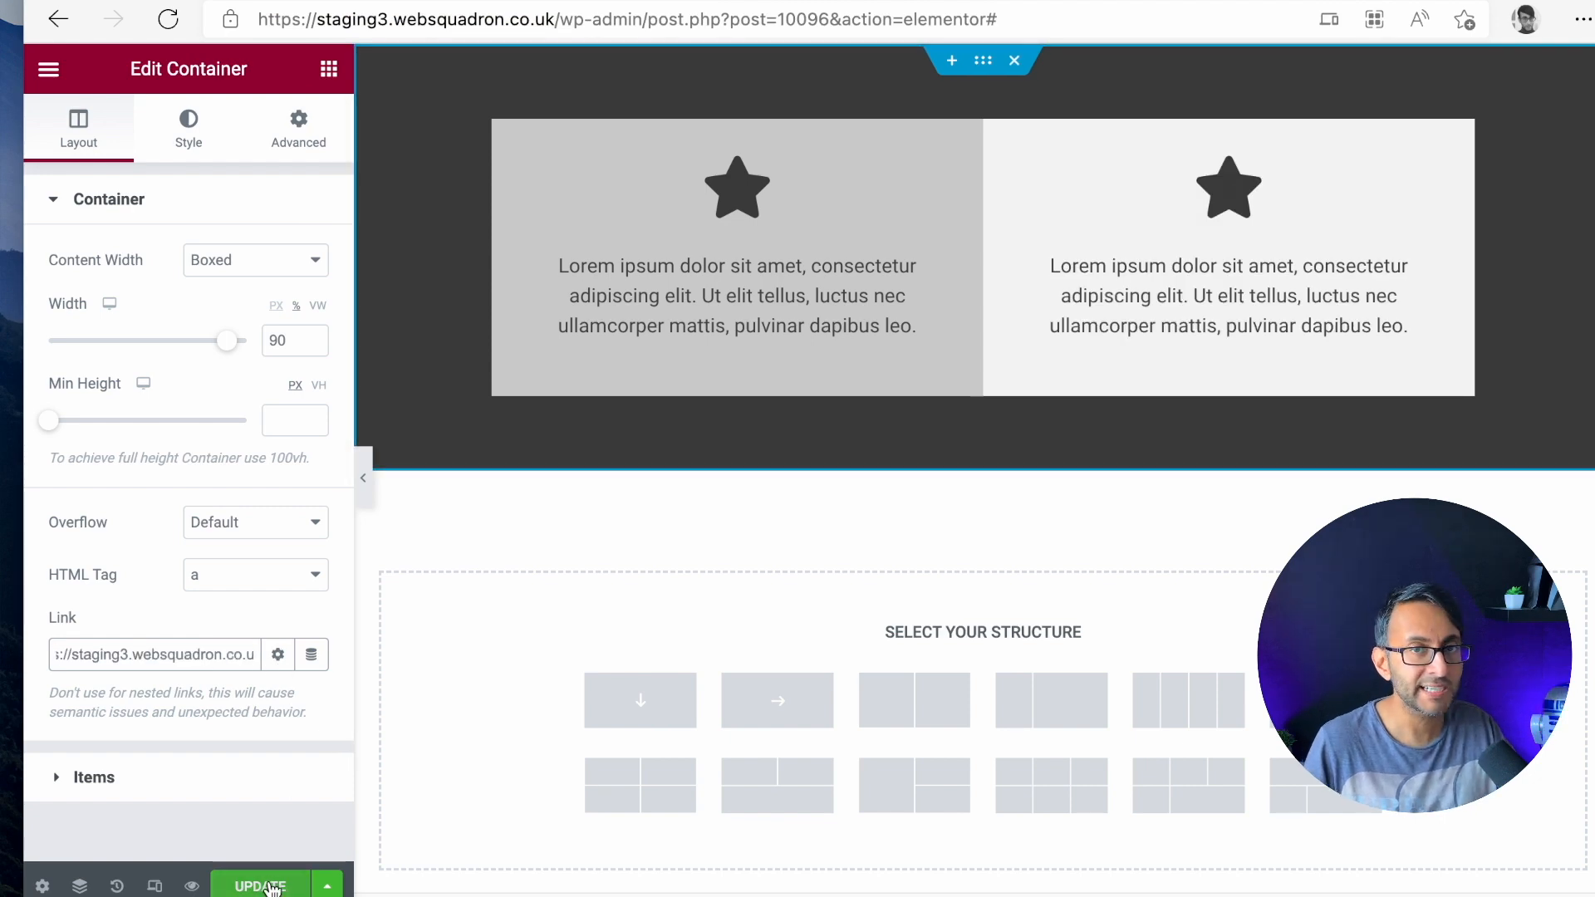
pyautogui.moveTo(392, 346)
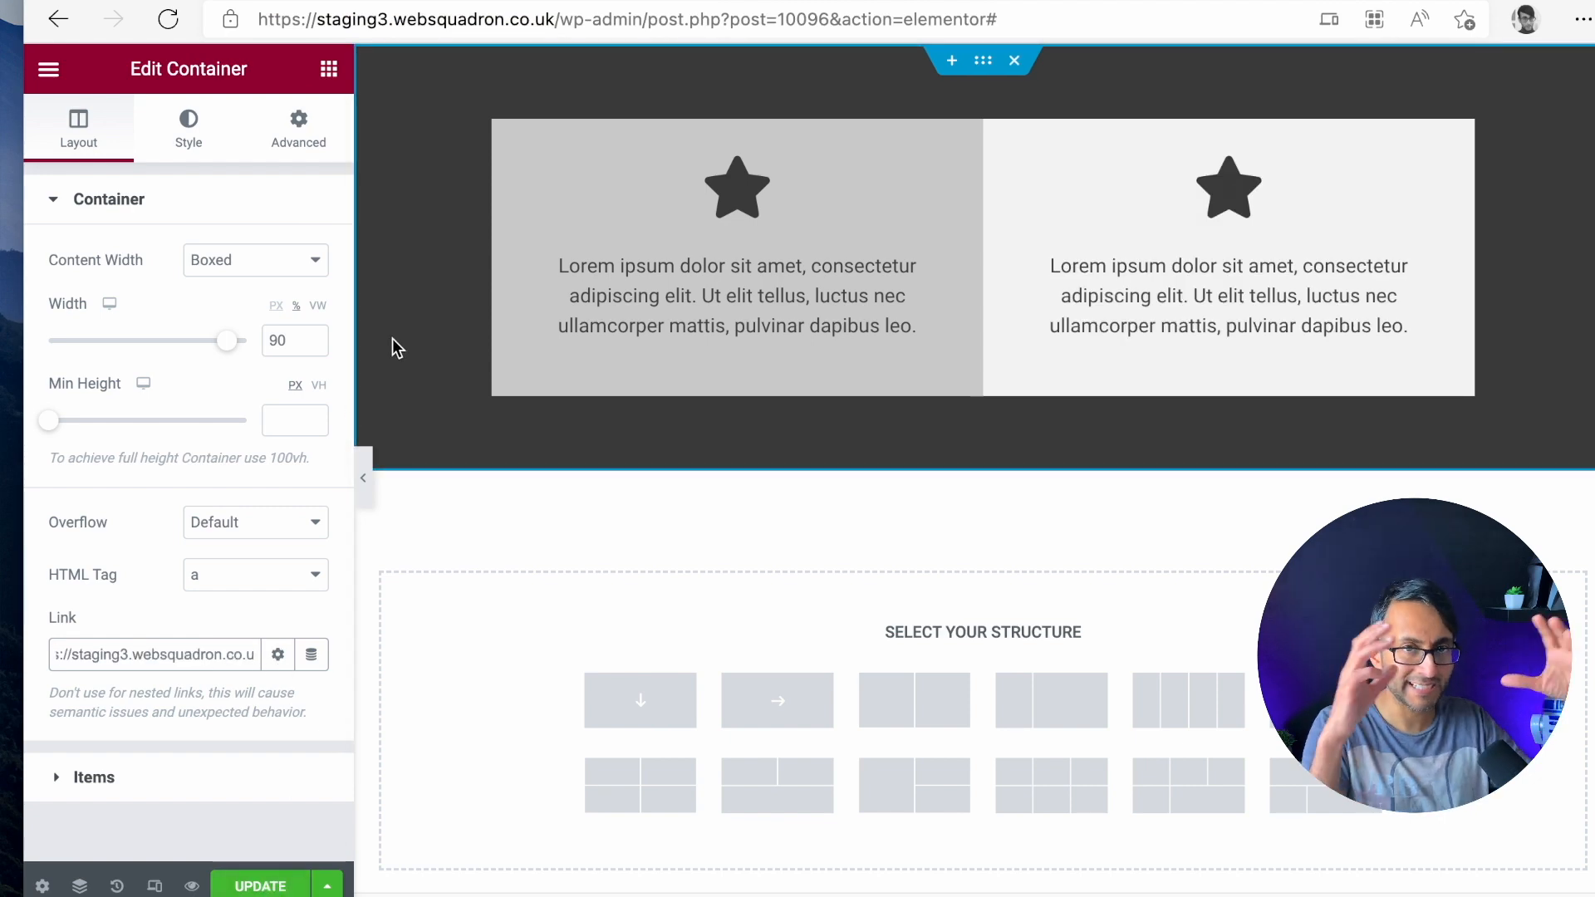
pyautogui.moveTo(279, 642)
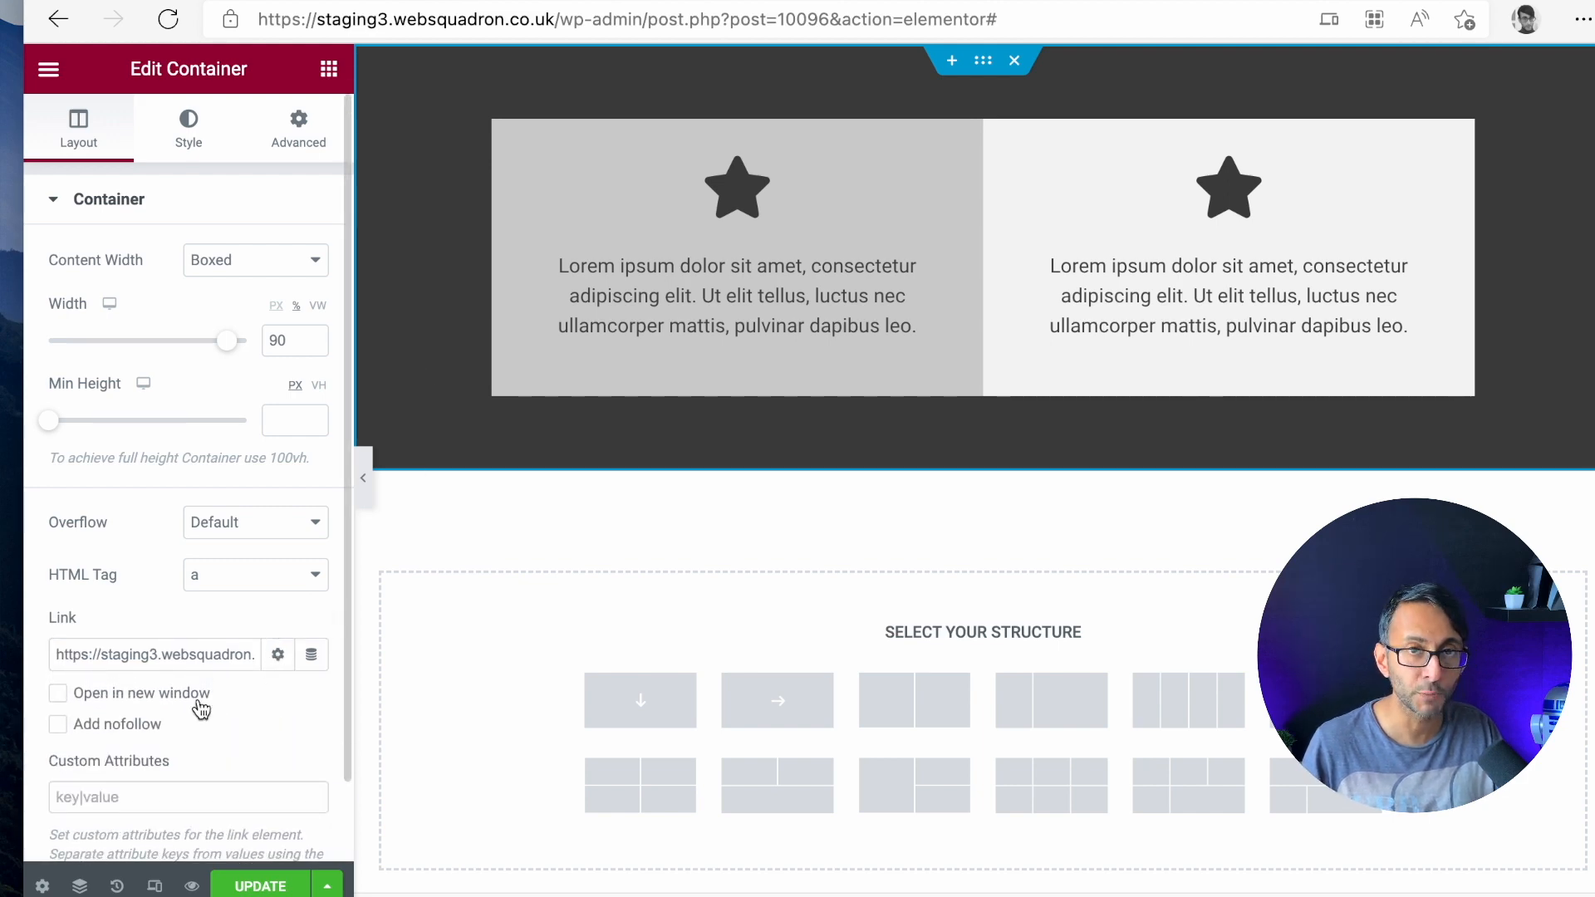
pyautogui.click(311, 655)
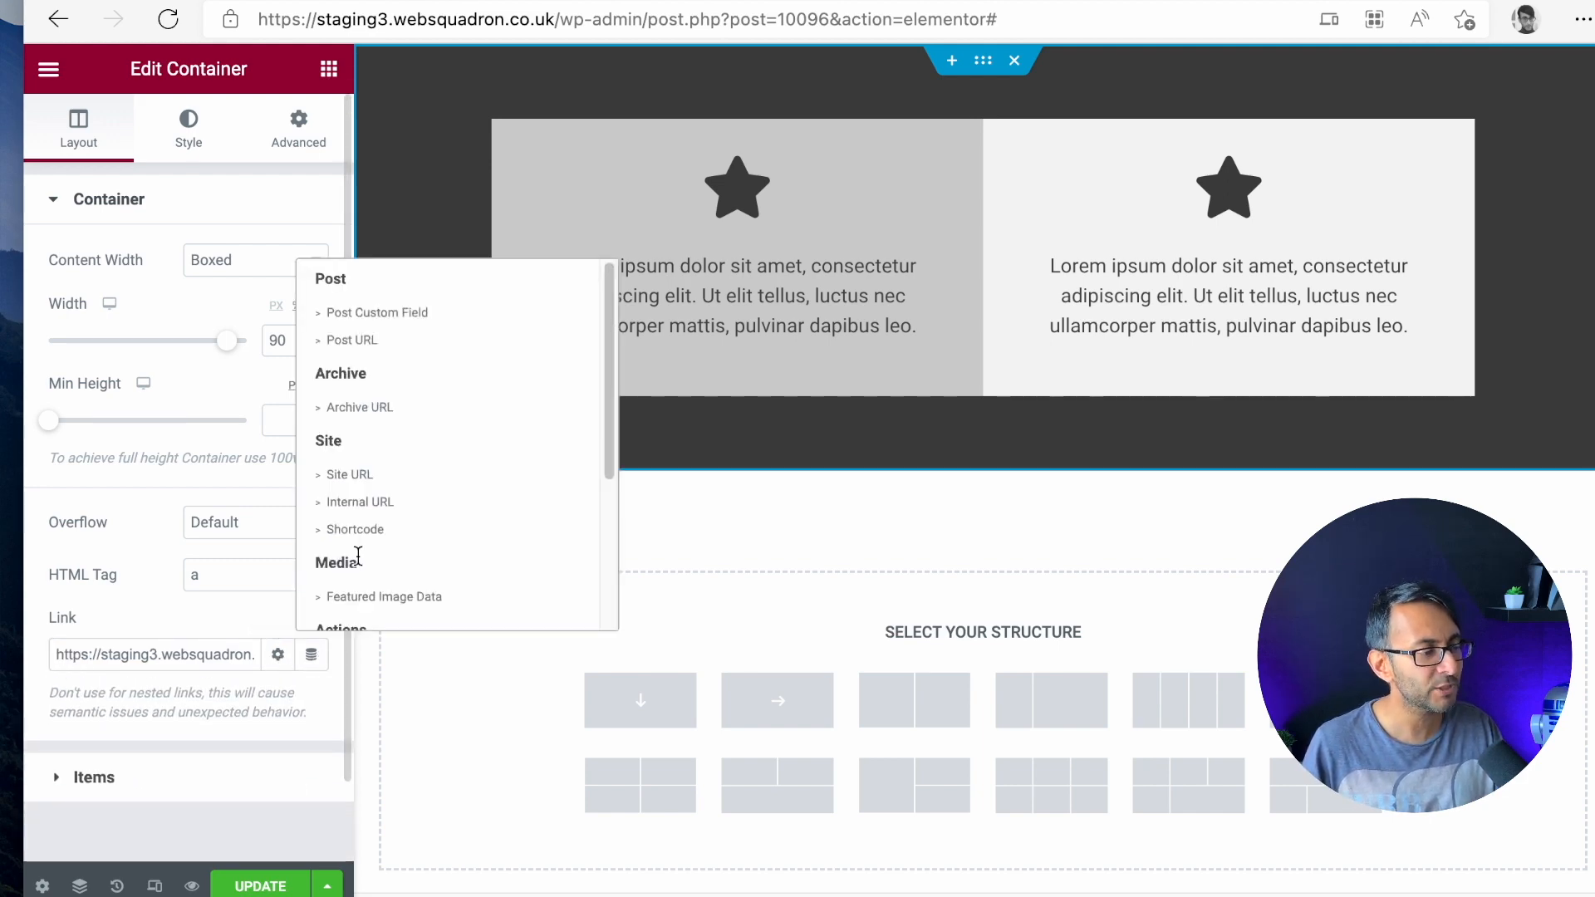
pyautogui.scroll(-3)
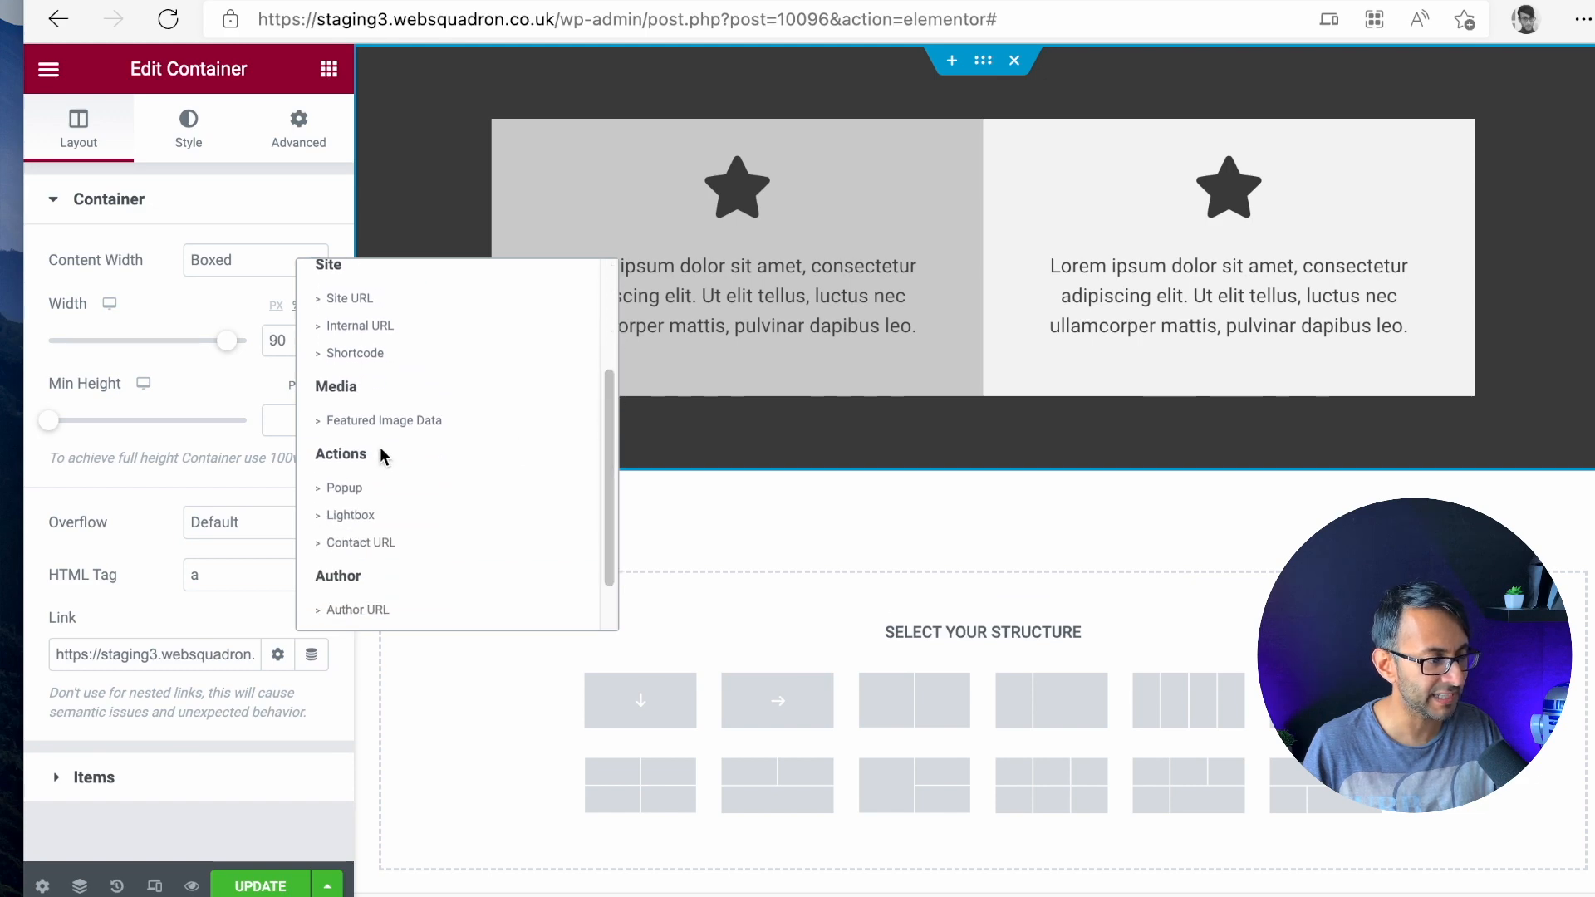
pyautogui.moveTo(365, 489)
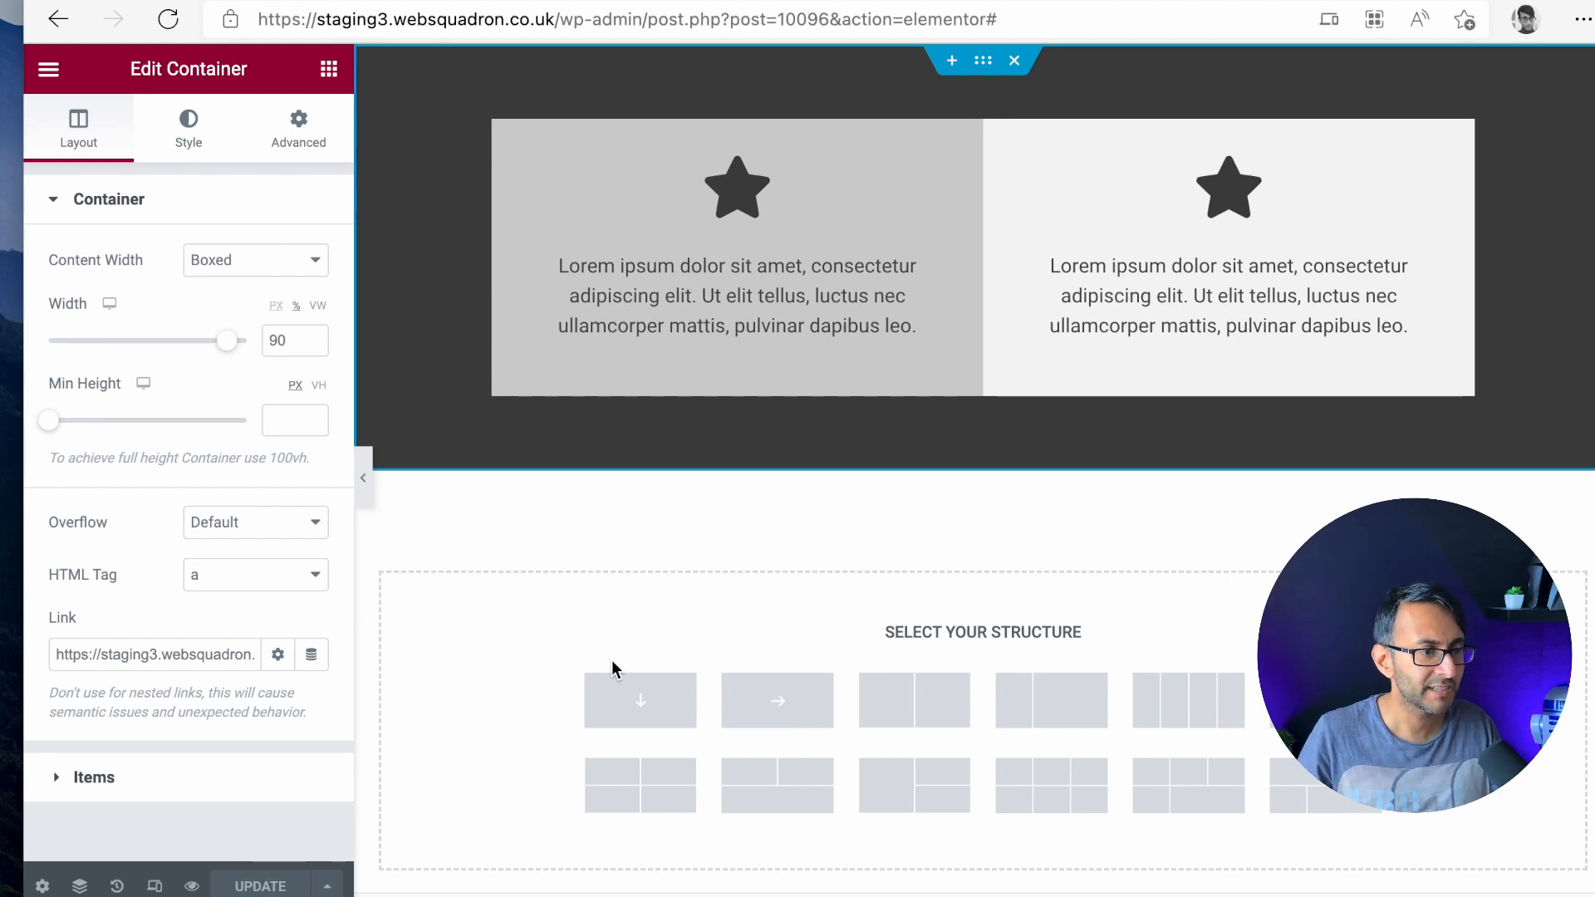
pyautogui.moveTo(286, 445)
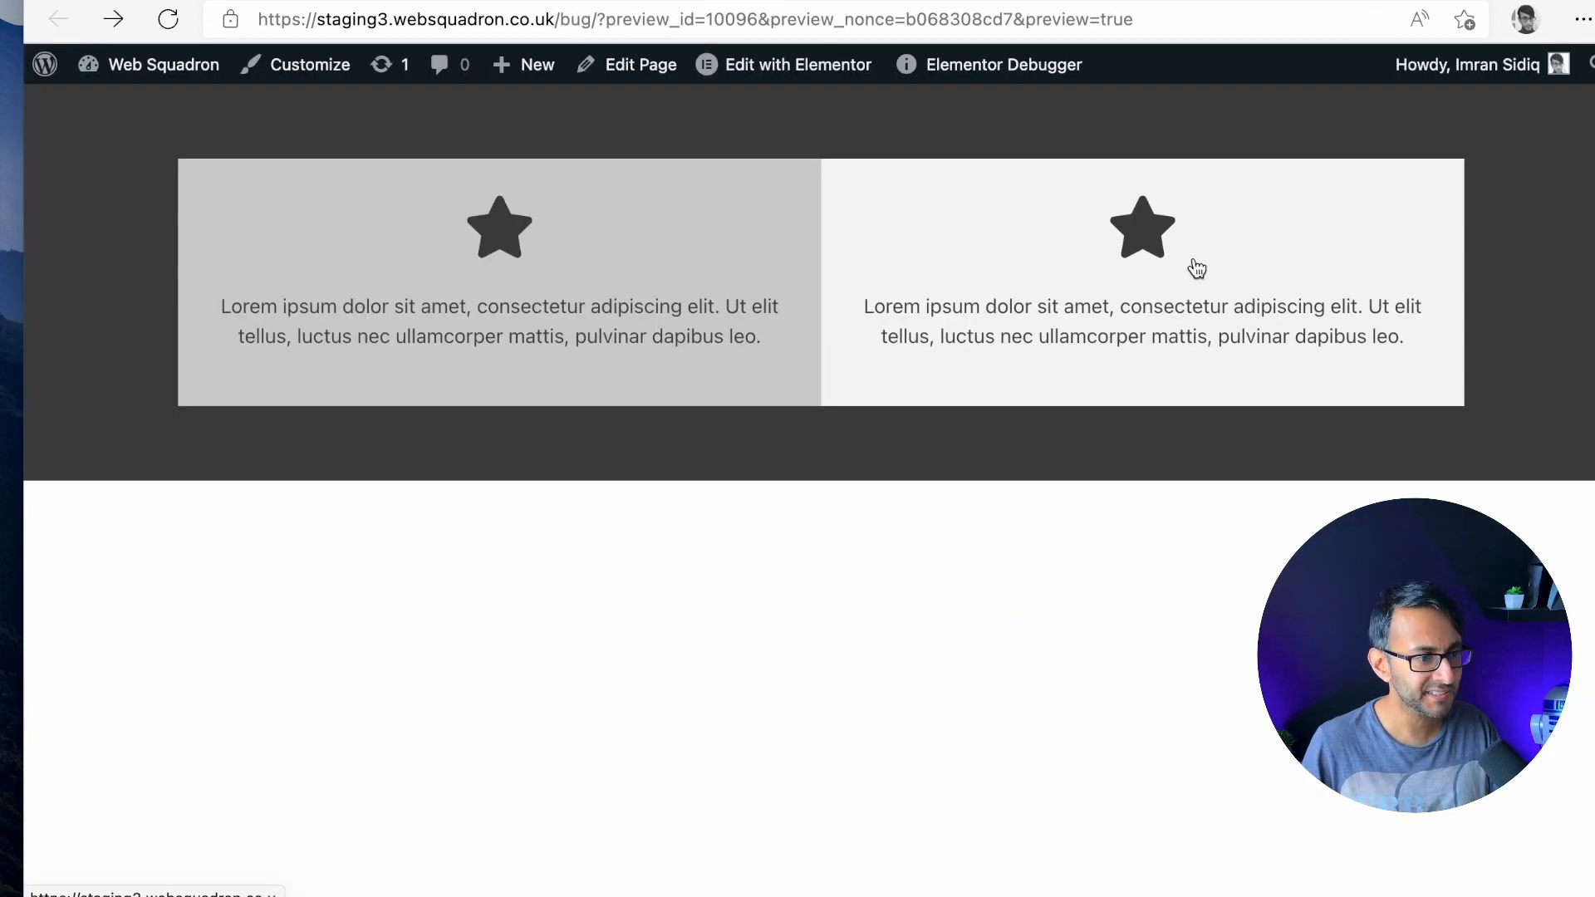
pyautogui.moveTo(647, 568)
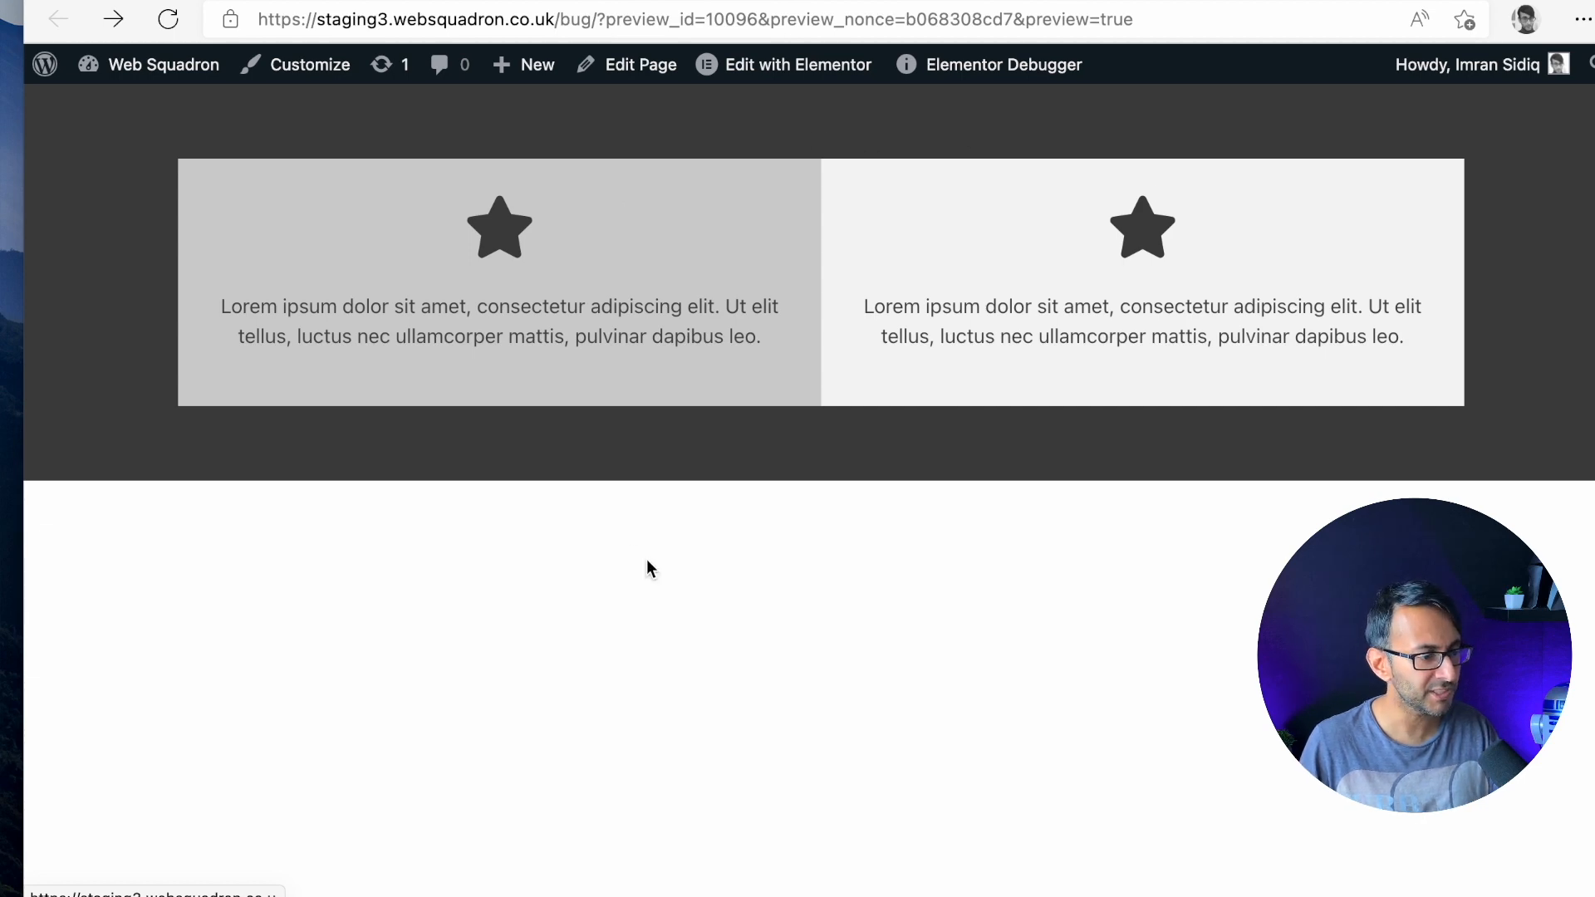
pyautogui.moveTo(605, 571)
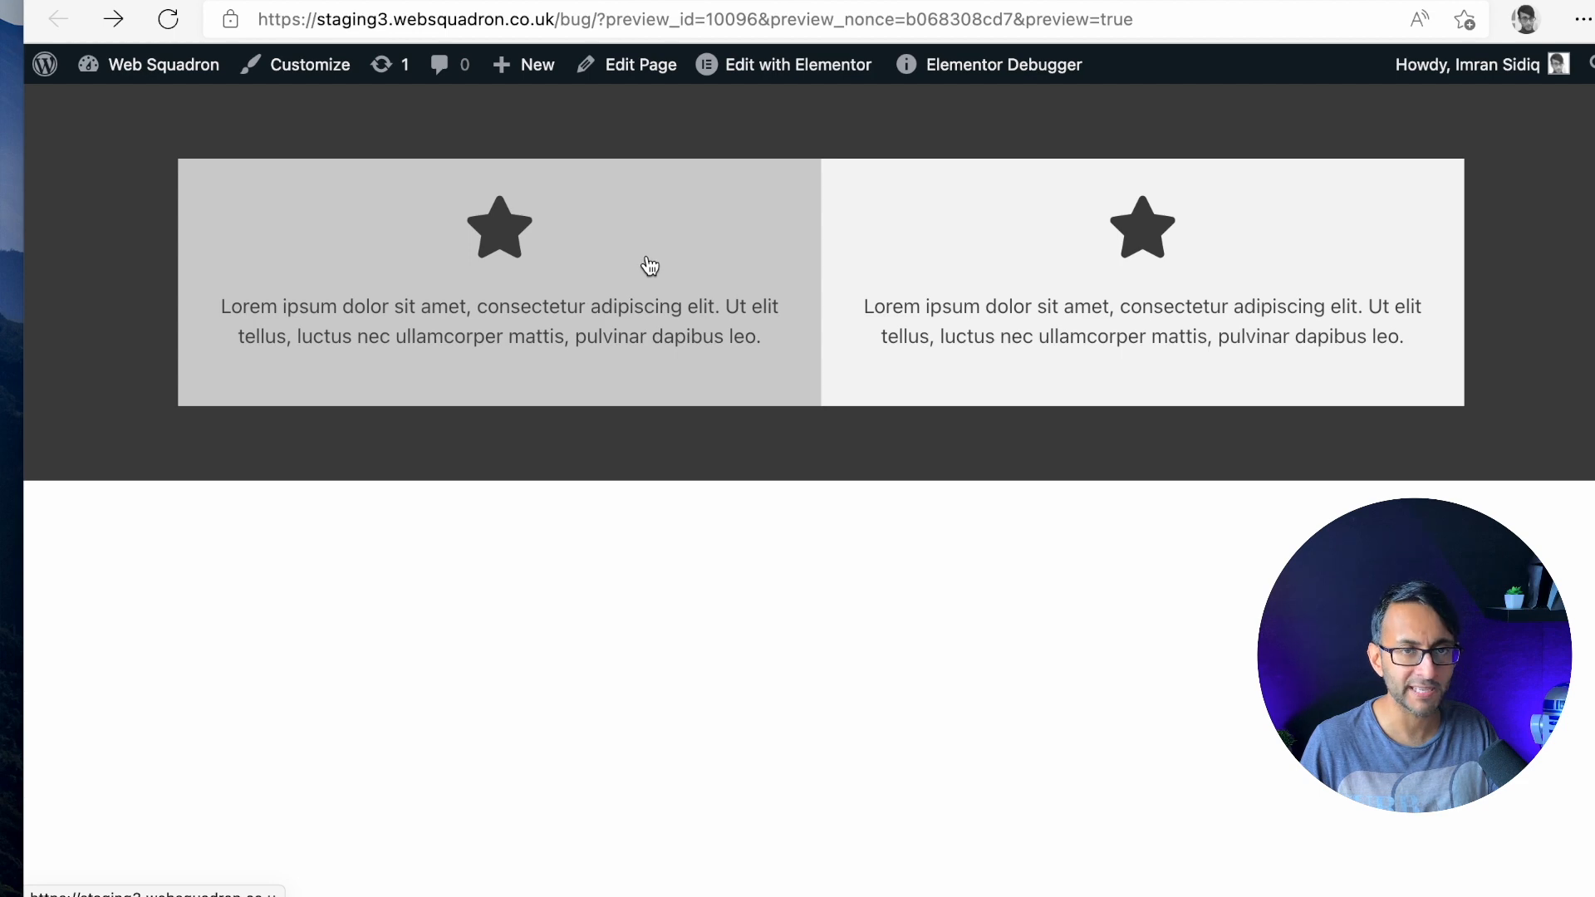
pyautogui.moveTo(43, 186)
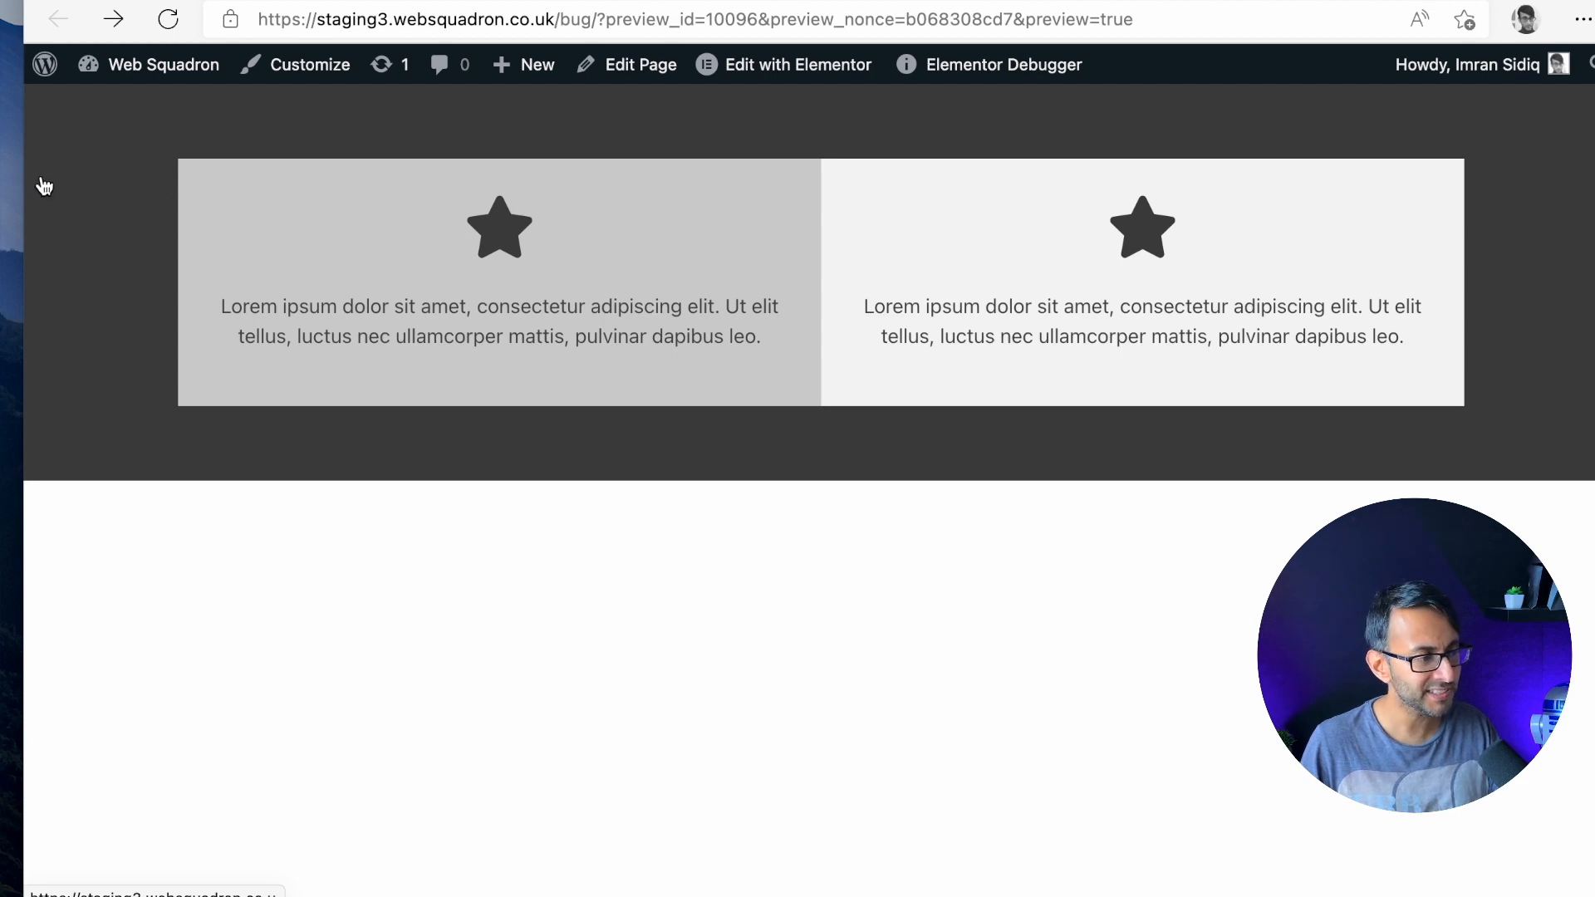
pyautogui.moveTo(139, 179)
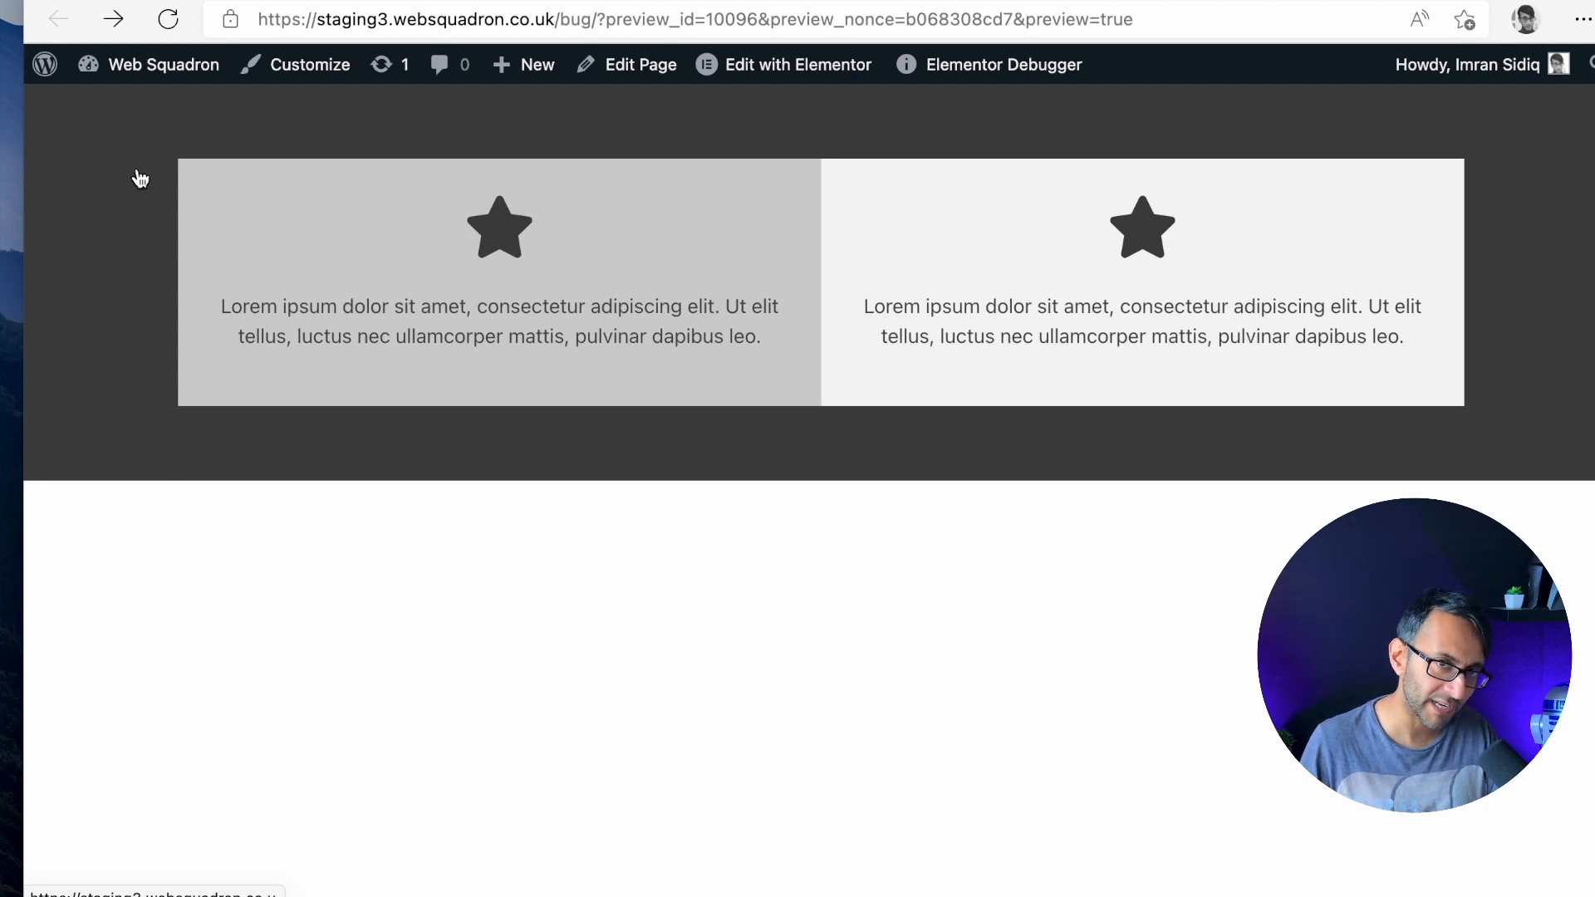
pyautogui.moveTo(548, 286)
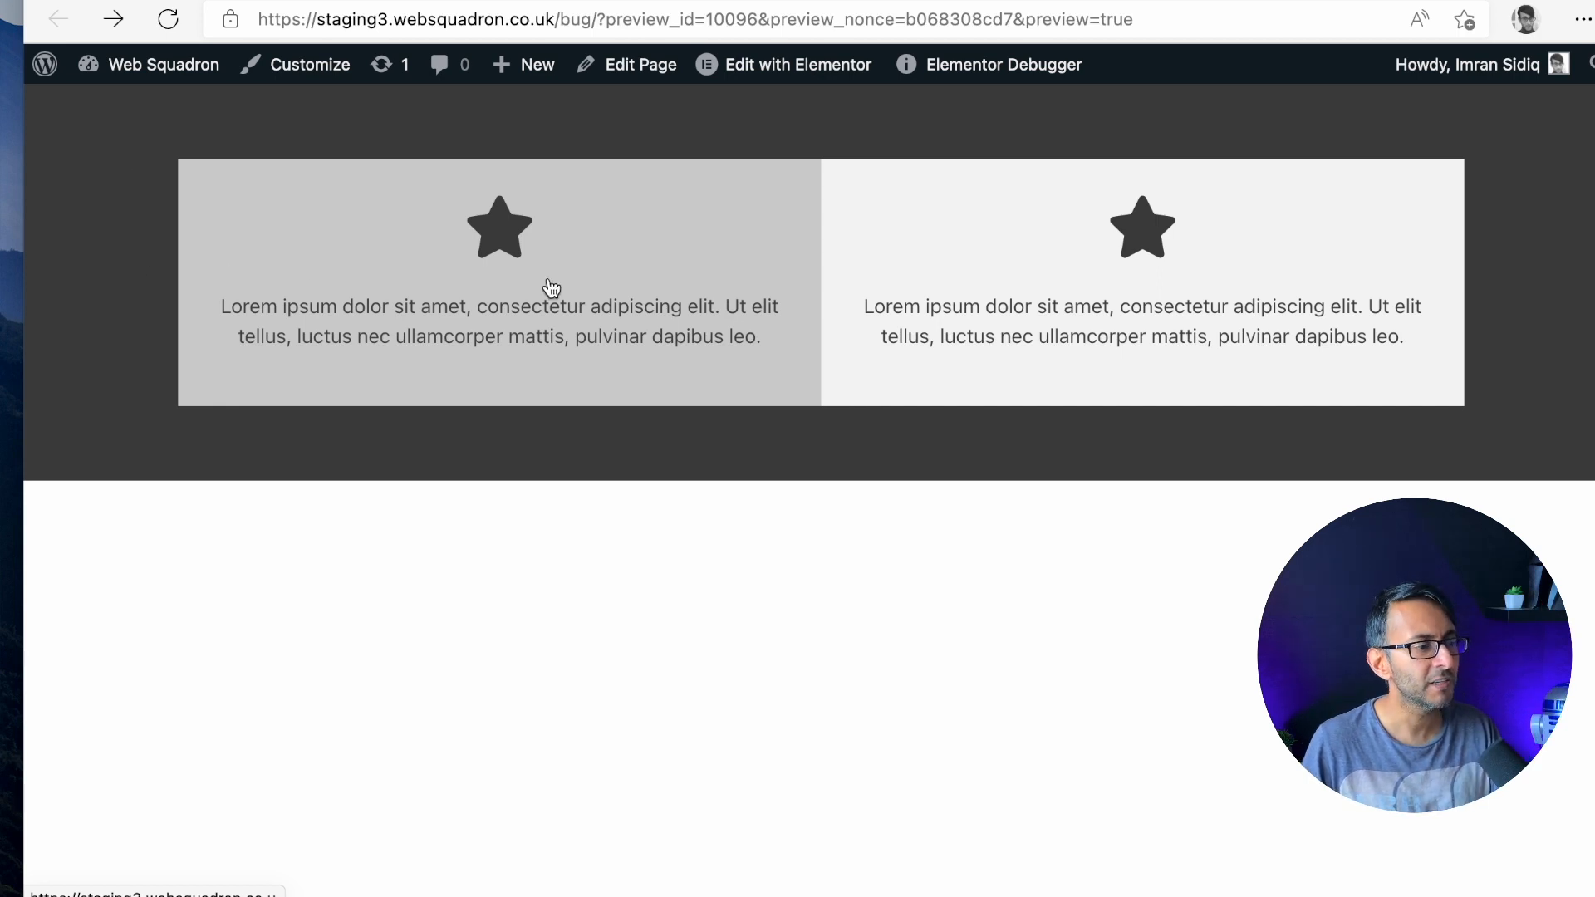
pyautogui.moveTo(781, 335)
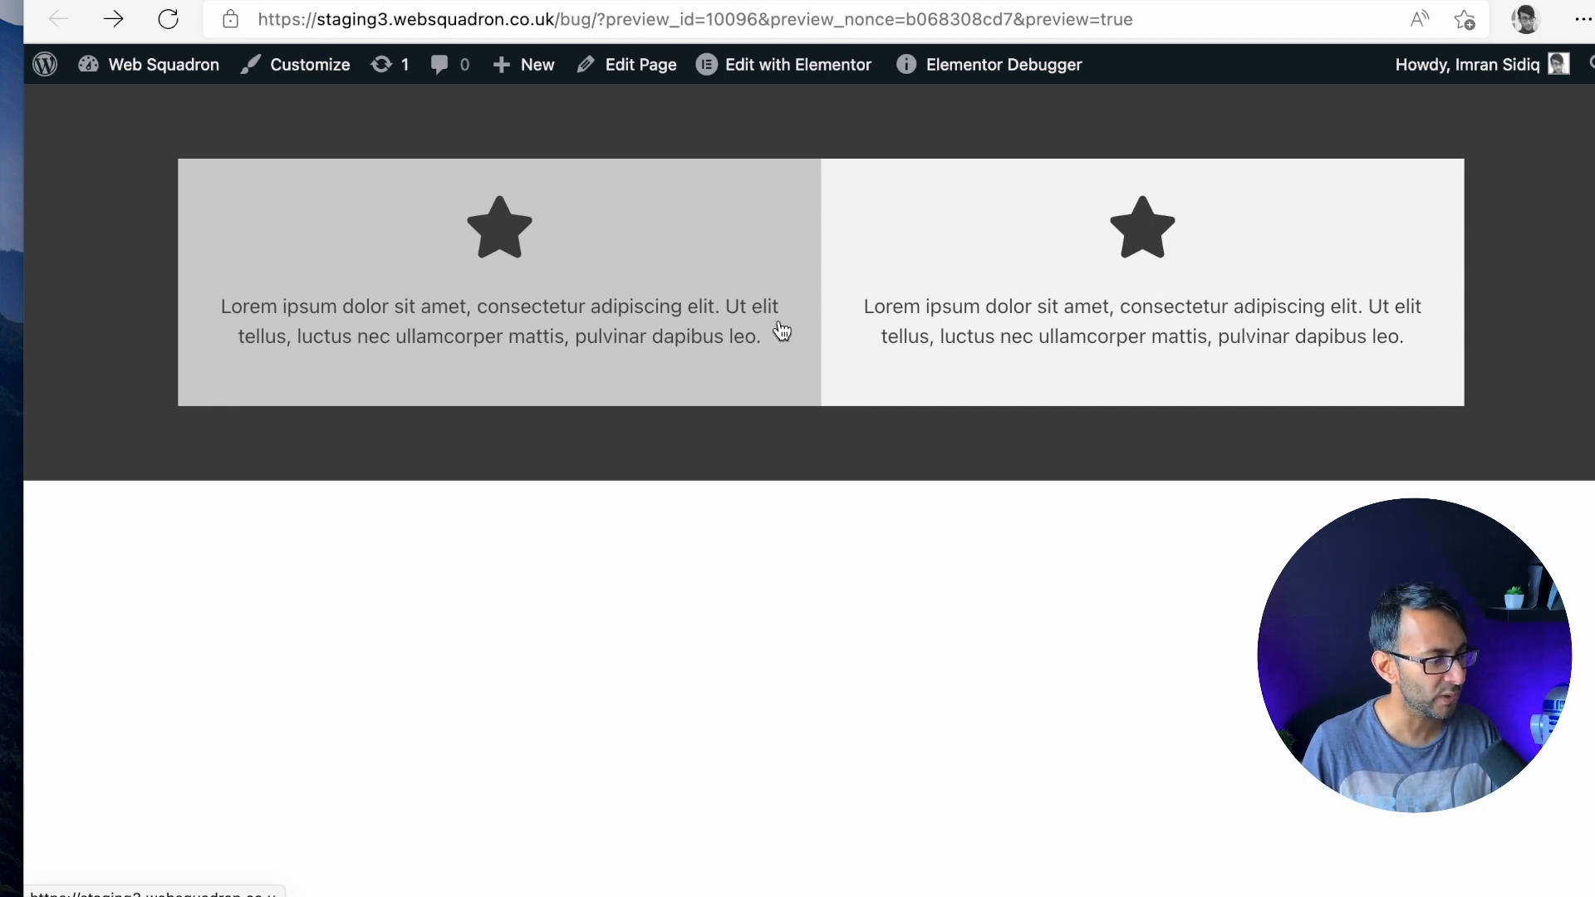
pyautogui.moveTo(575, 221)
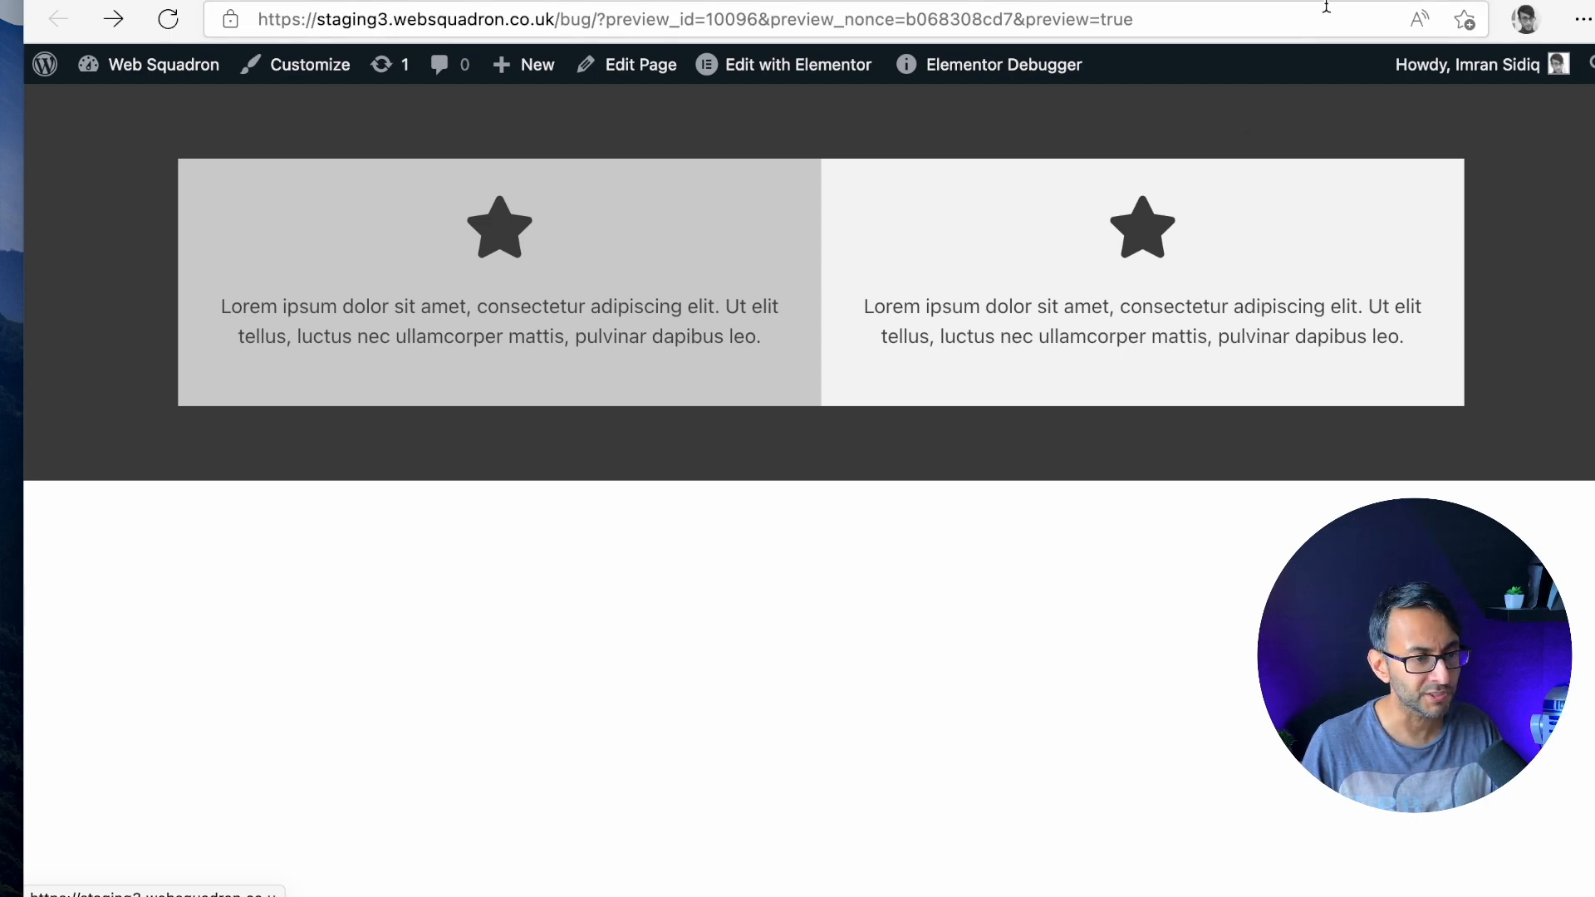
pyautogui.click(799, 65)
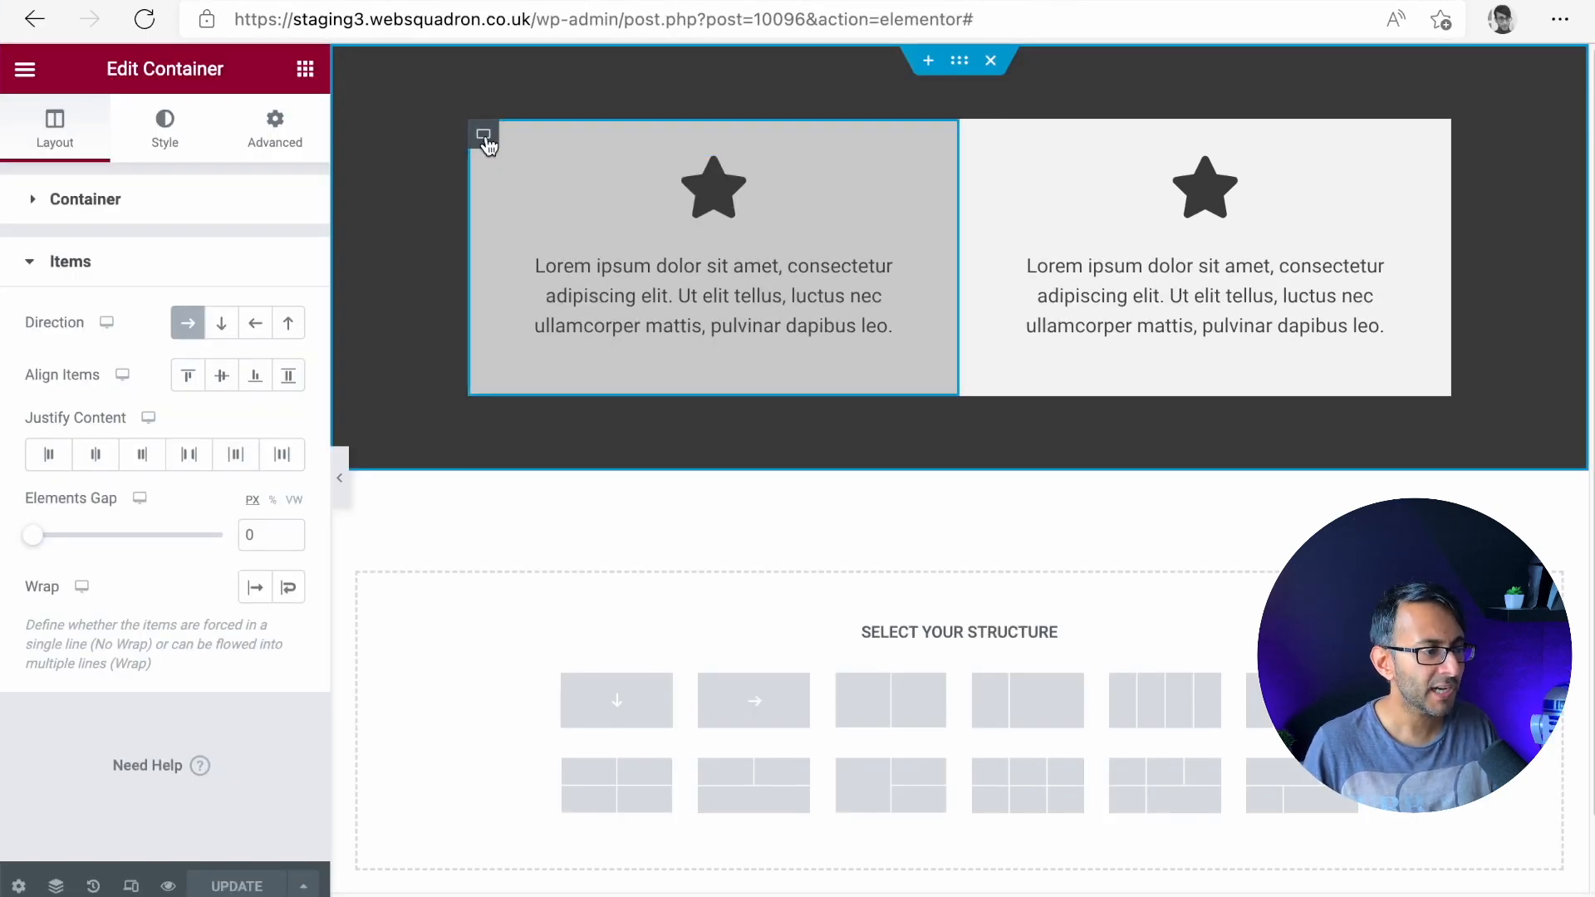
pyautogui.click(274, 126)
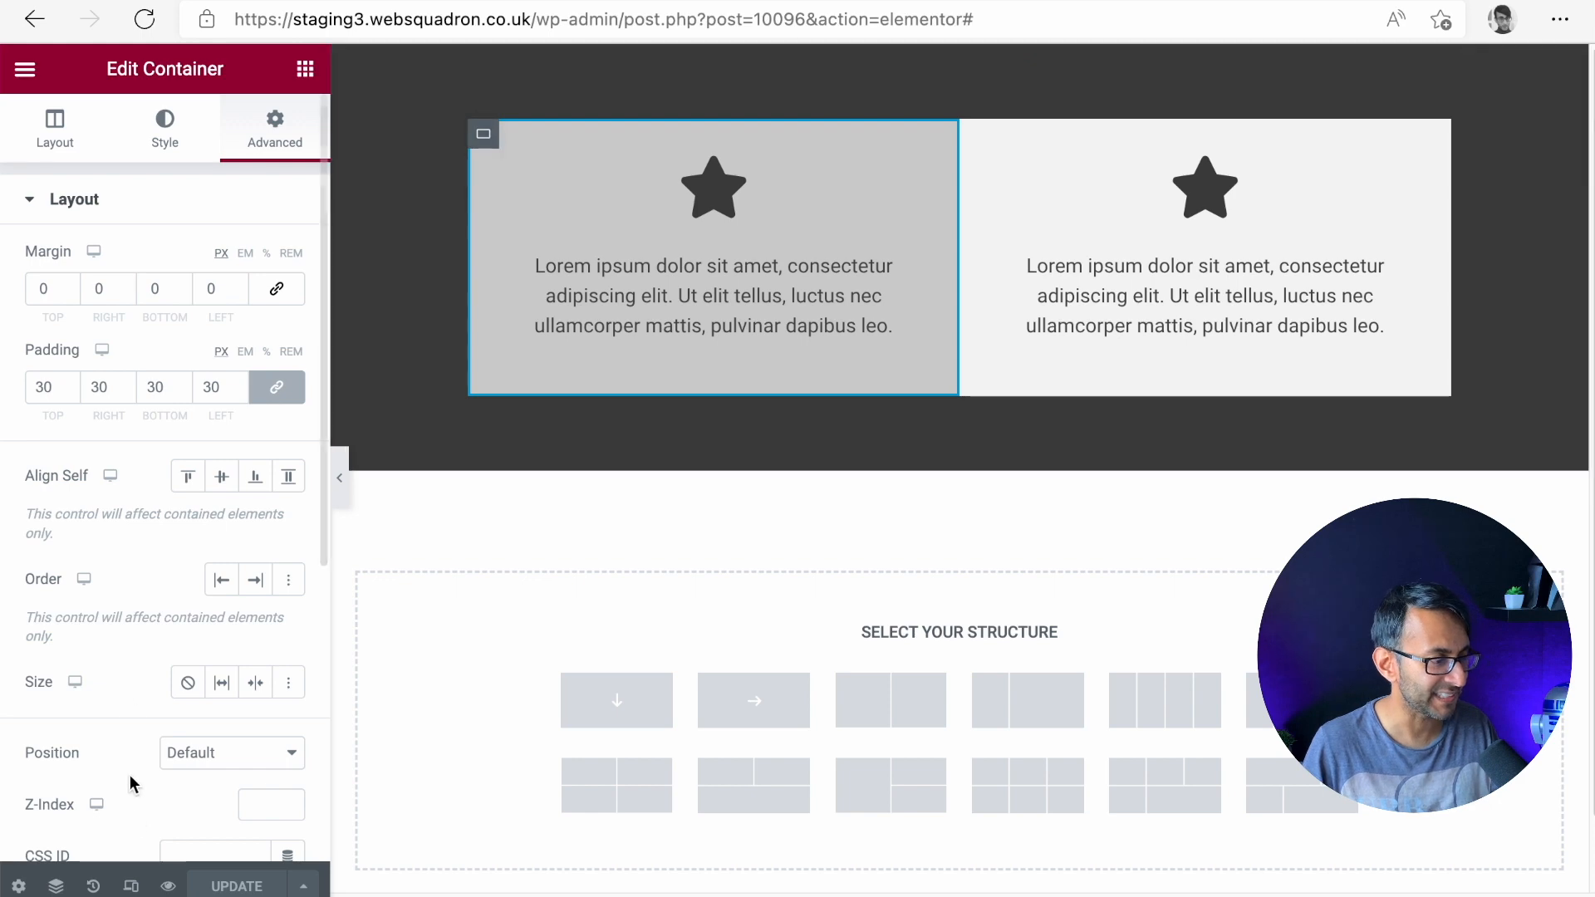
pyautogui.click(55, 129)
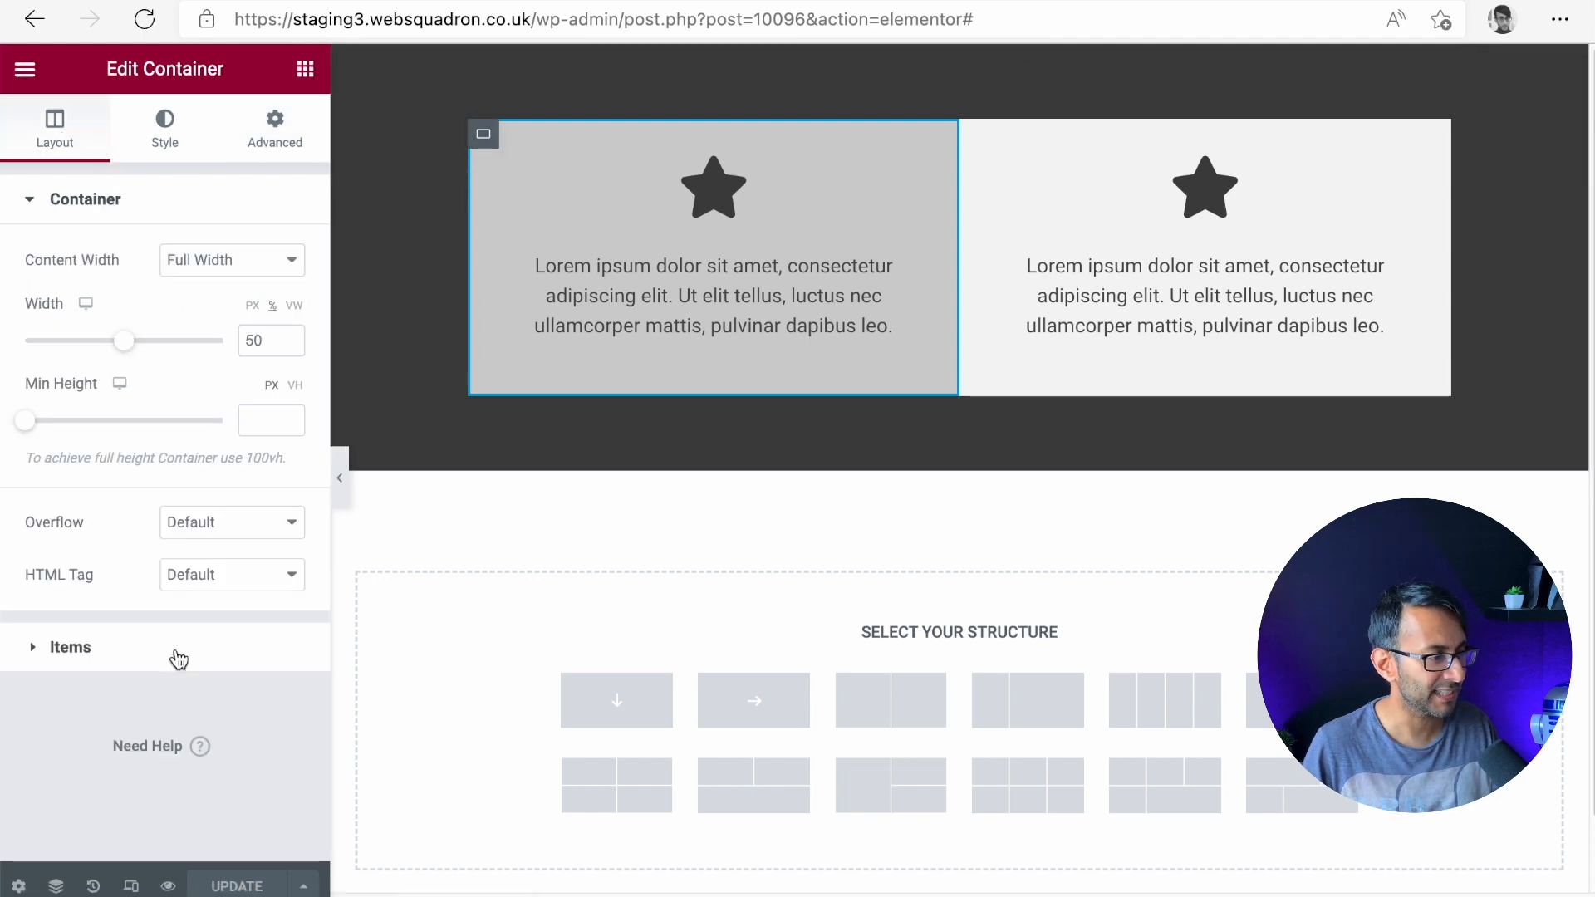
pyautogui.click(231, 575)
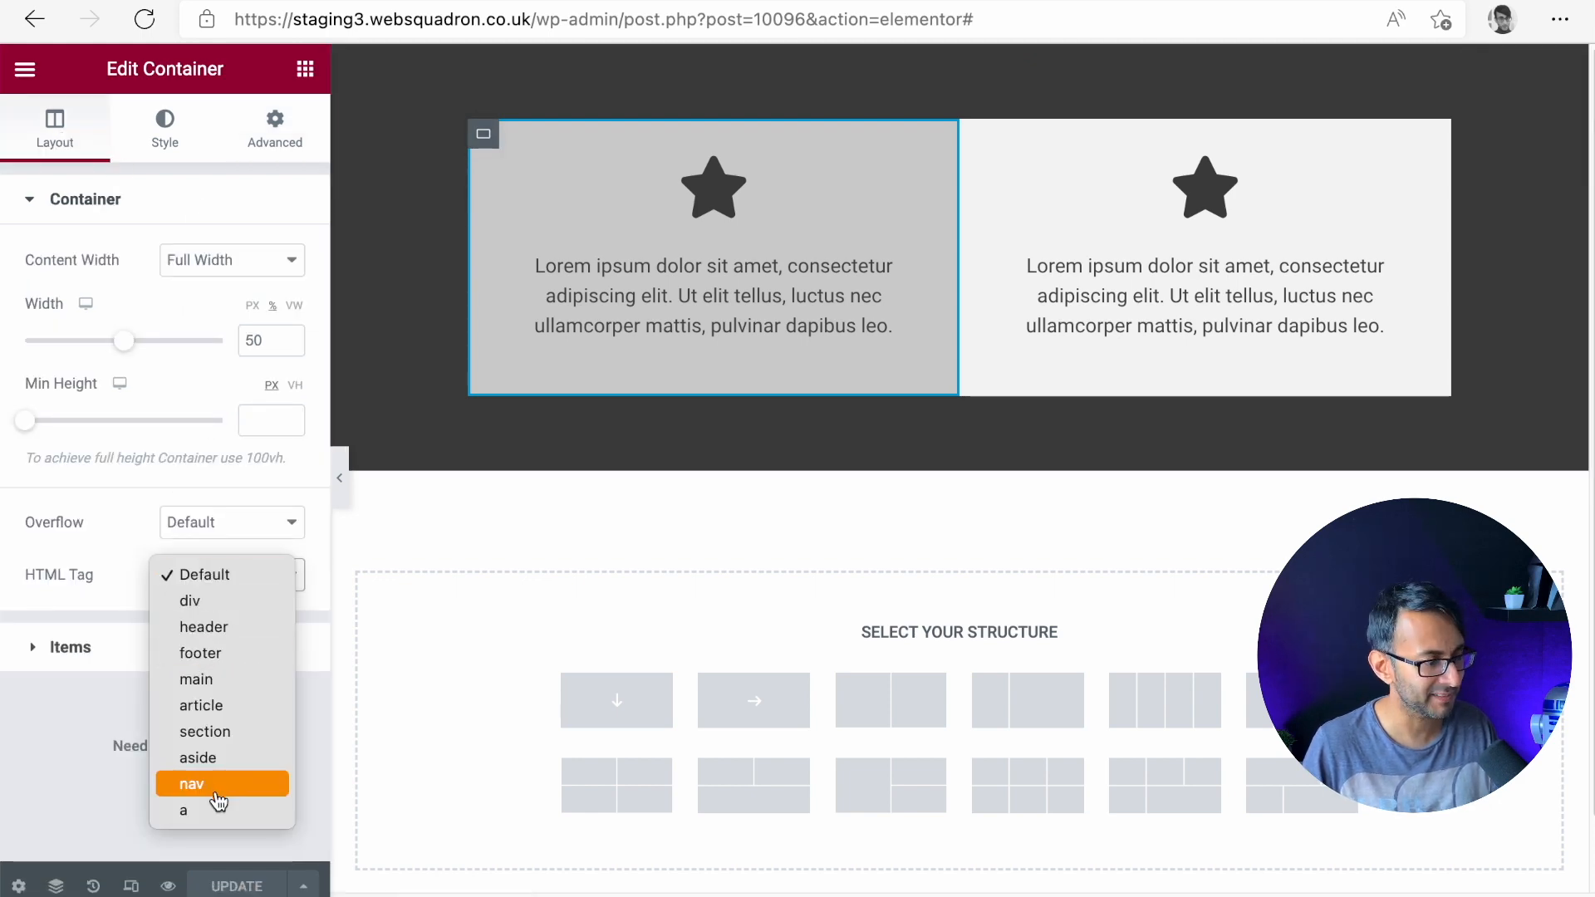
pyautogui.click(183, 811)
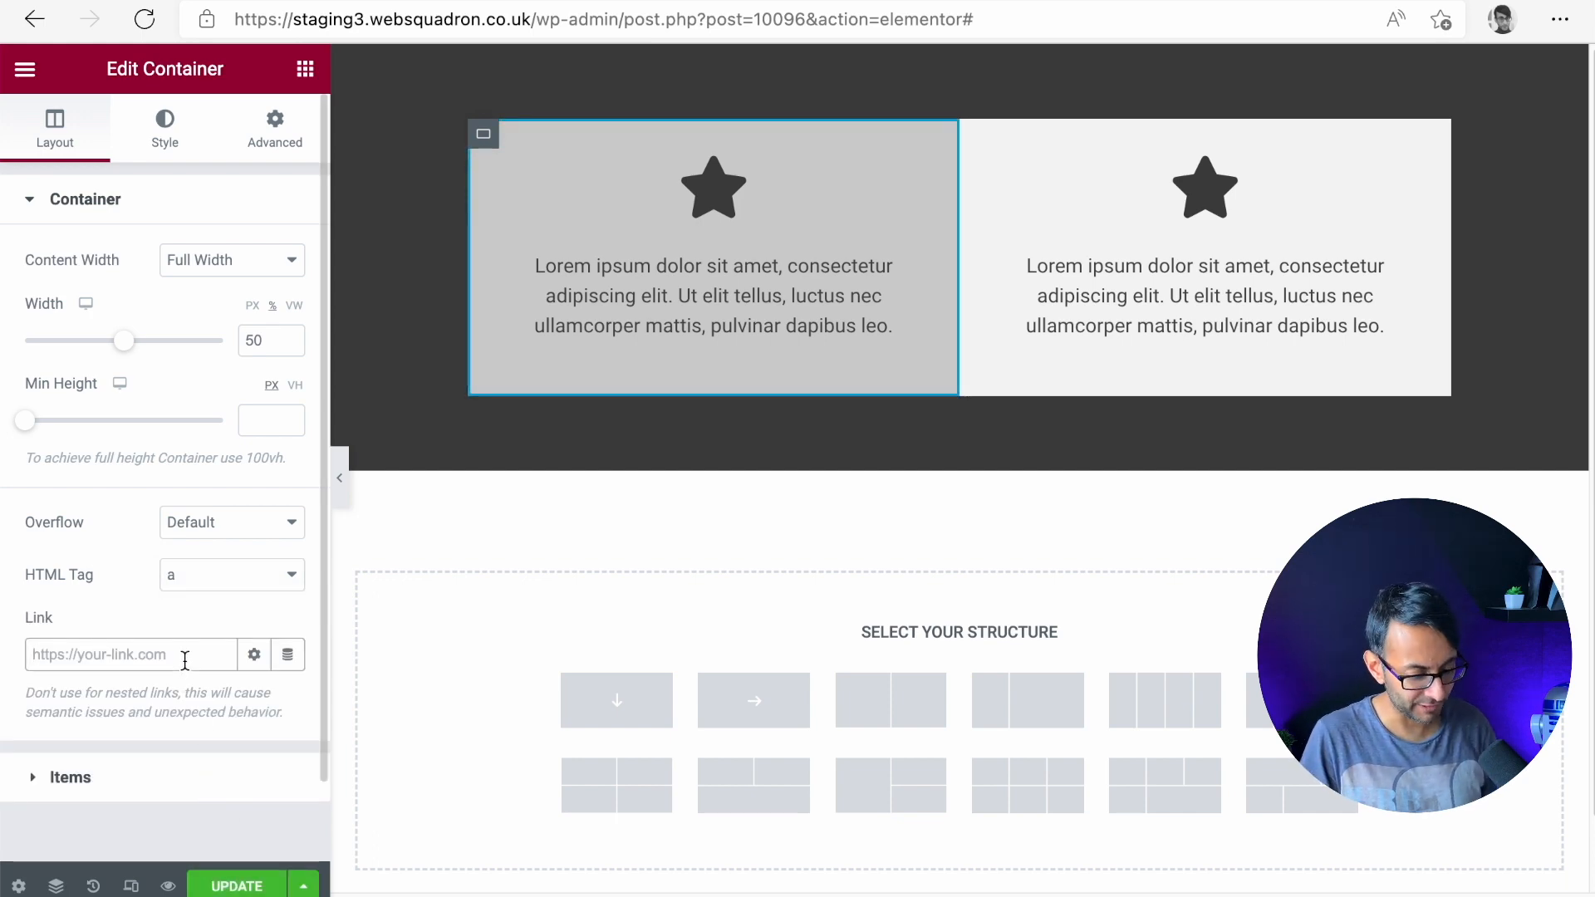
pyautogui.write('https://google.com')
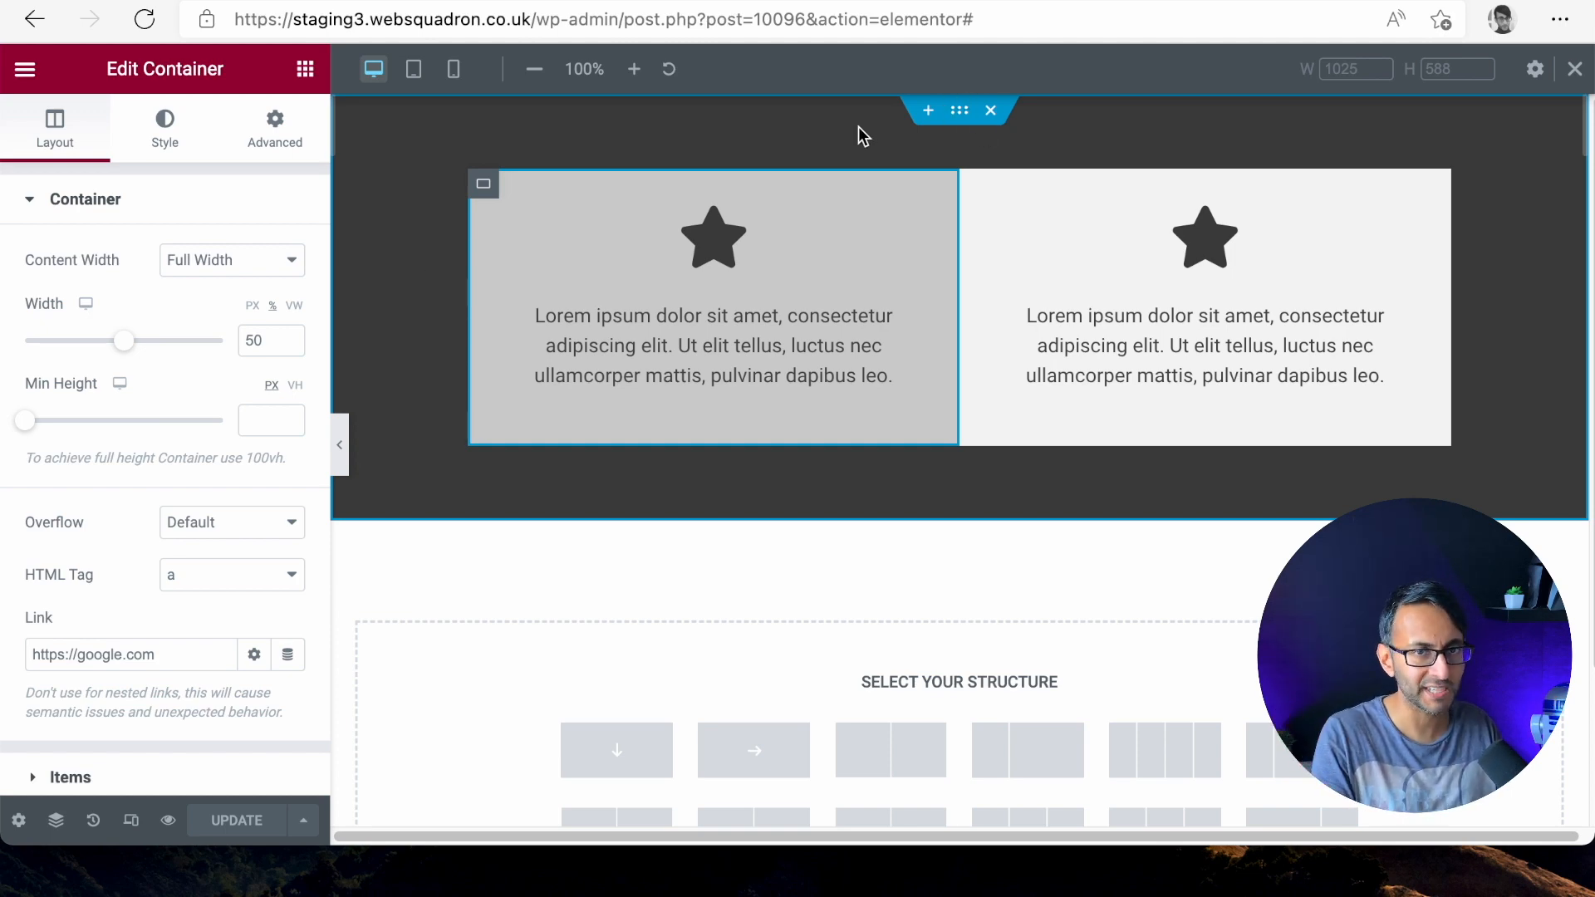
pyautogui.moveTo(497, 206)
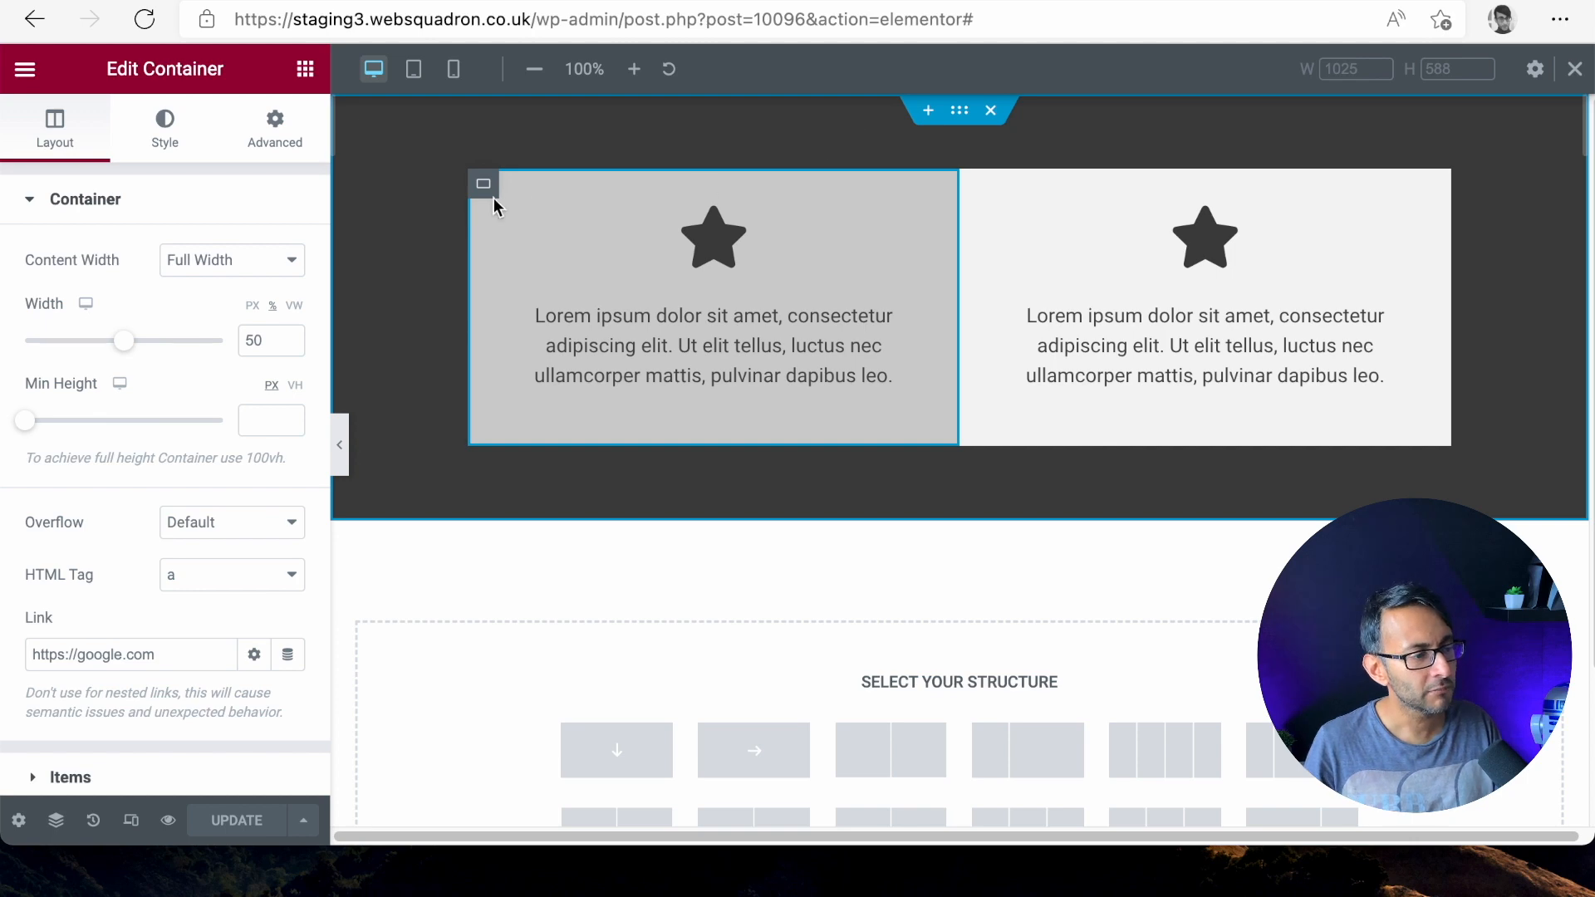
pyautogui.click(131, 655)
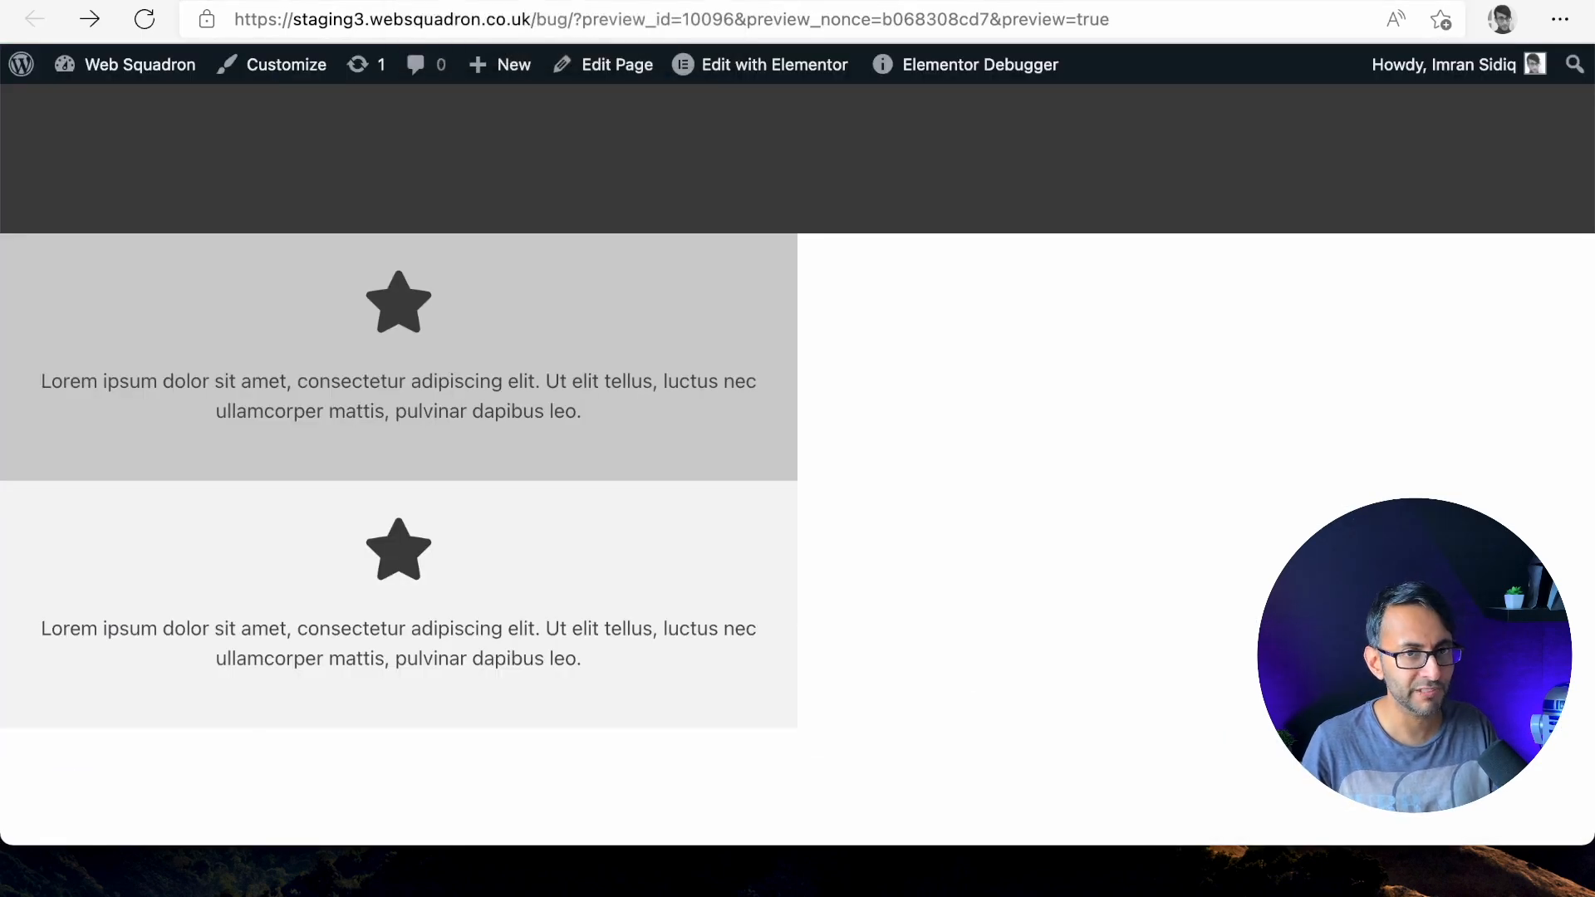
pyautogui.moveTo(1011, 365)
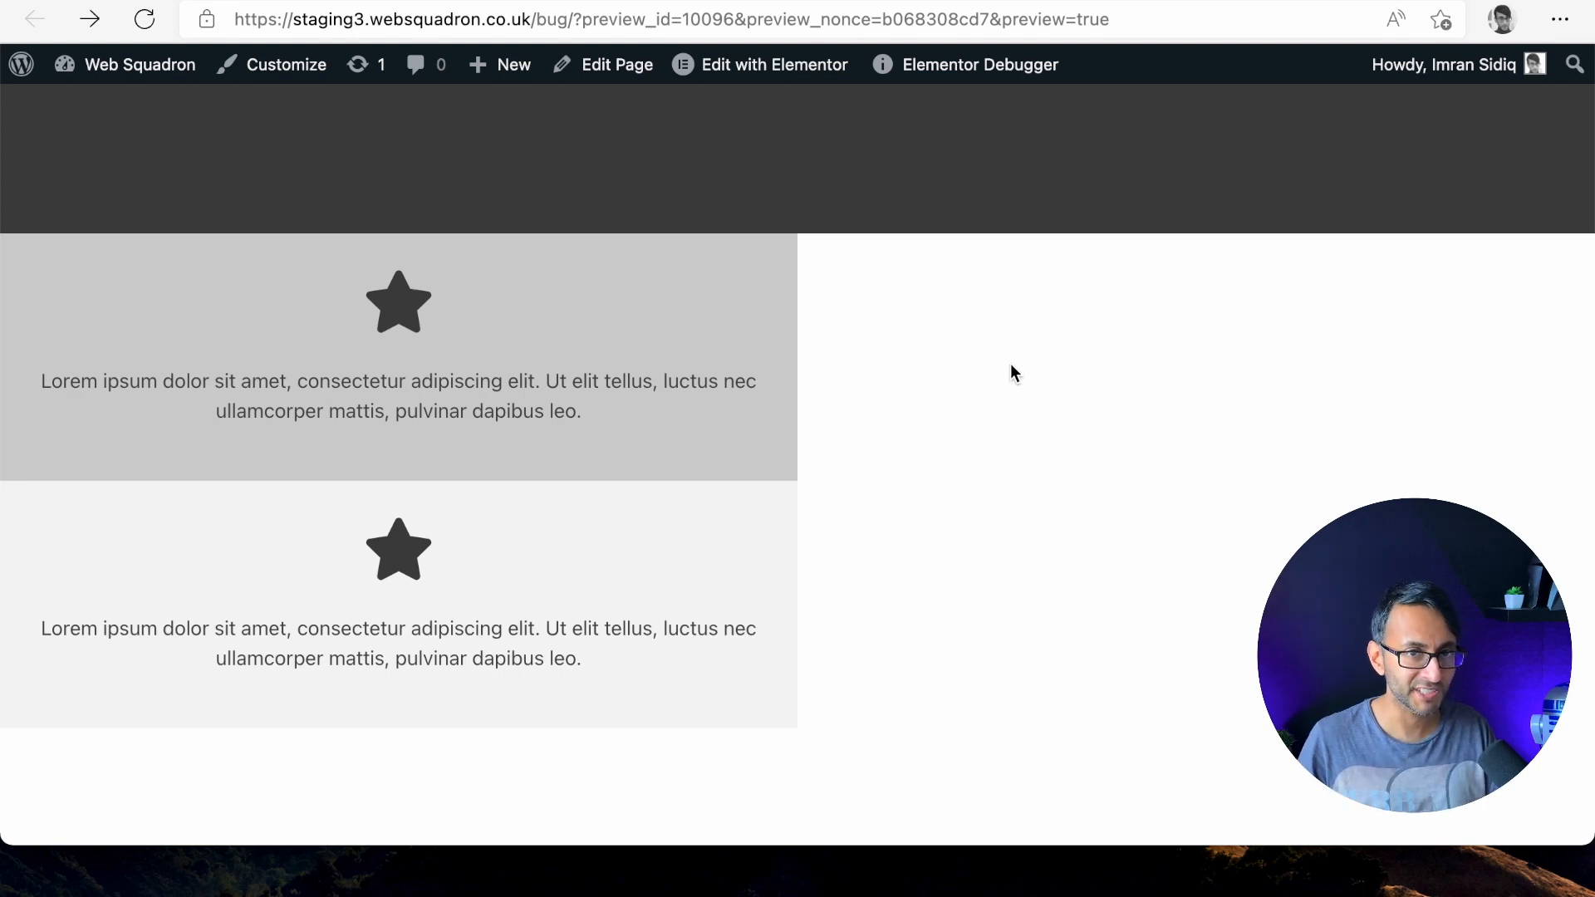
# Step: Preview the page showing both starred boxes stacked in a half-width column
pyautogui.click(774, 65)
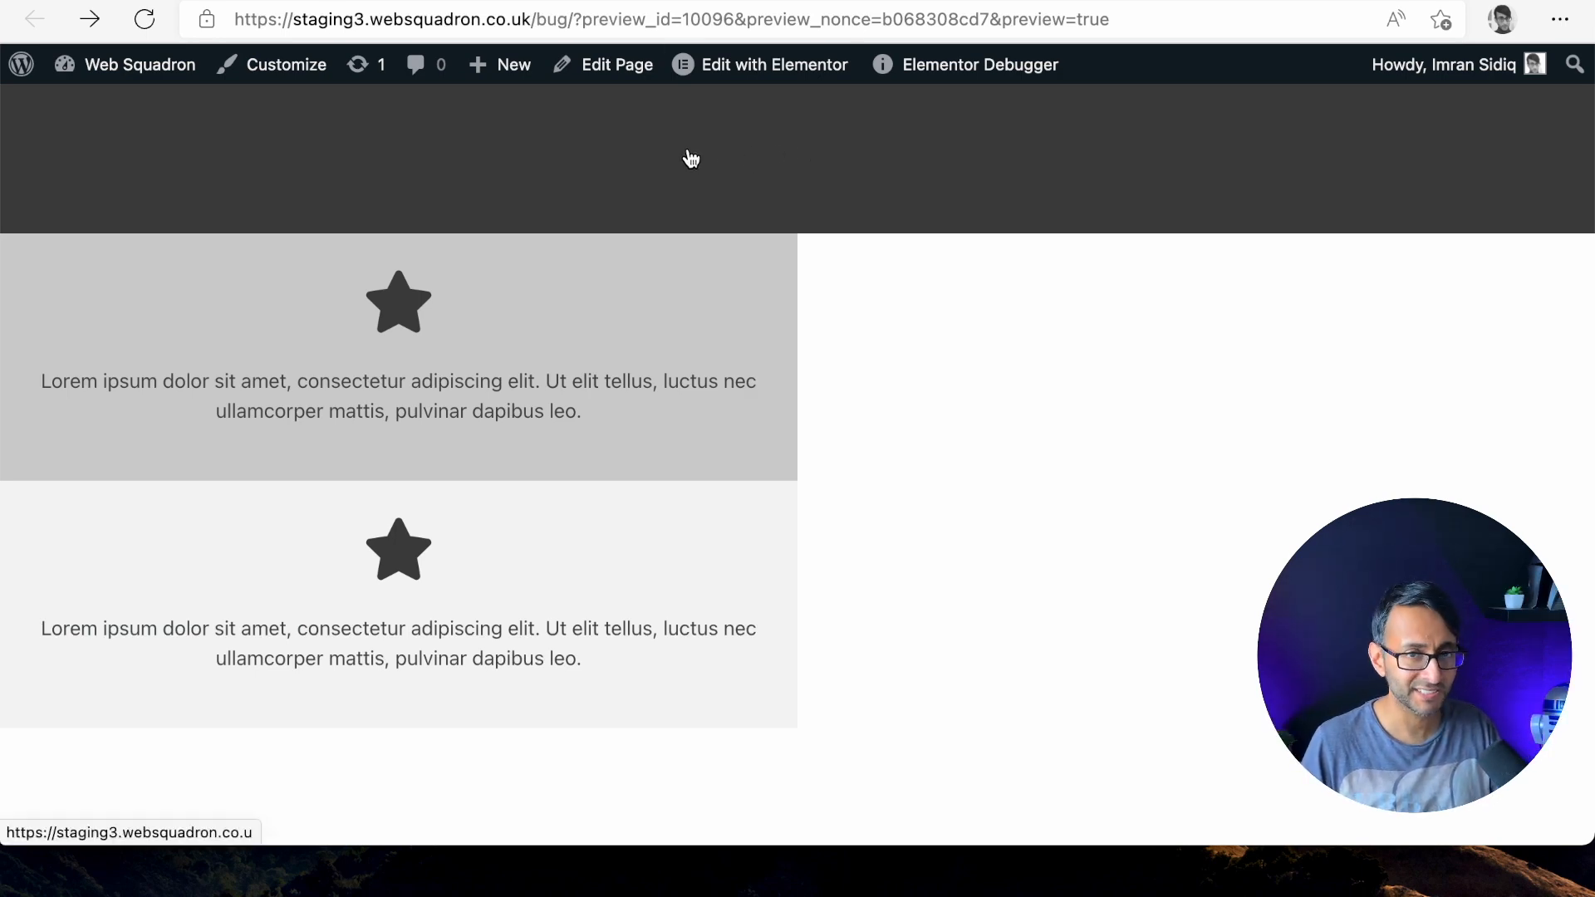
pyautogui.moveTo(826, 163)
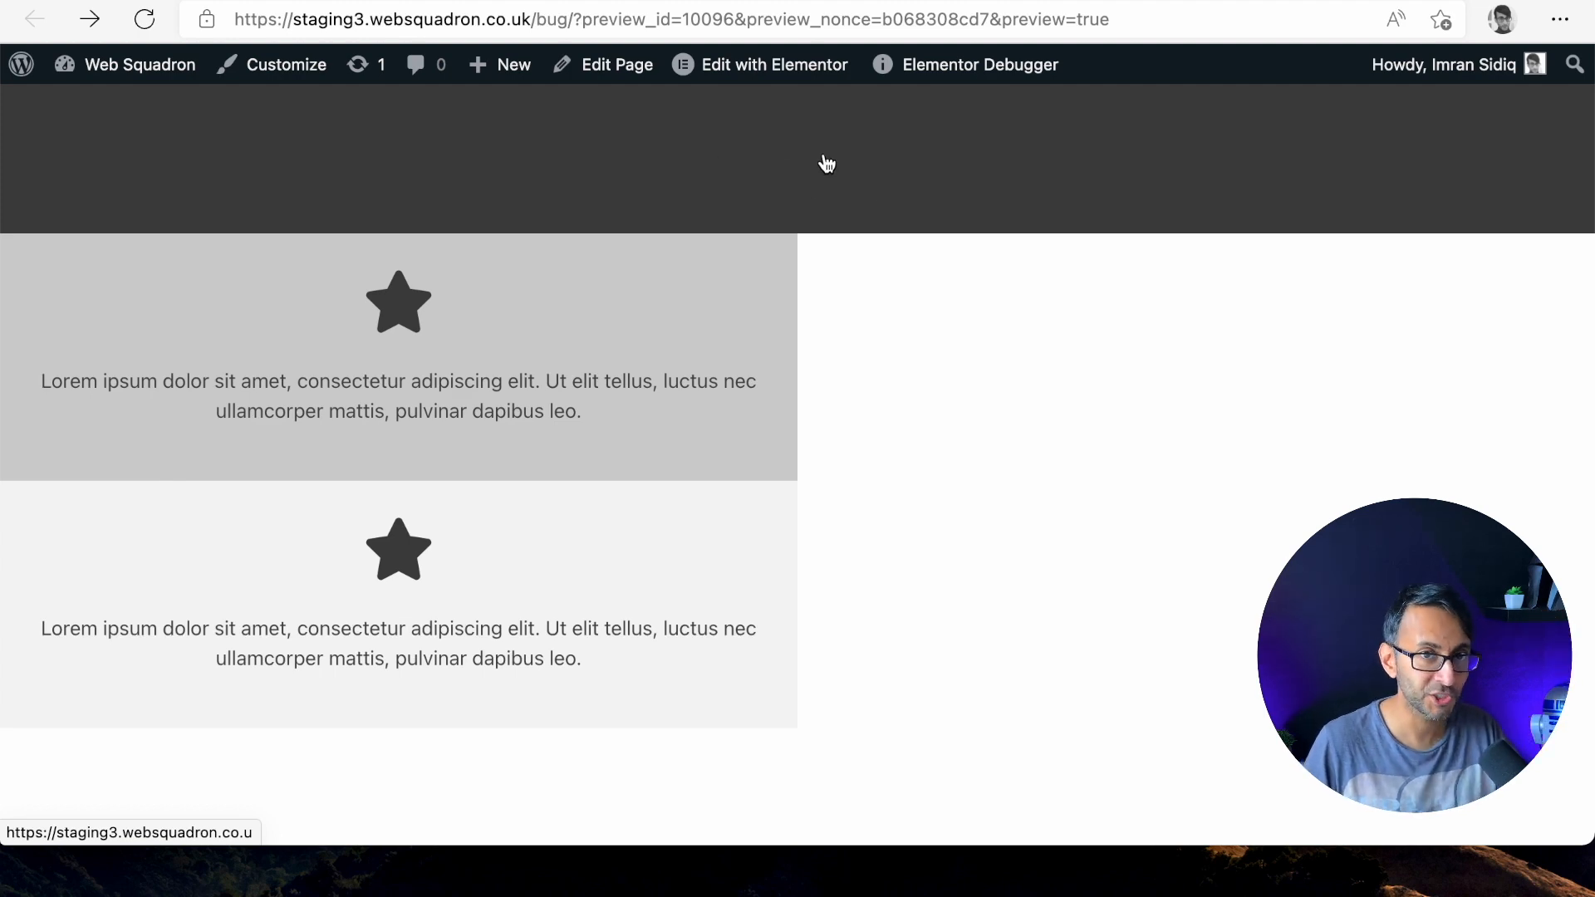
pyautogui.moveTo(600, 578)
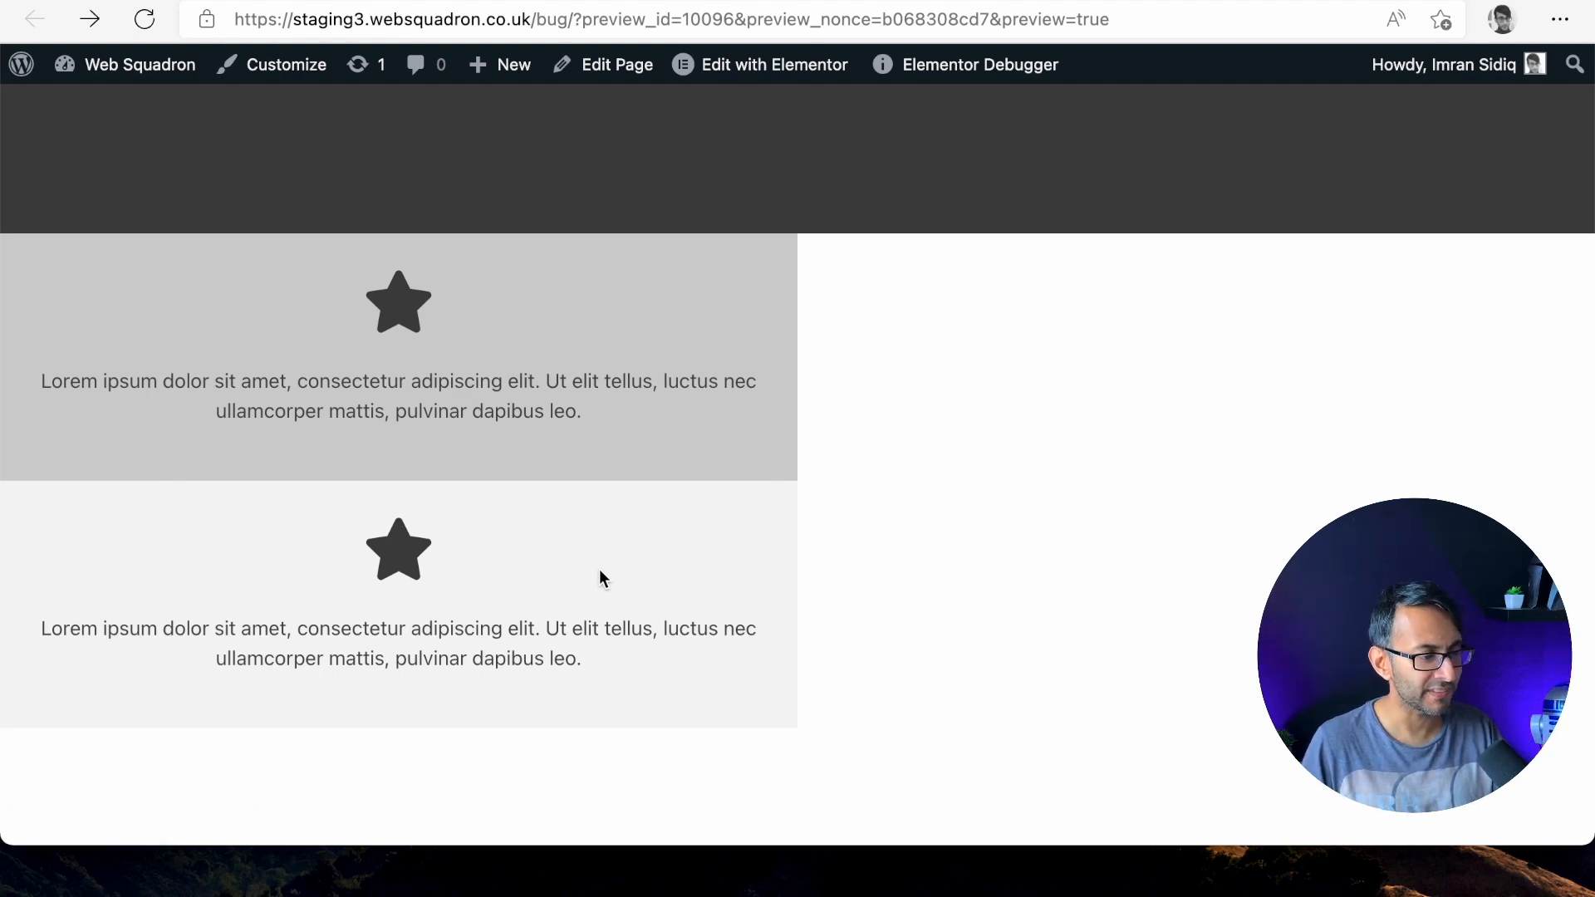
pyautogui.moveTo(618, 349)
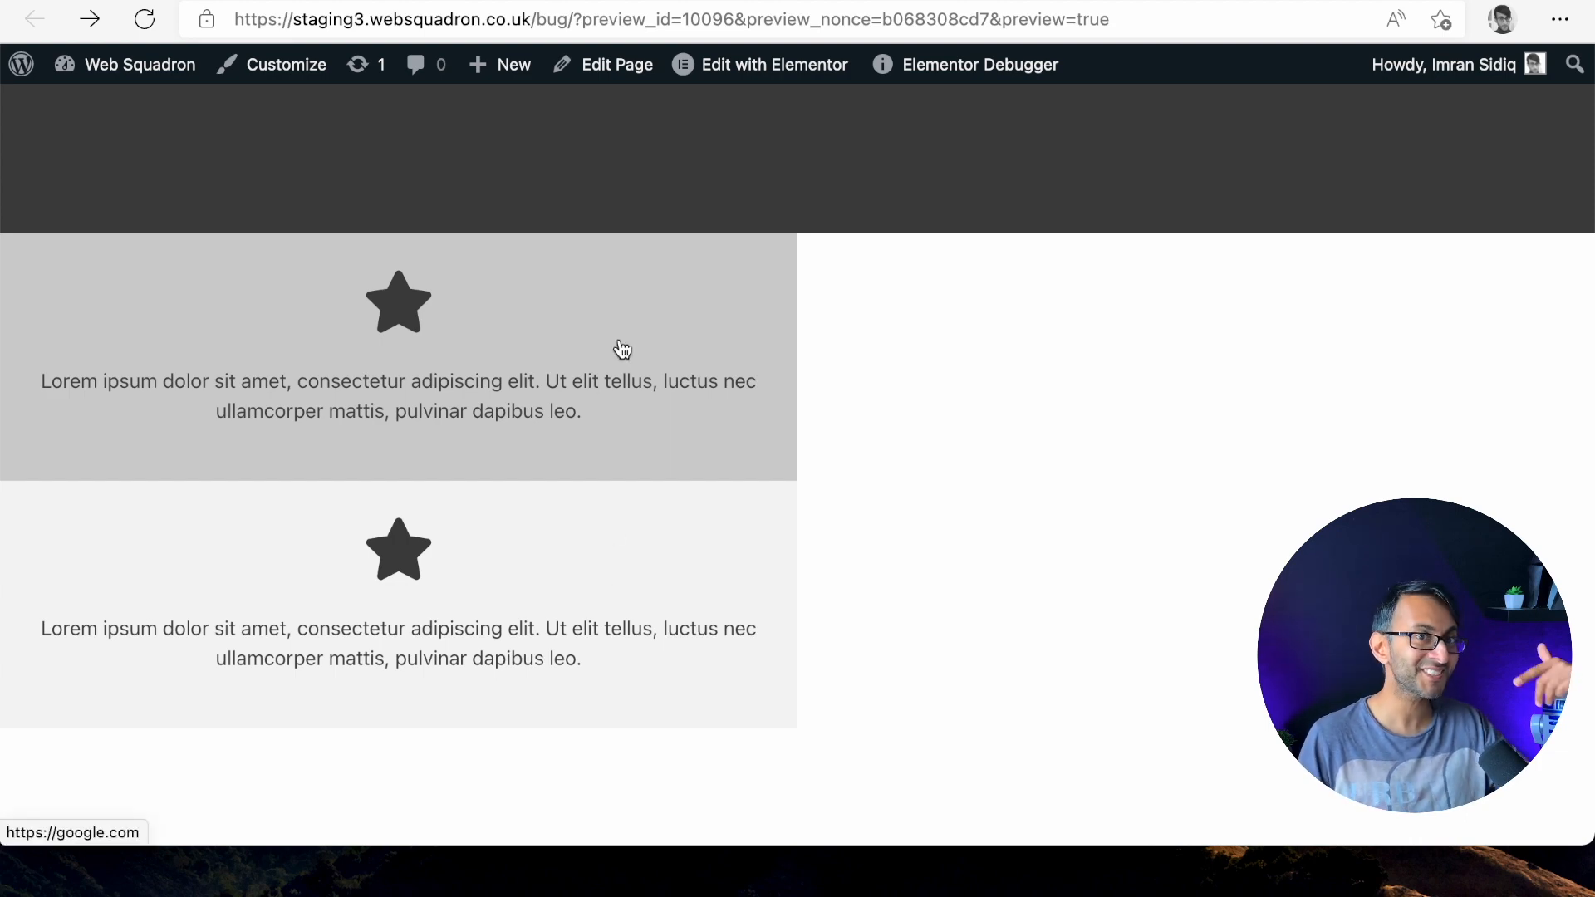
pyautogui.moveTo(637, 340)
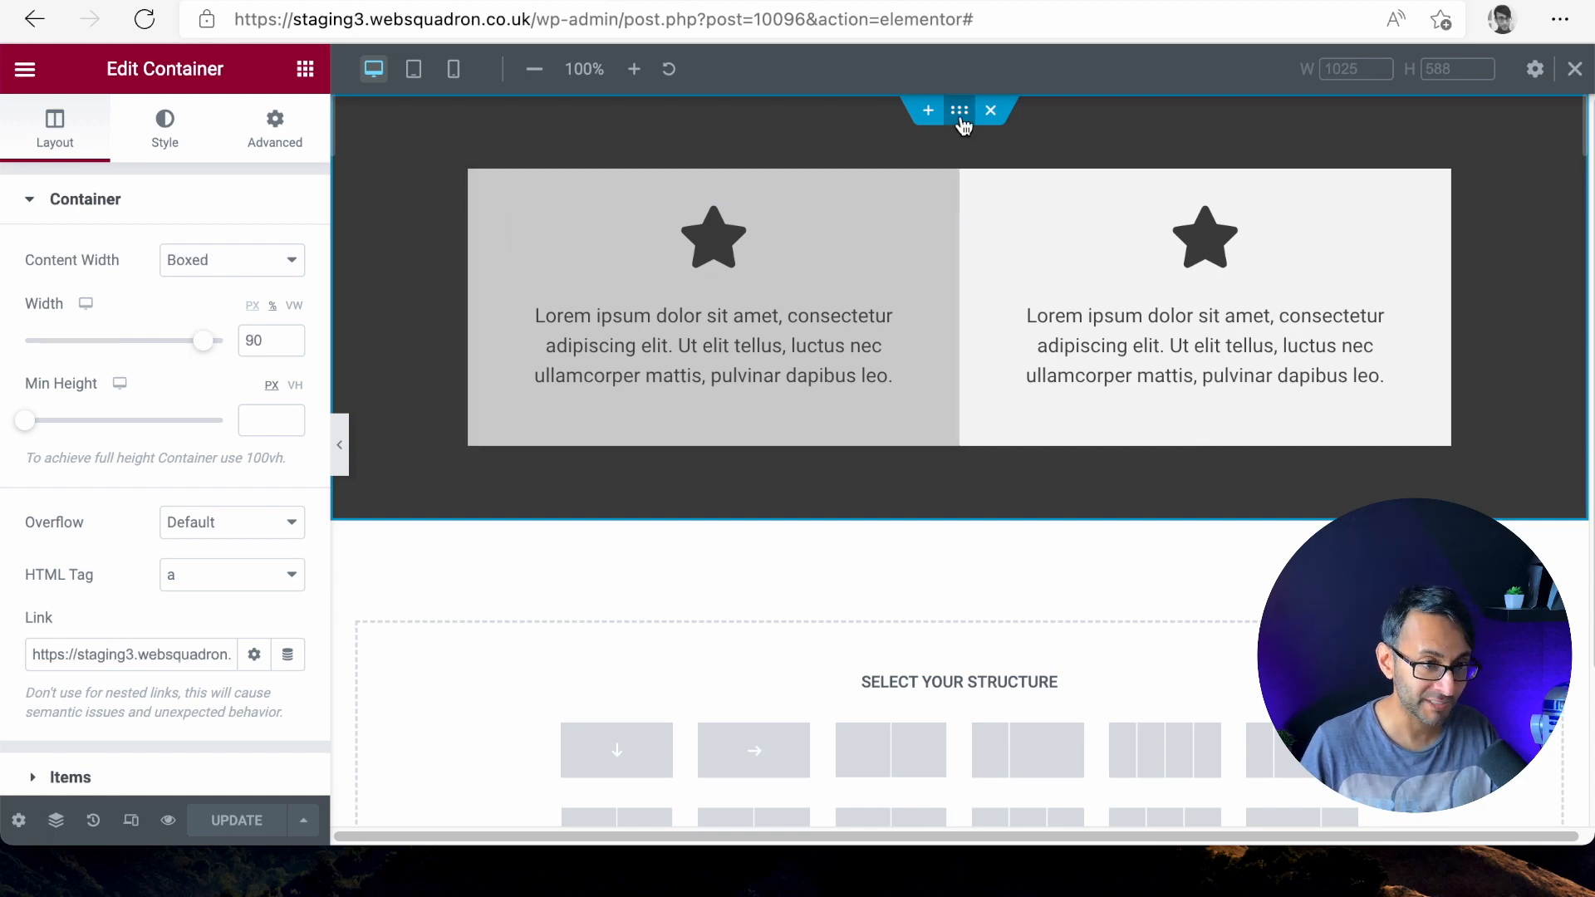
# Step: Reset the outer container's HTML tag to Default, keeping the left box linked to google.com
pyautogui.click(232, 575)
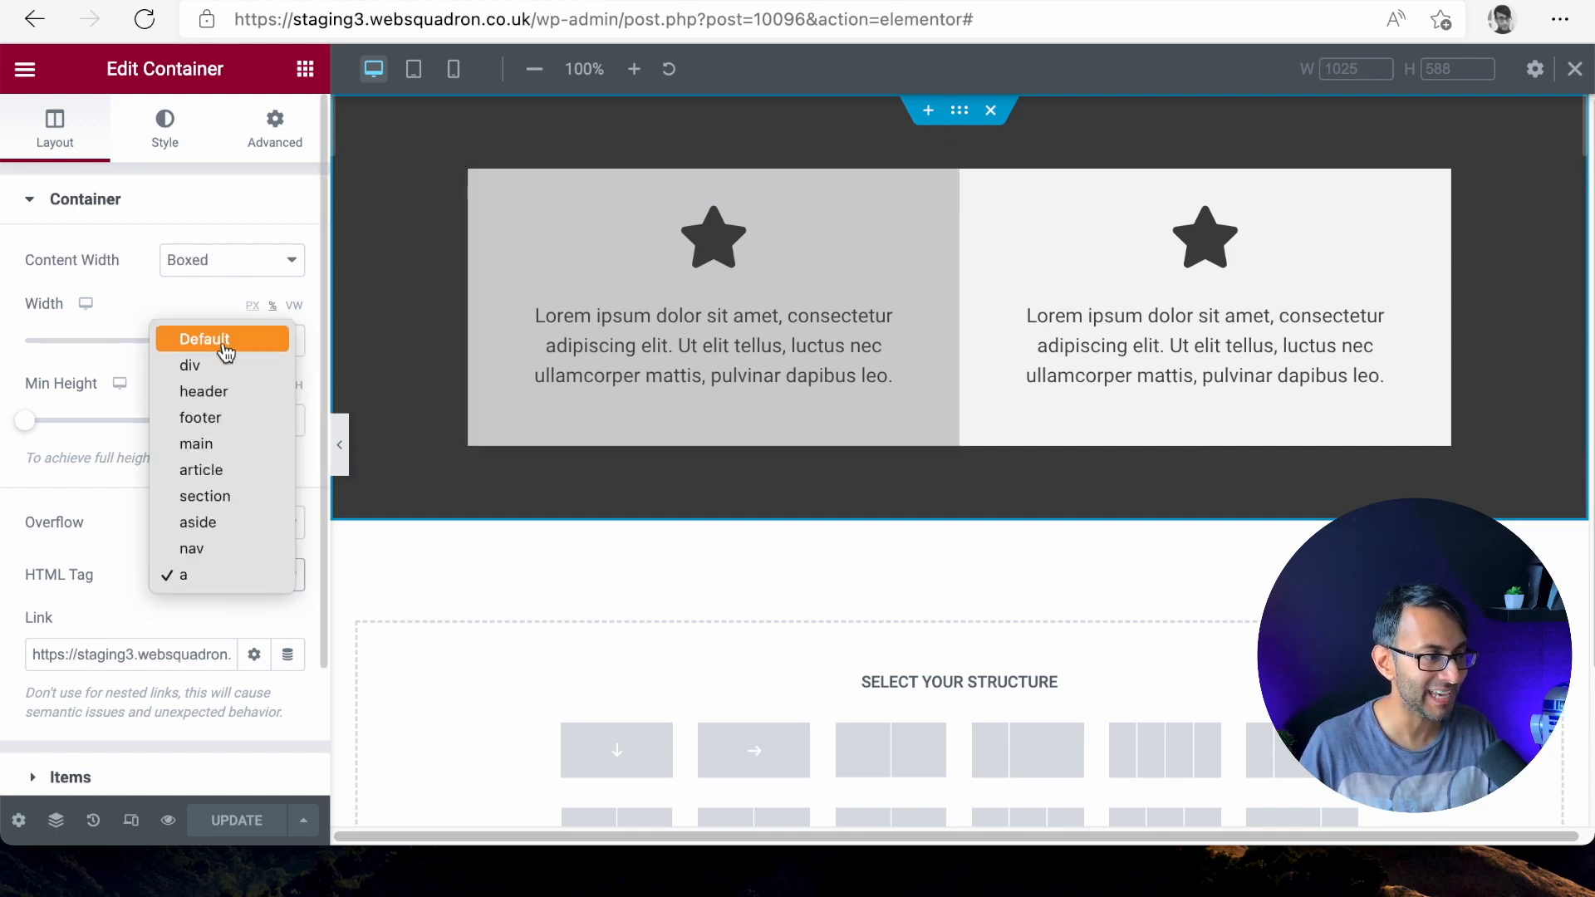
pyautogui.click(221, 339)
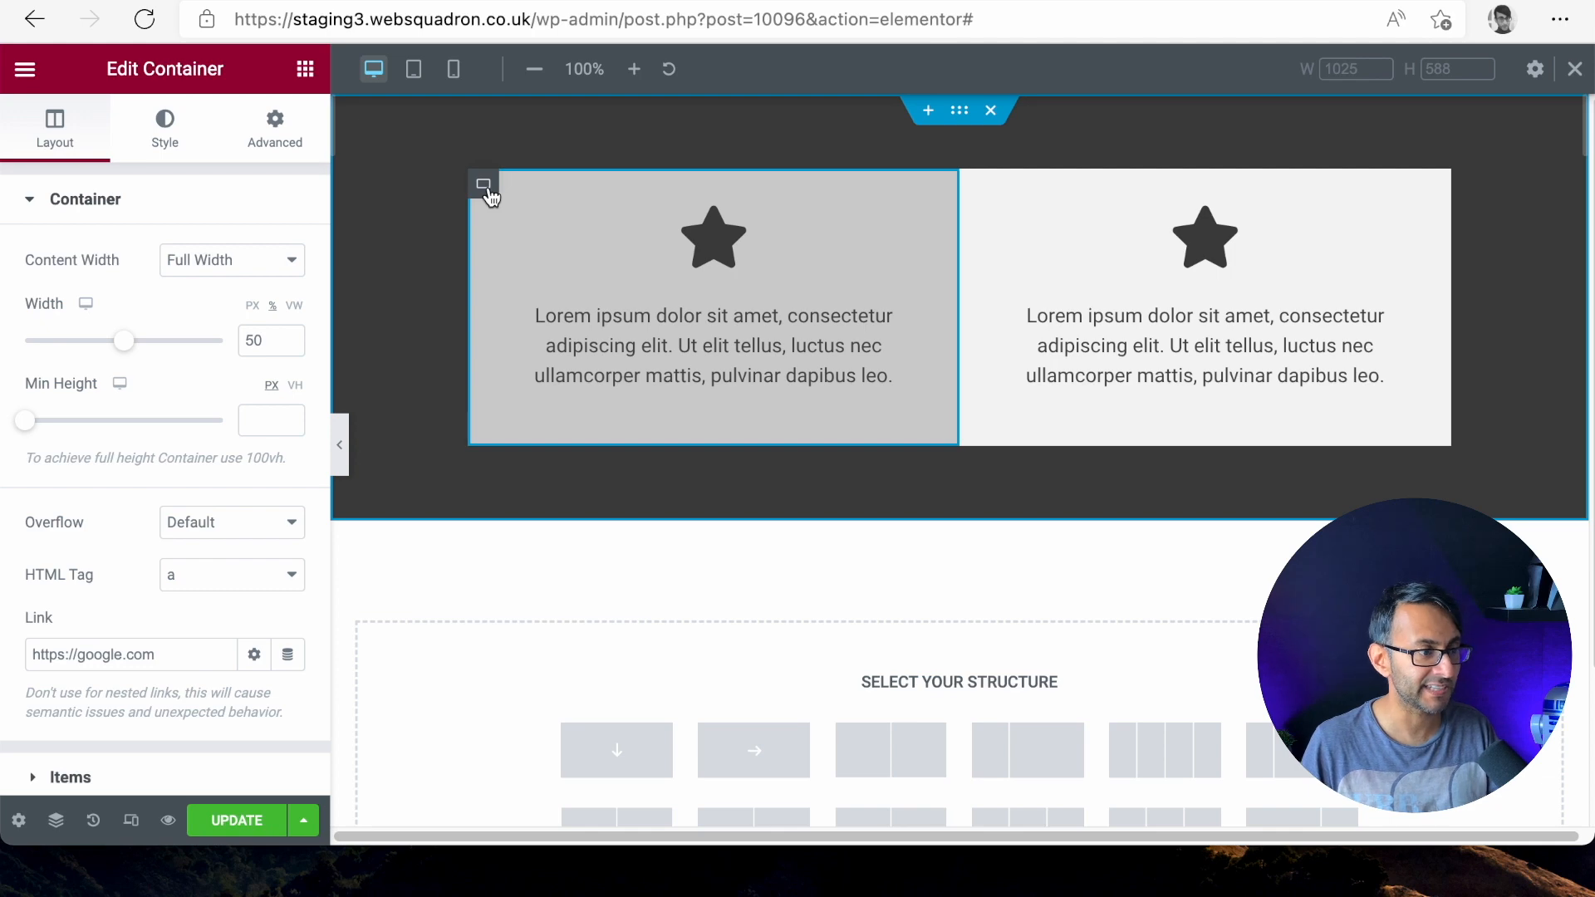
pyautogui.click(236, 821)
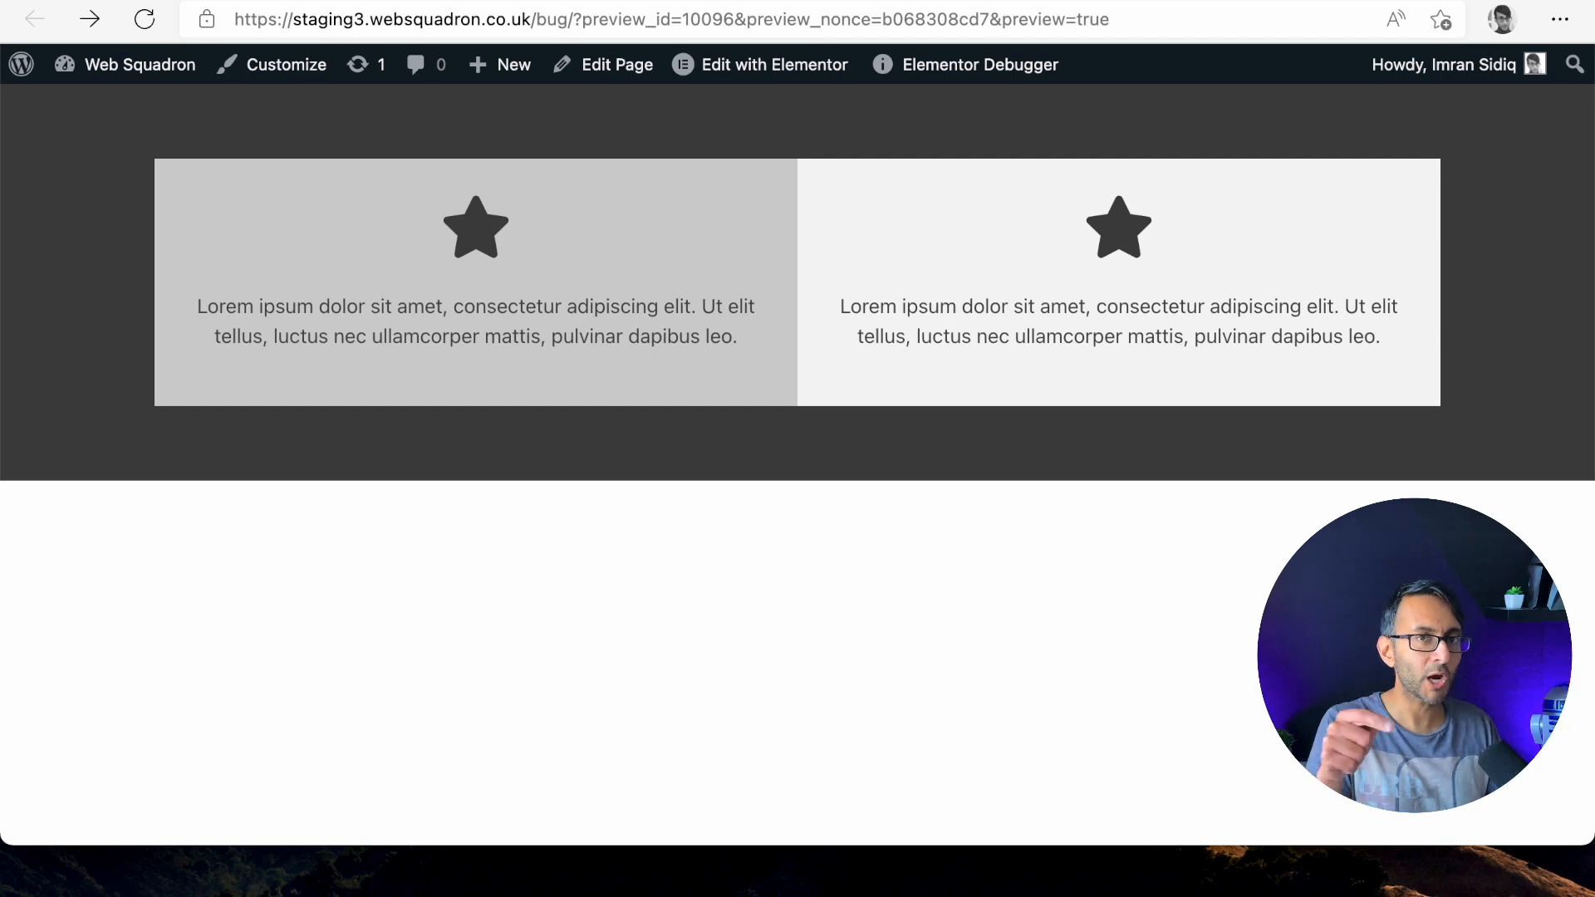
pyautogui.moveTo(784, 141)
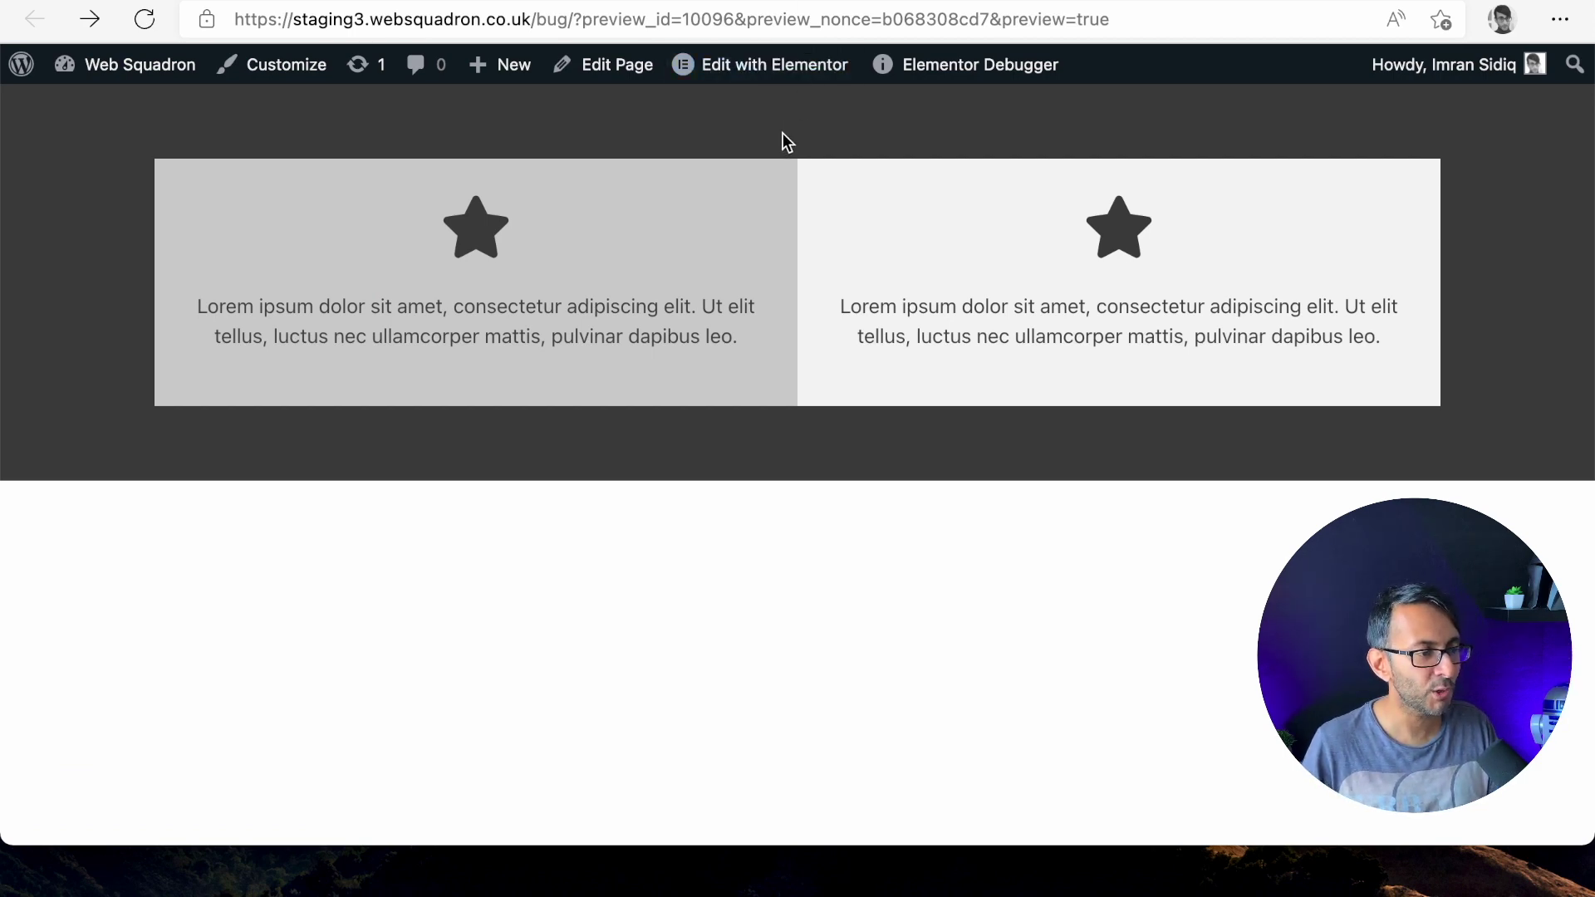
pyautogui.moveTo(1485, 458)
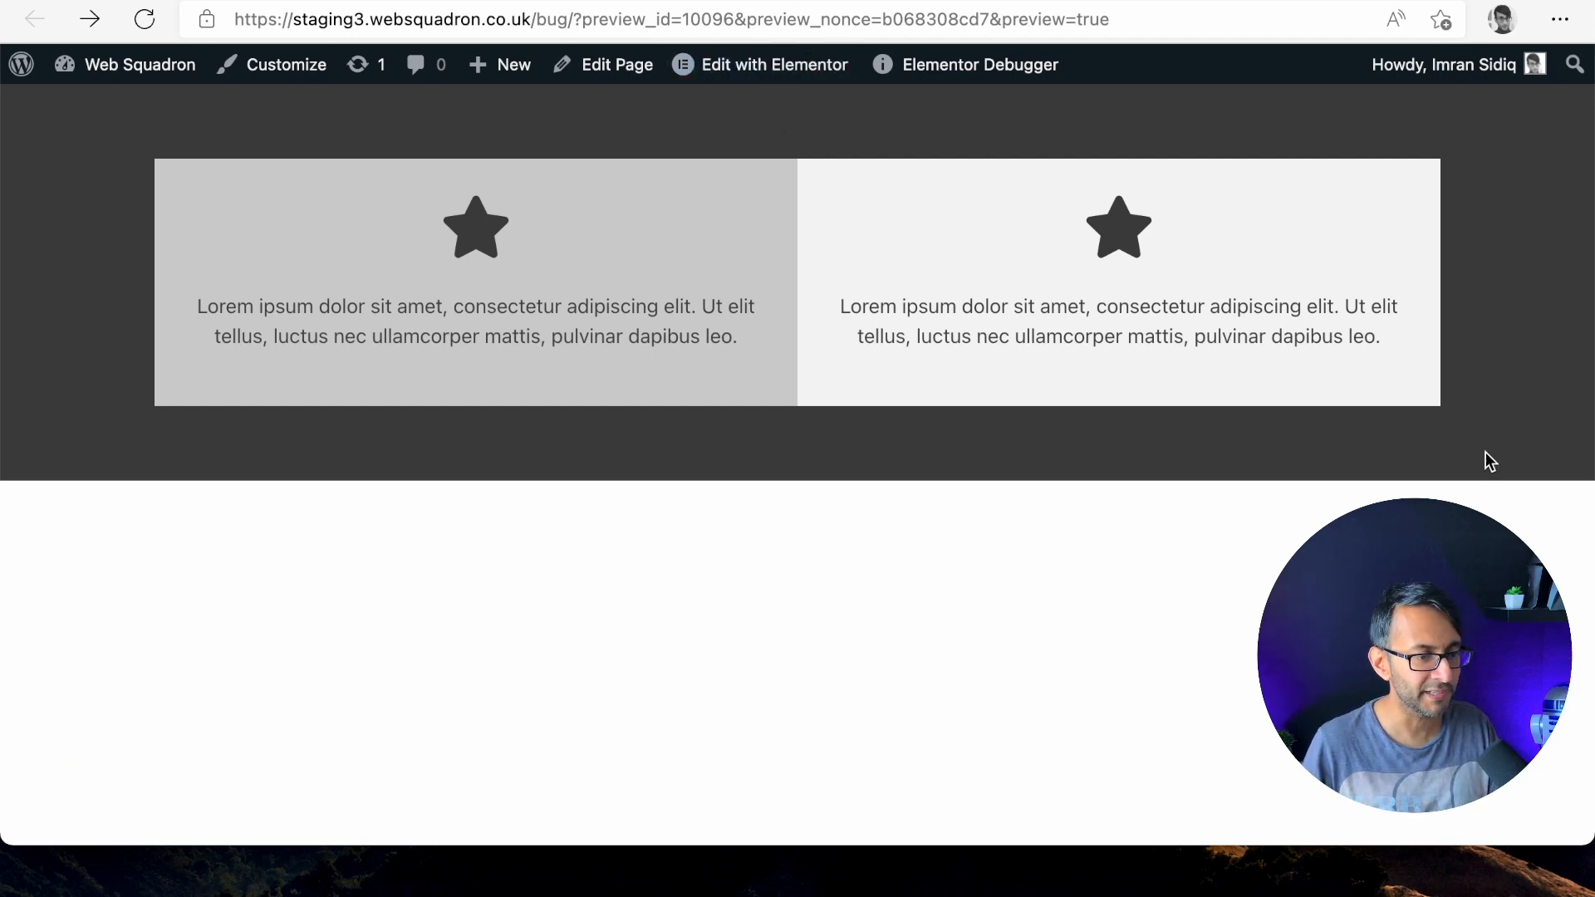
pyautogui.moveTo(973, 449)
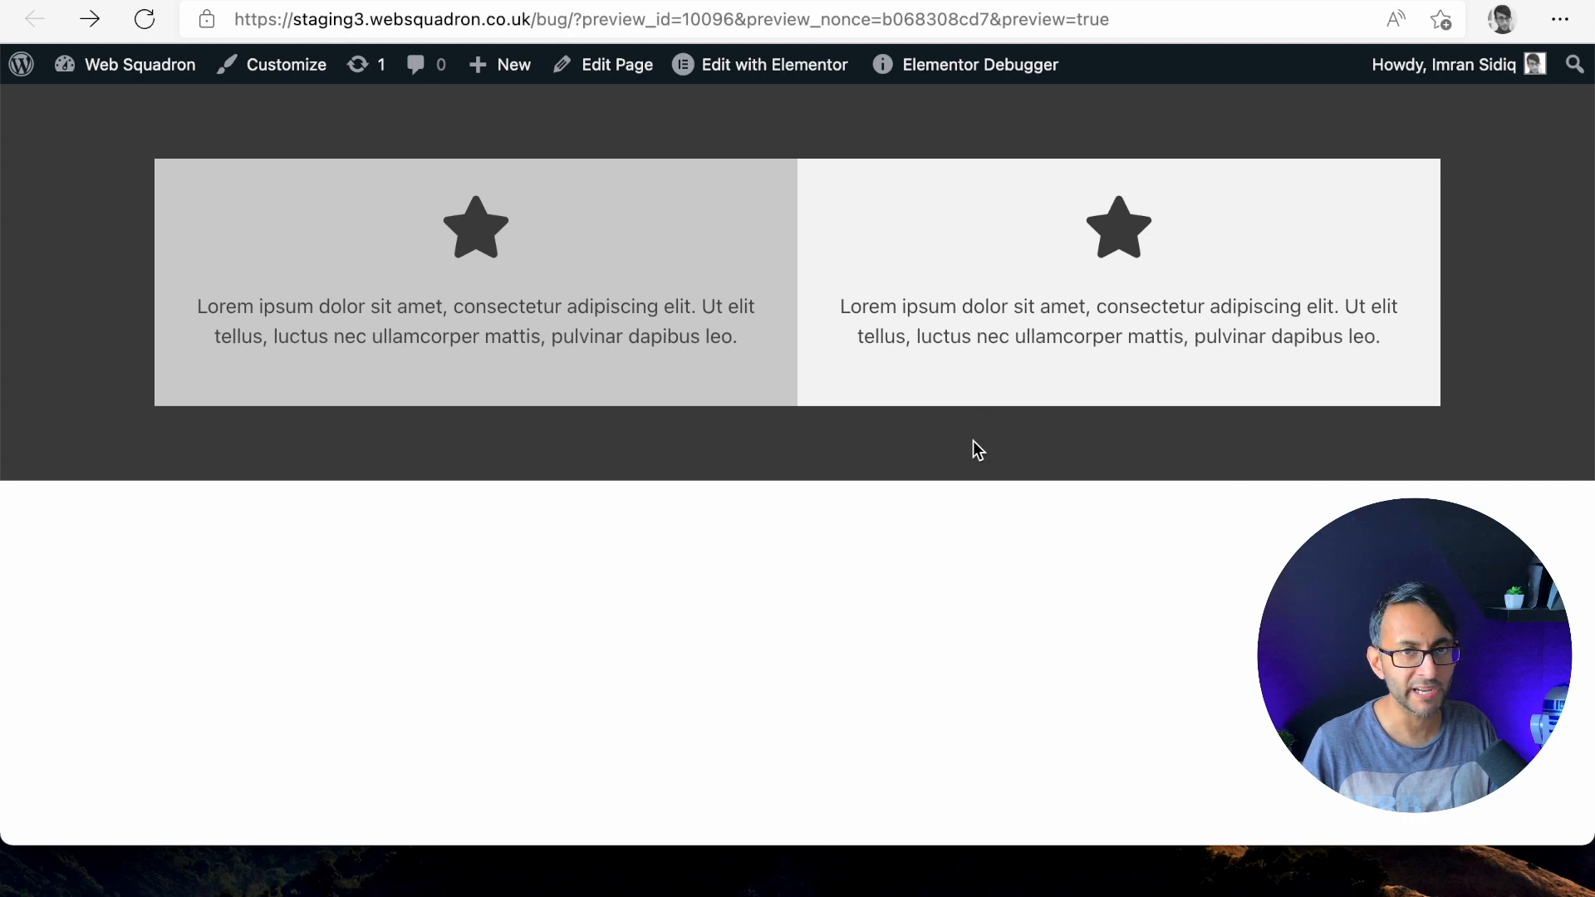
pyautogui.moveTo(701, 448)
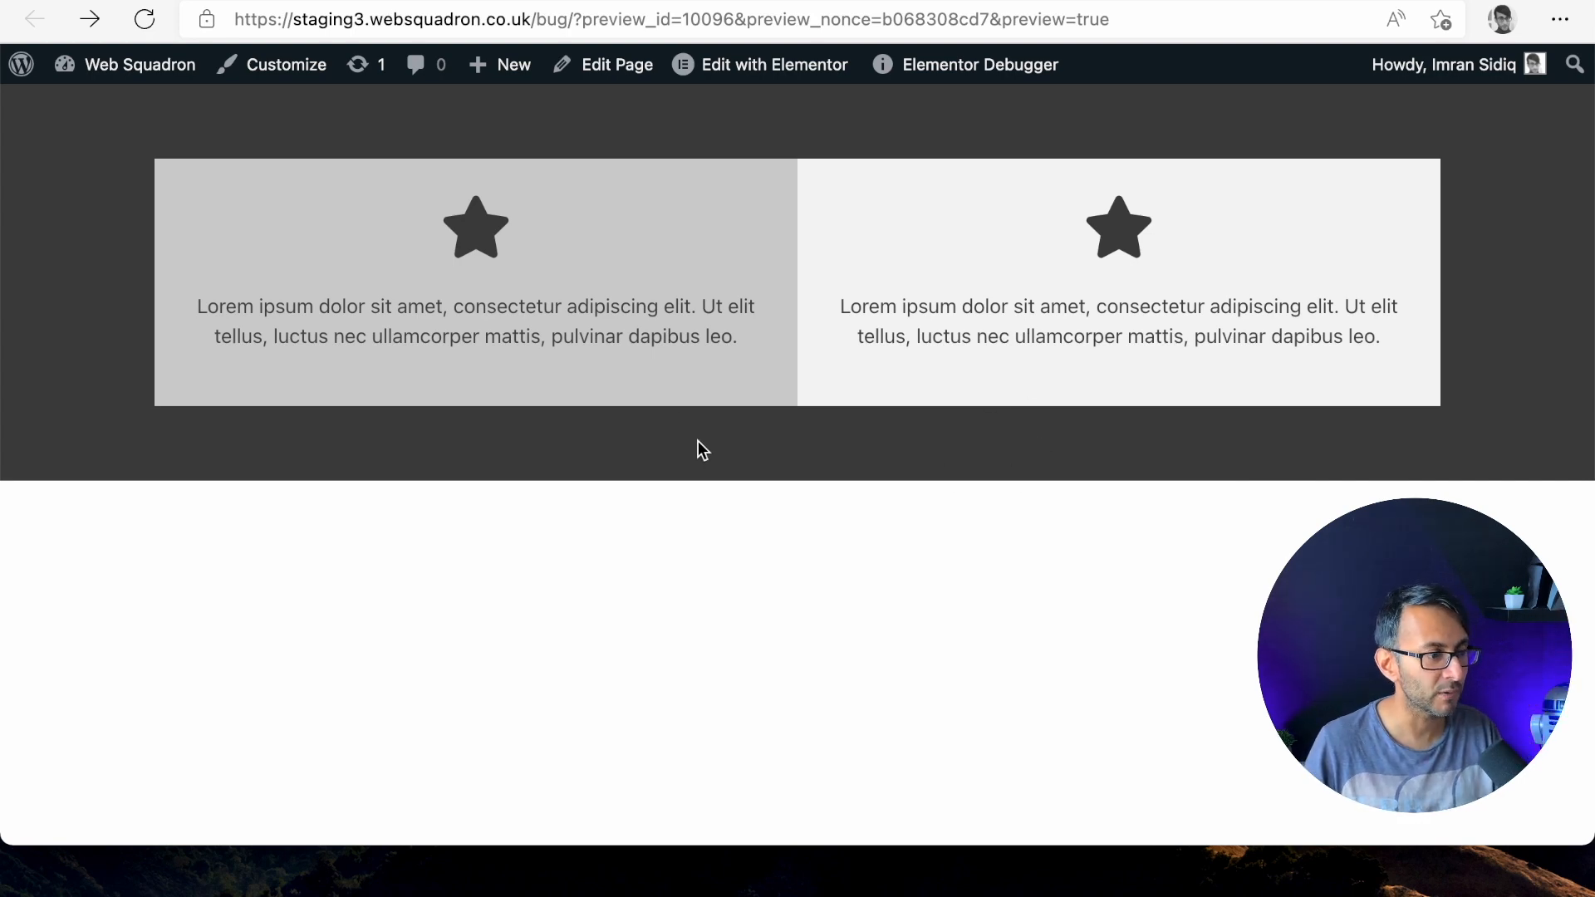
pyautogui.moveTo(505, 350)
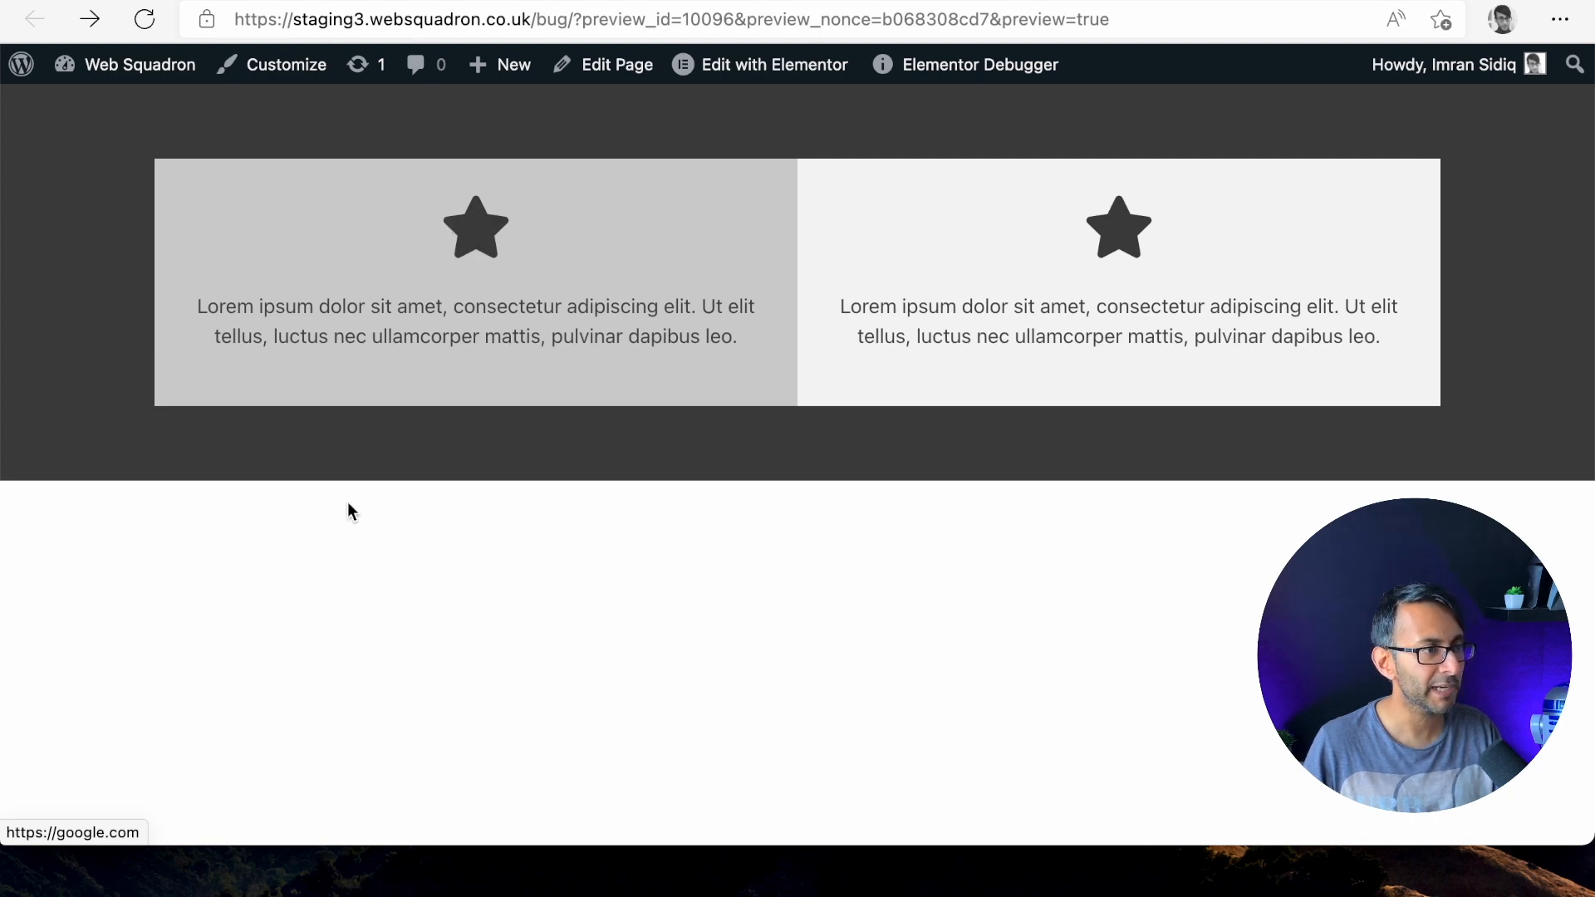
pyautogui.moveTo(432, 298)
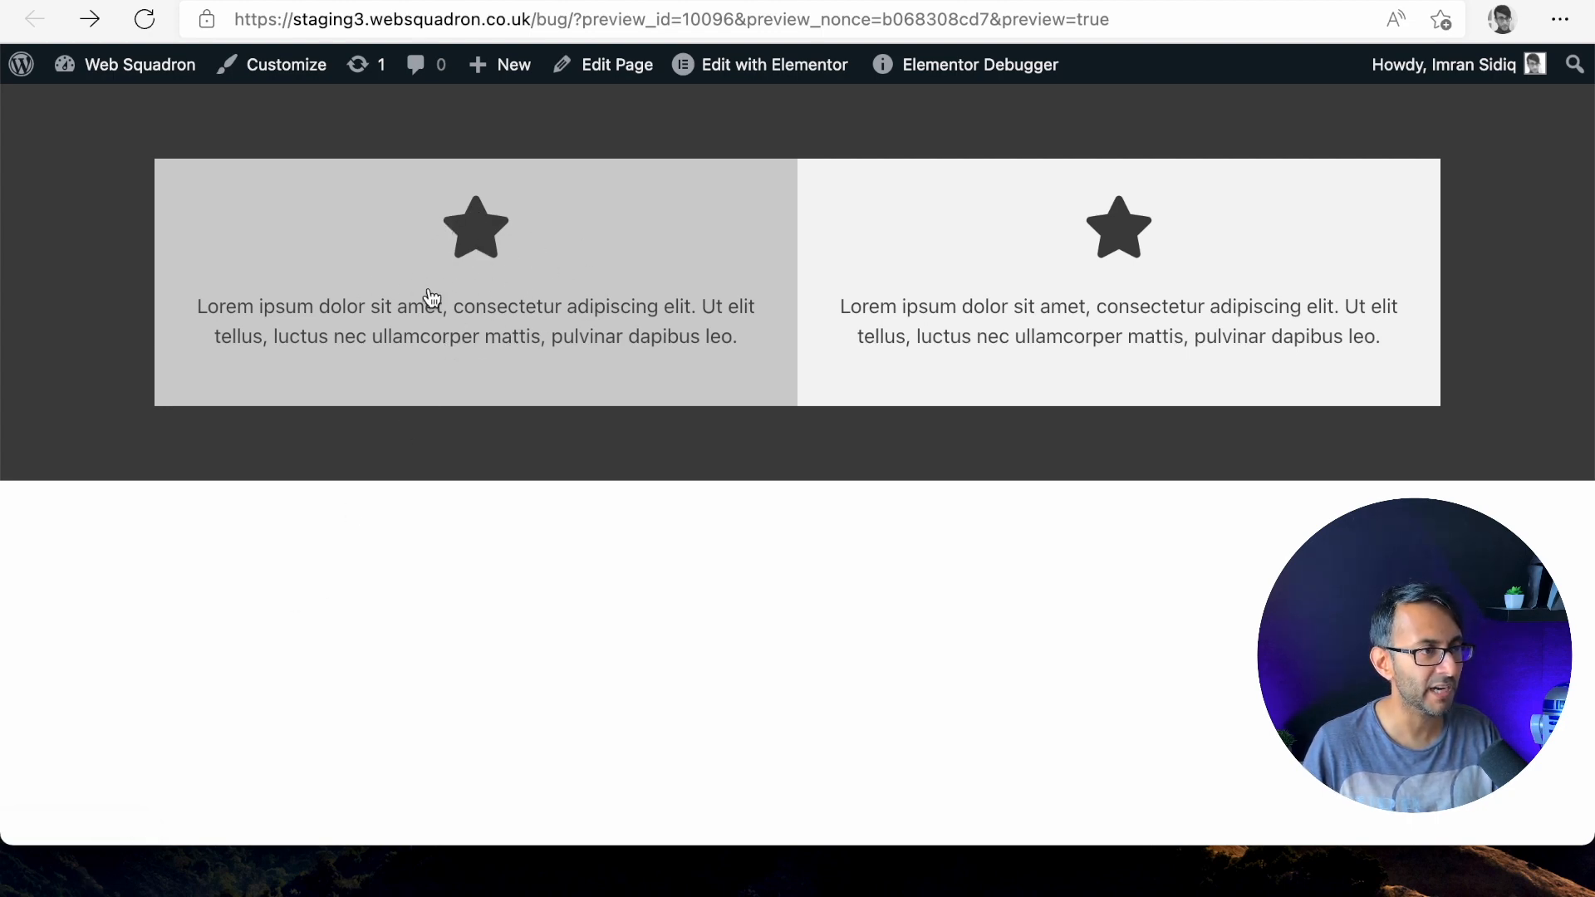
pyautogui.moveTo(543, 287)
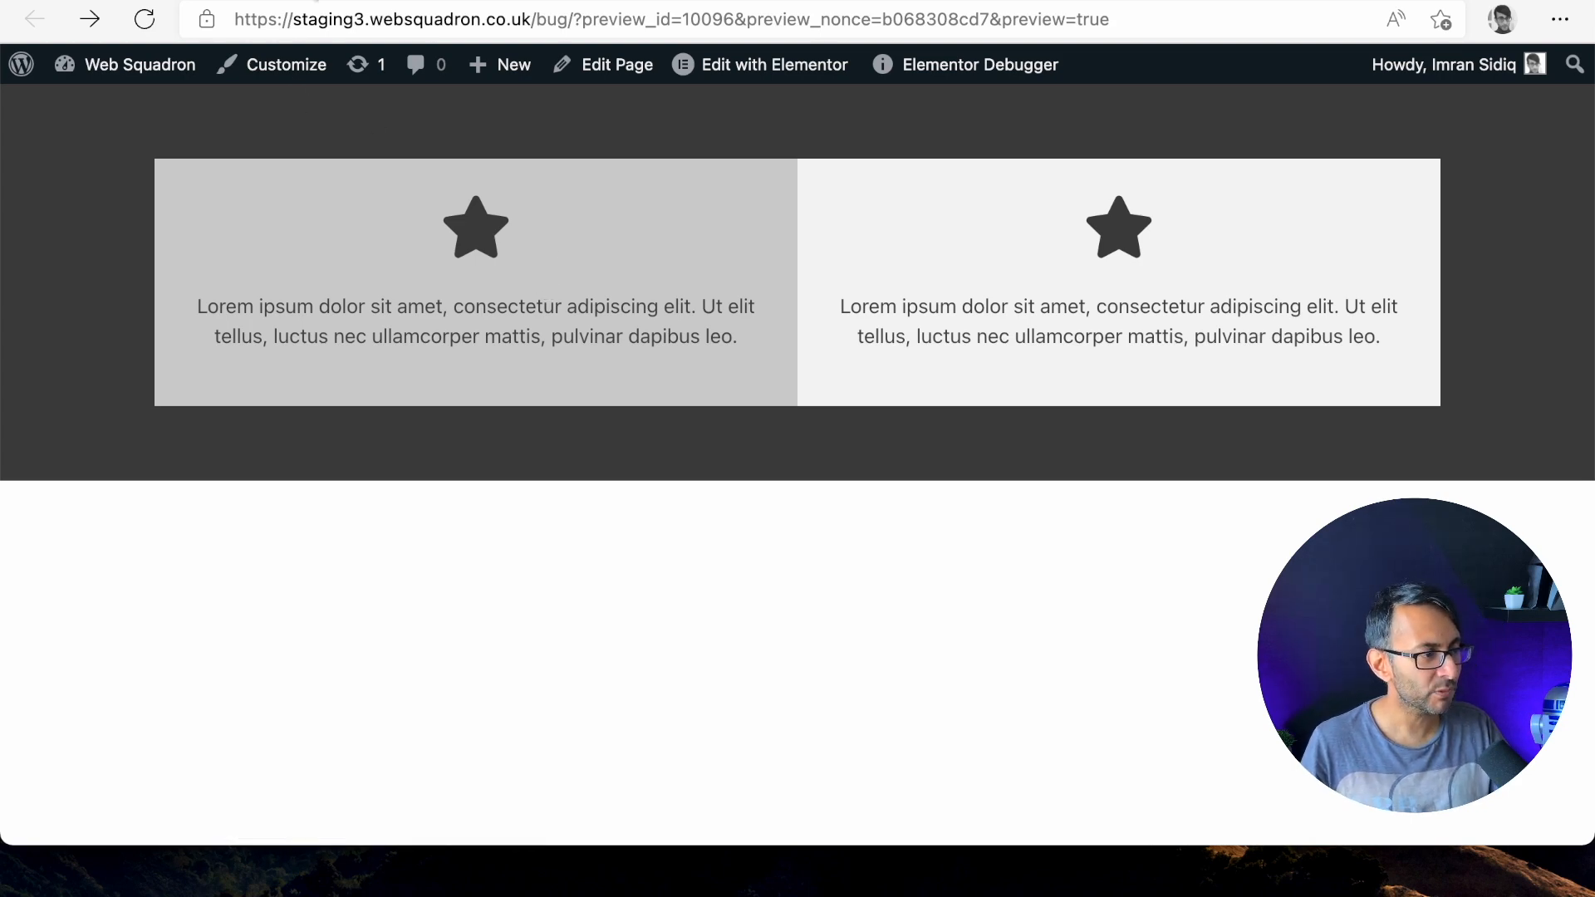
# Step: Widen the Elements Gap between the two cards to about 111px and preview it
pyautogui.click(761, 65)
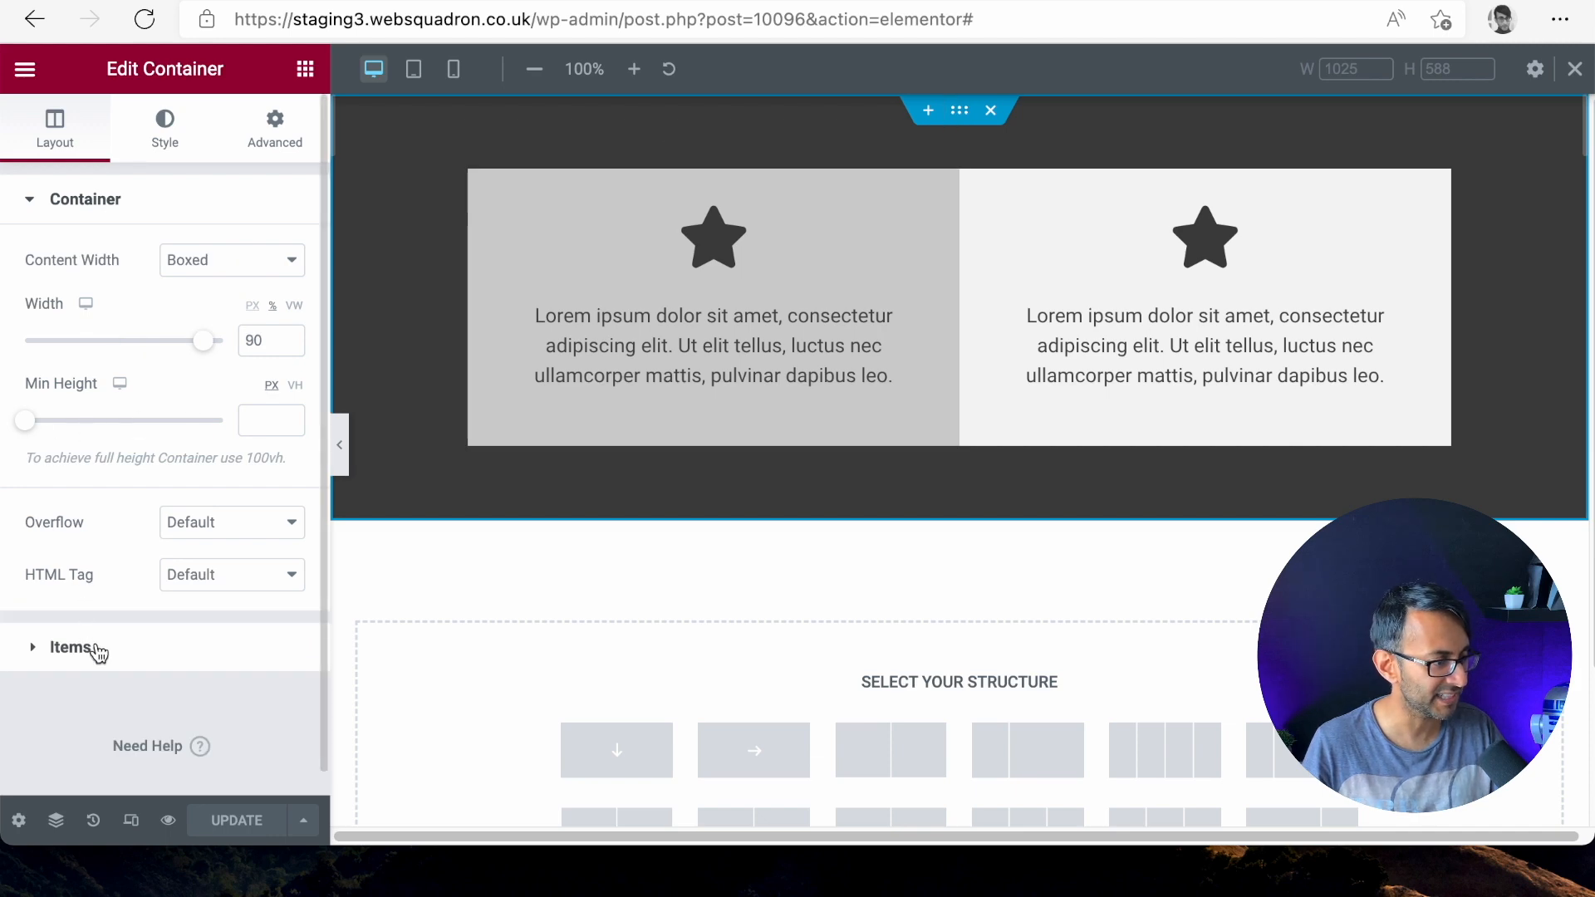
pyautogui.click(66, 646)
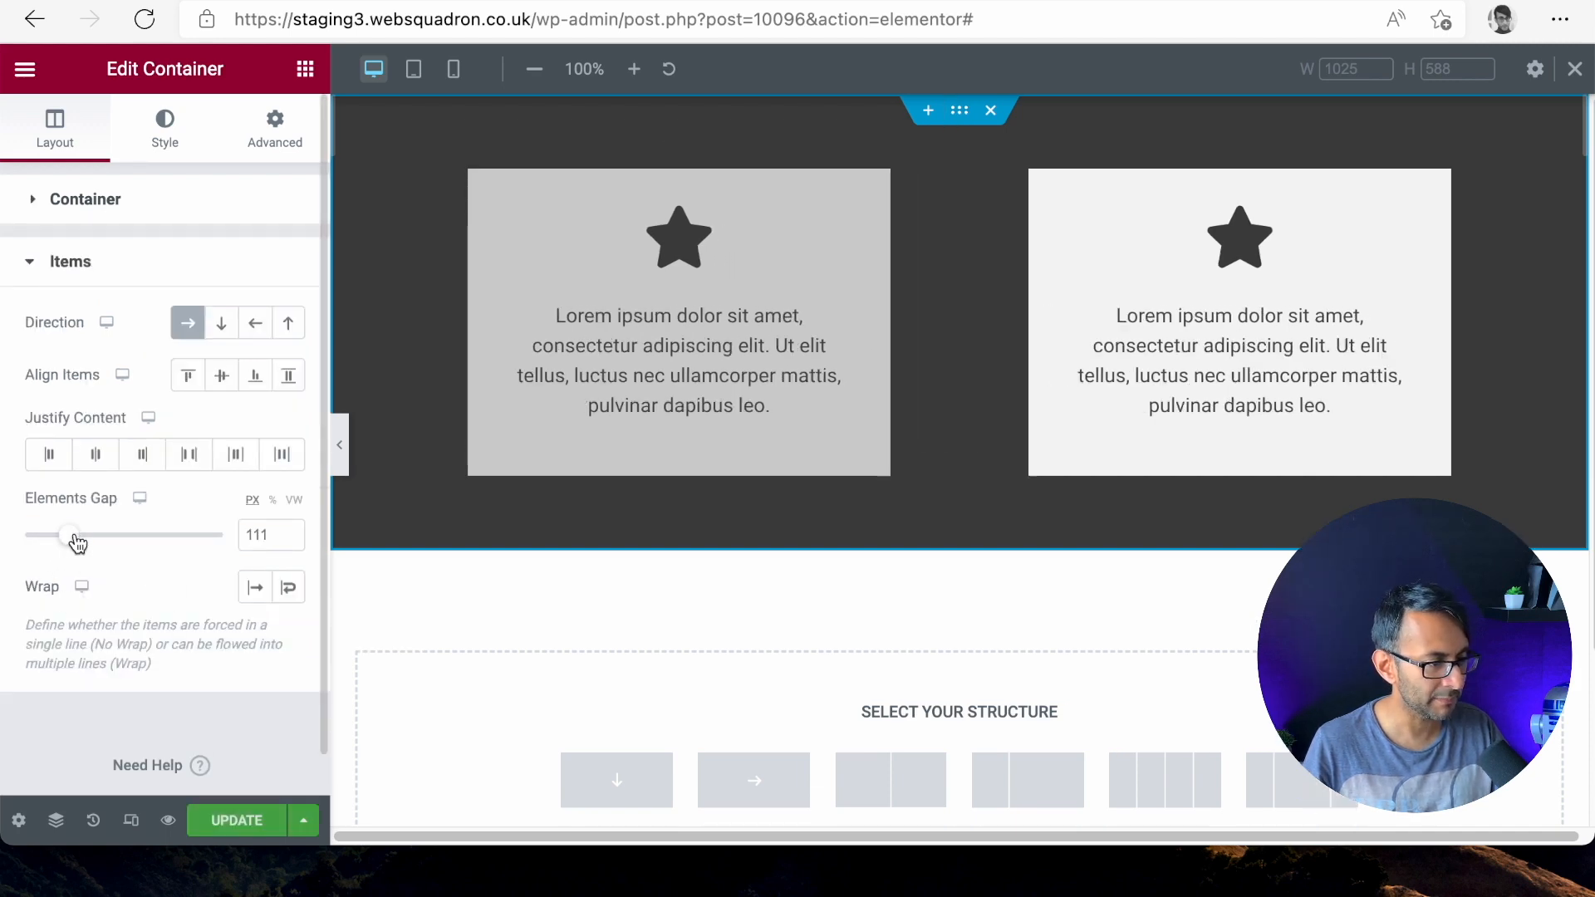
pyautogui.moveTo(71, 533); pyautogui.dragTo(87, 533)
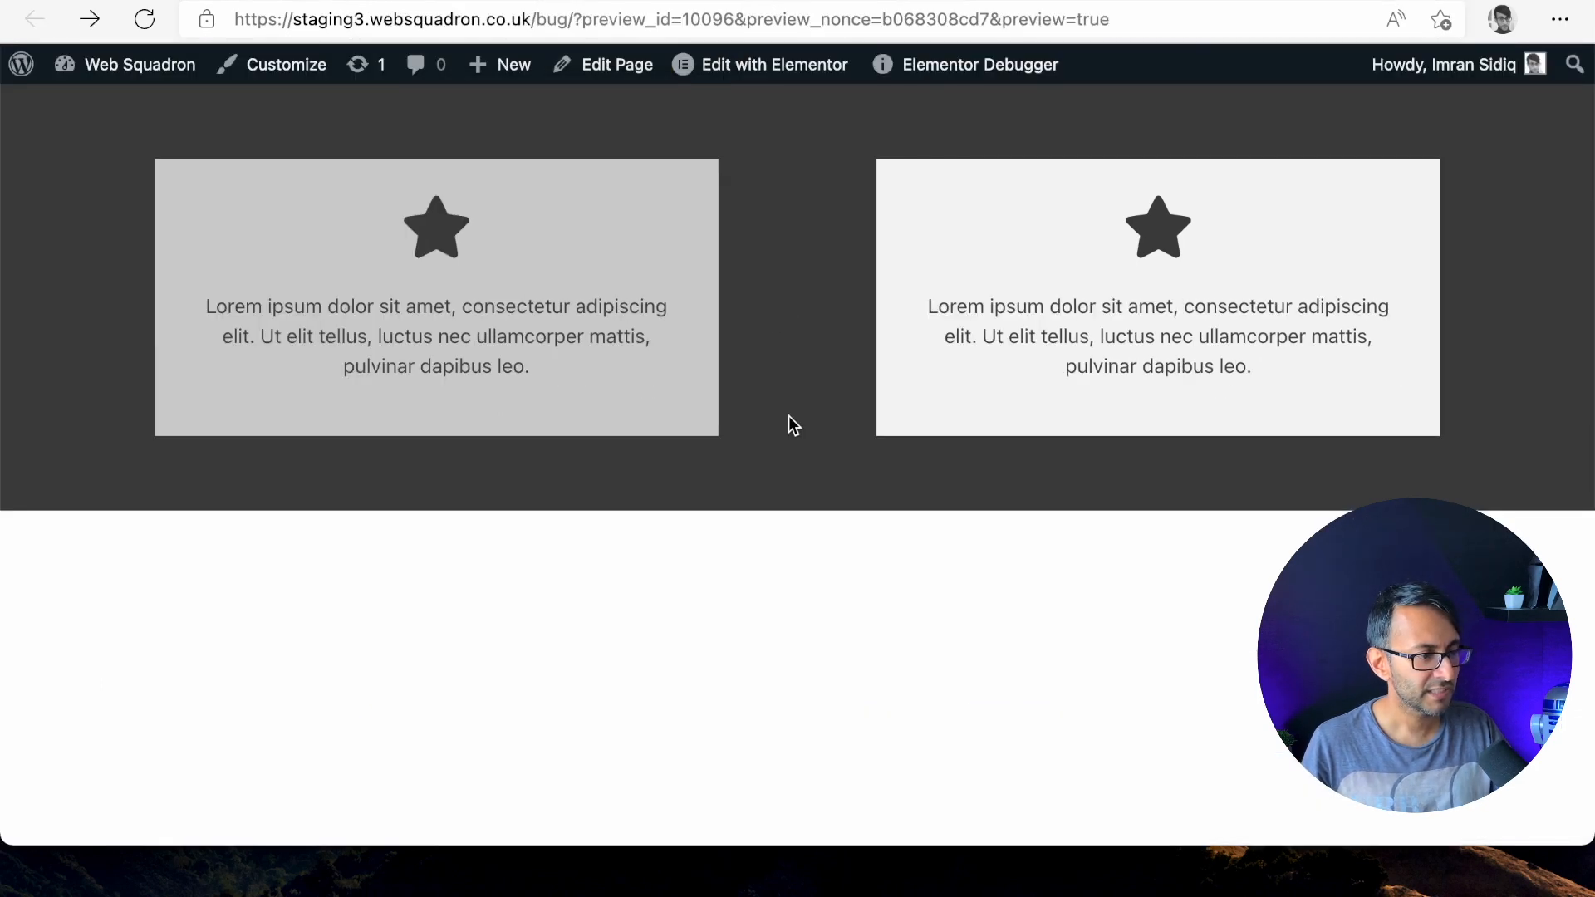
pyautogui.moveTo(1232, 226)
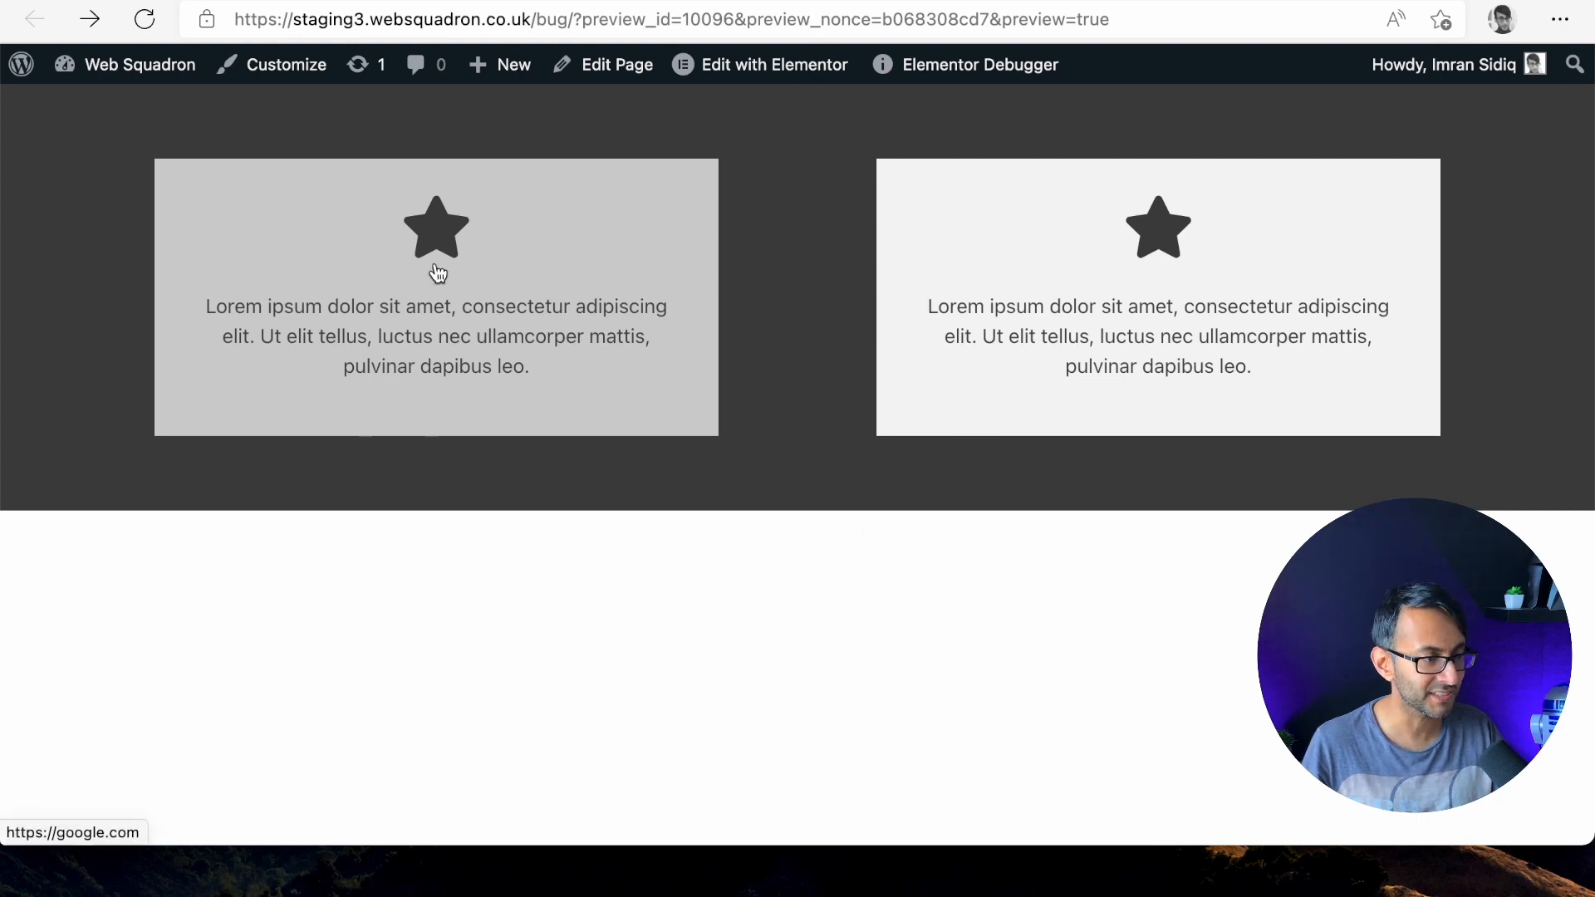
pyautogui.click(774, 65)
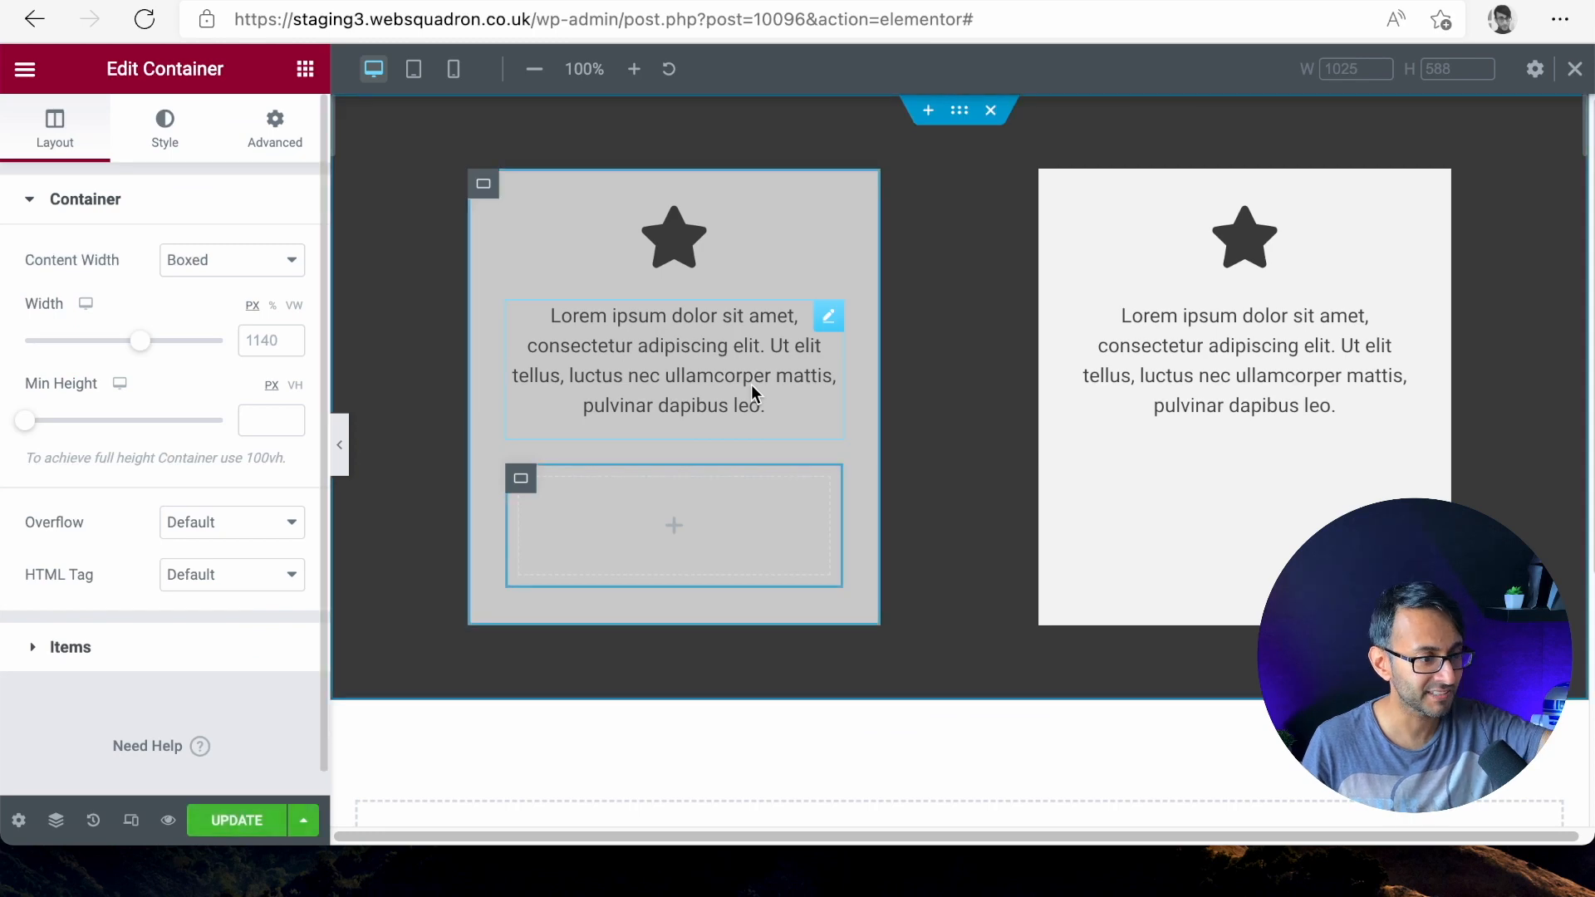
pyautogui.moveTo(670, 523)
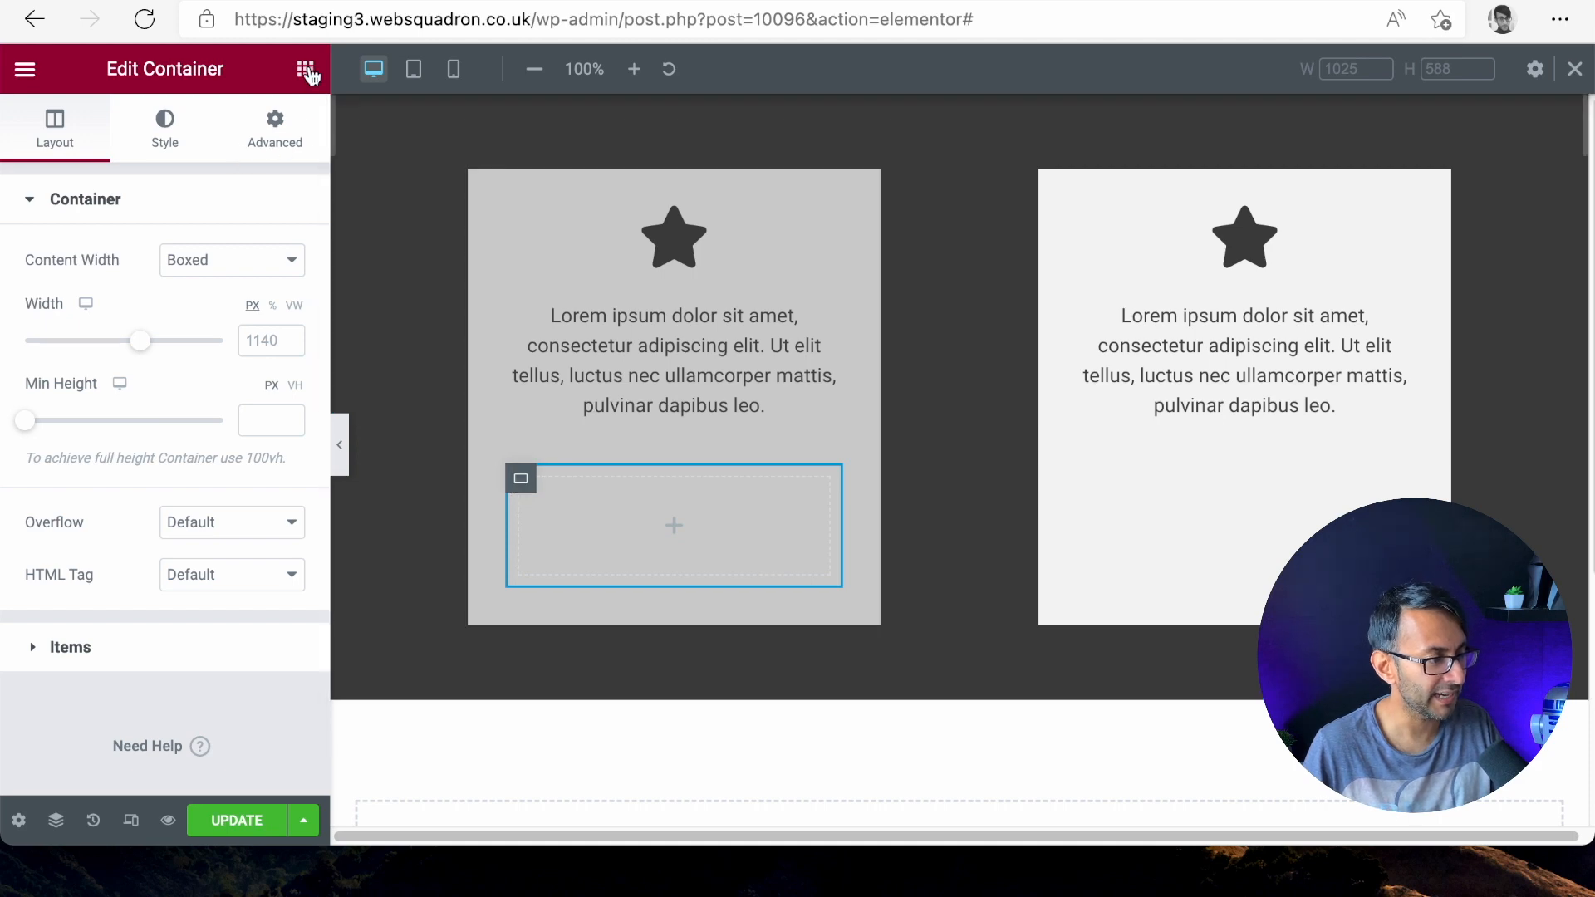
# Step: Add a nested container with a star Icon widget inside the left card
pyautogui.click(302, 67)
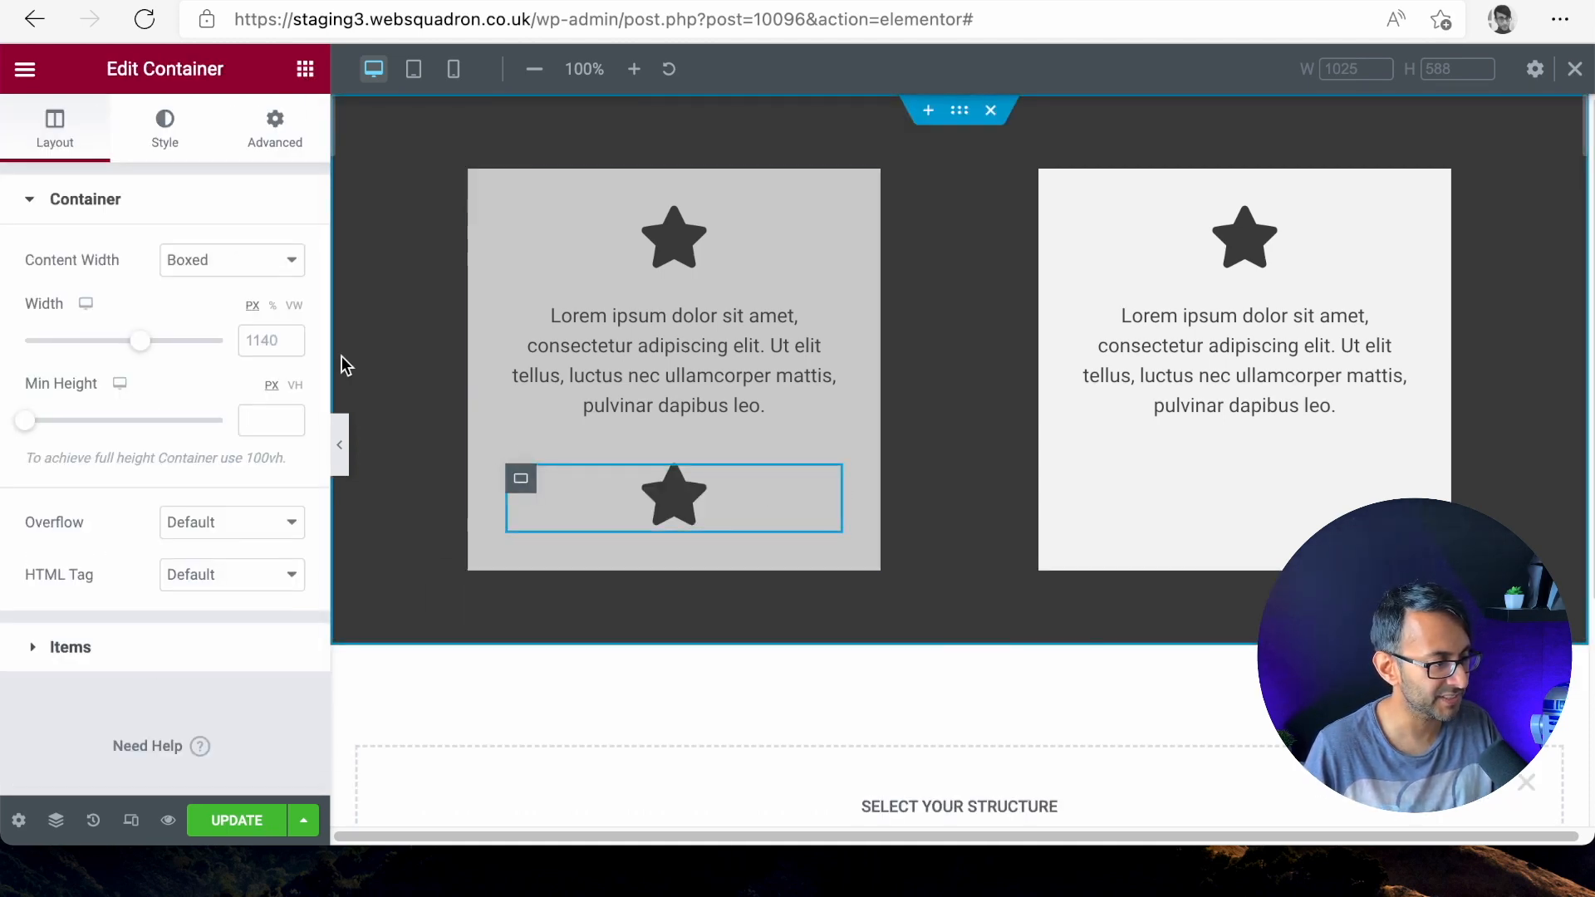
pyautogui.click(164, 124)
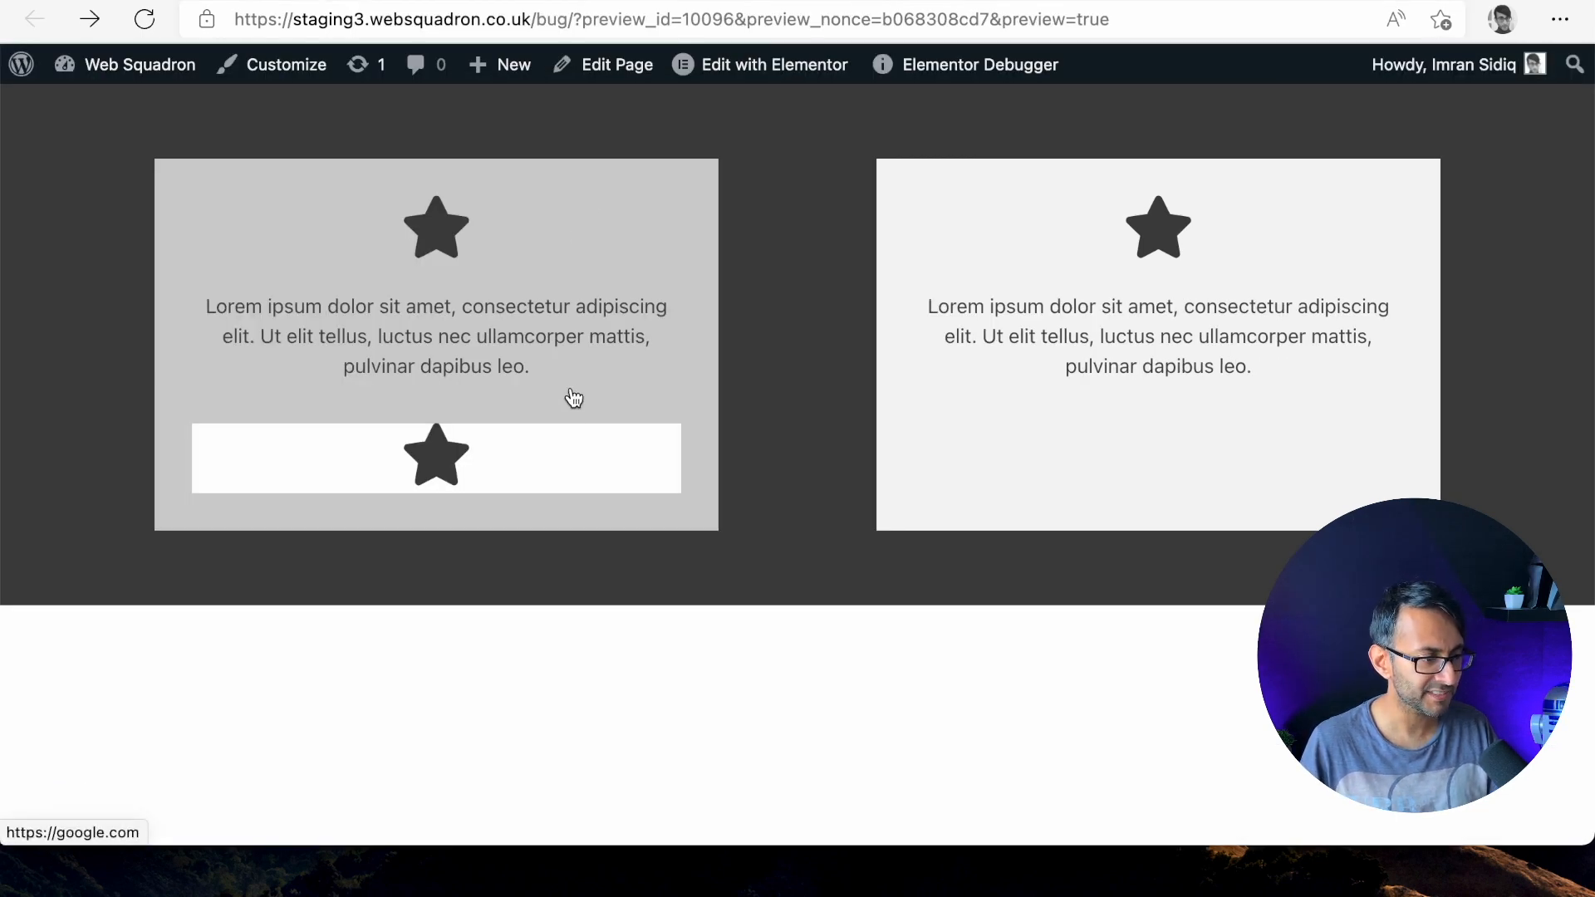
pyautogui.moveTo(525, 423)
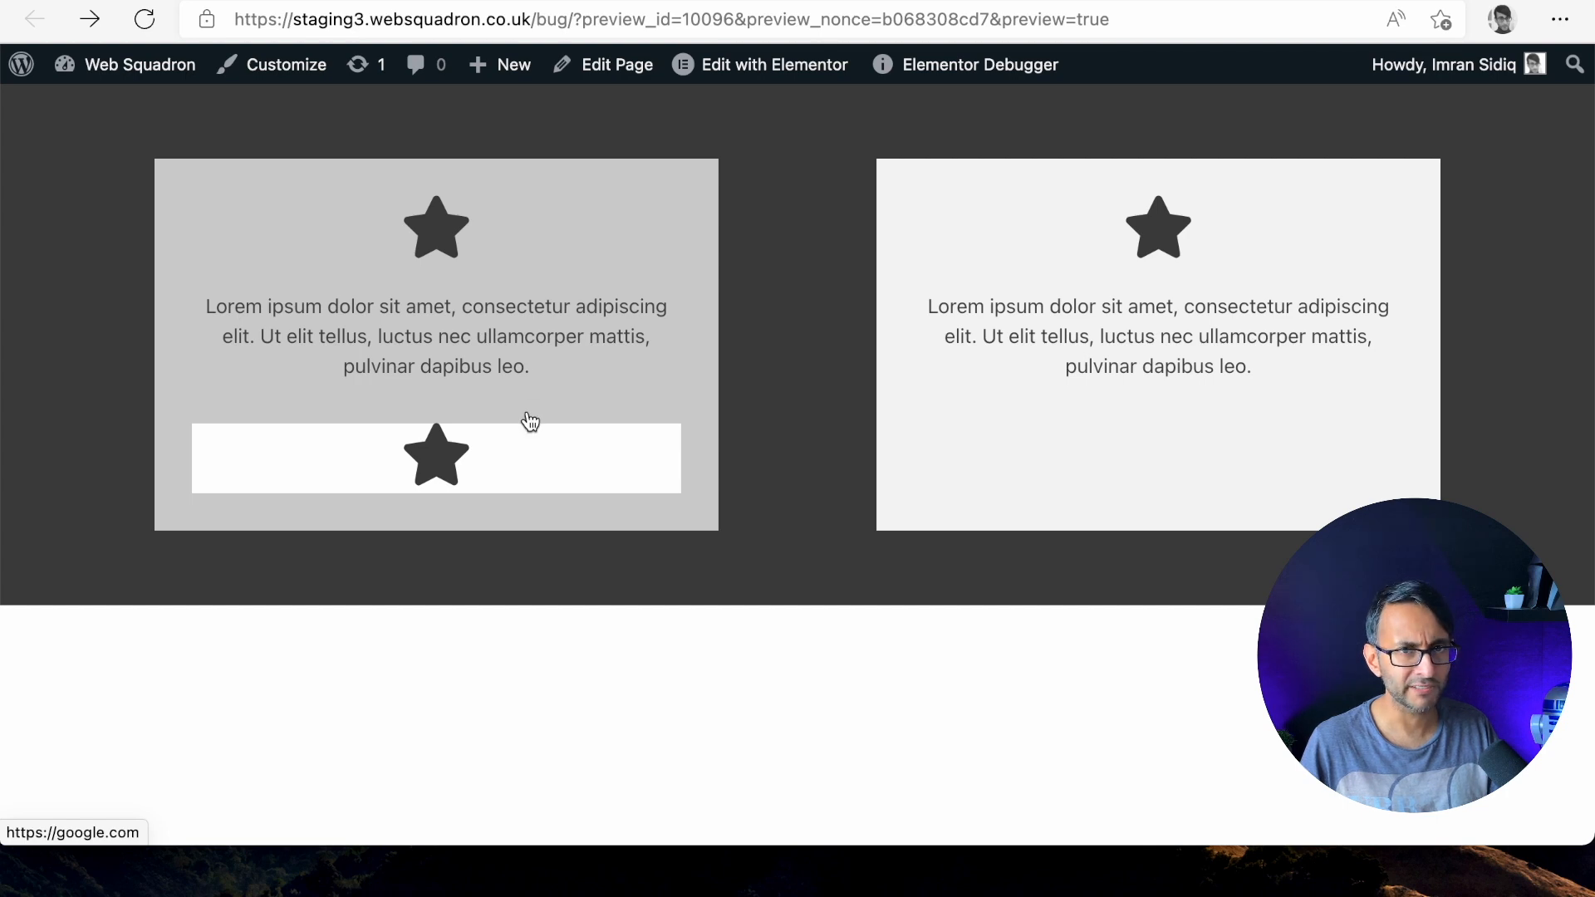
pyautogui.moveTo(755, 329)
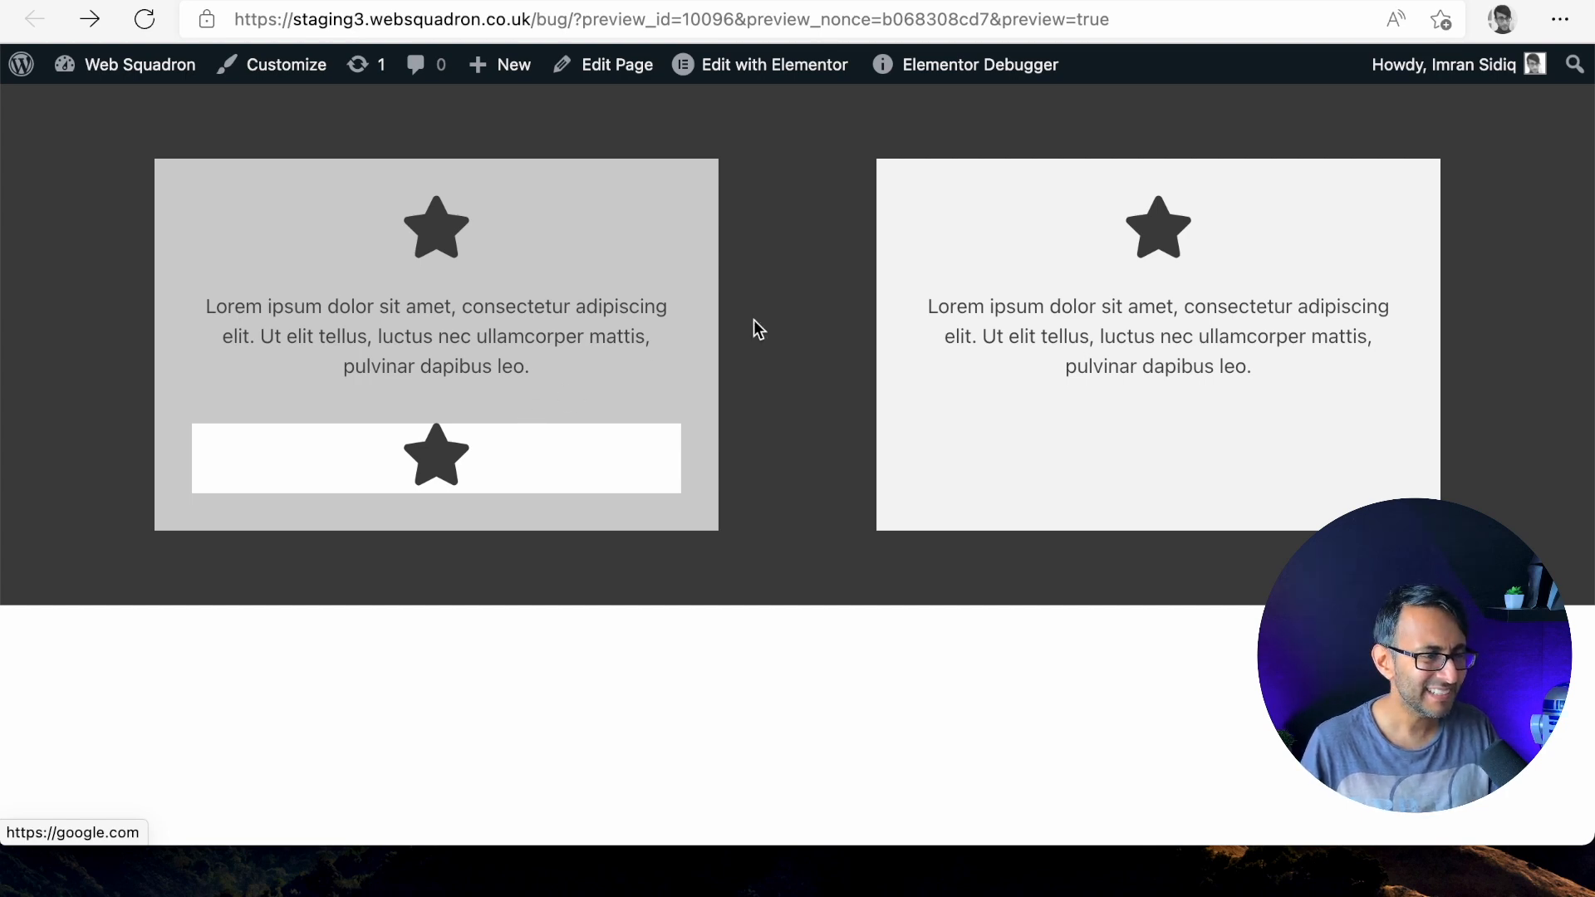
pyautogui.moveTo(831, 281)
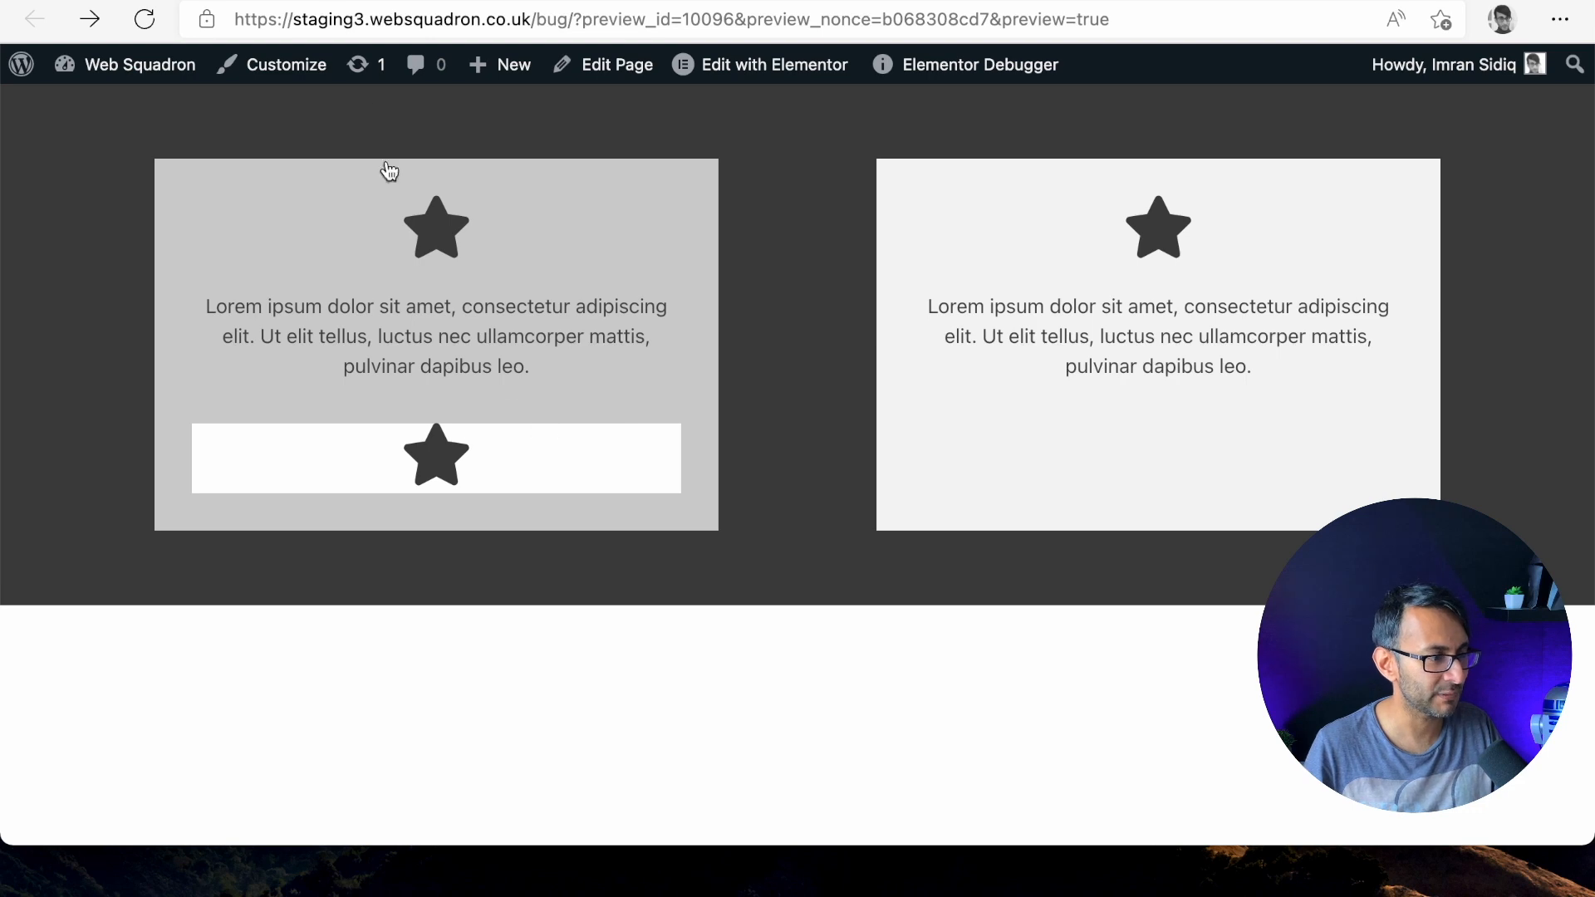
# Step: Give the nested star box HTML tag 'a' linking to the staging site URL
pyautogui.click(774, 64)
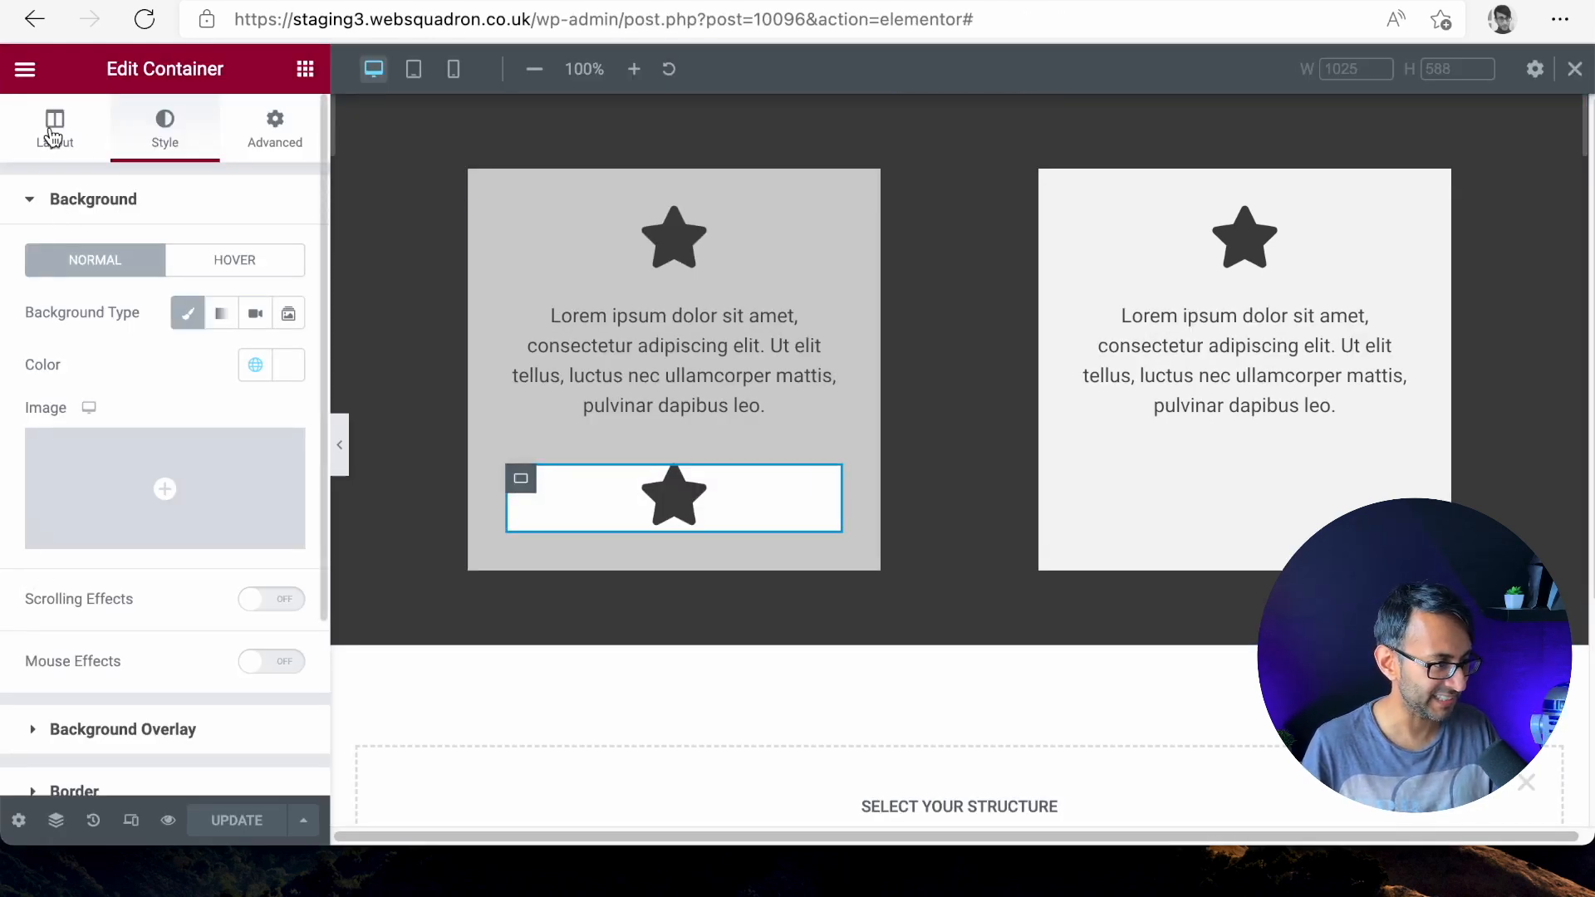
pyautogui.click(53, 125)
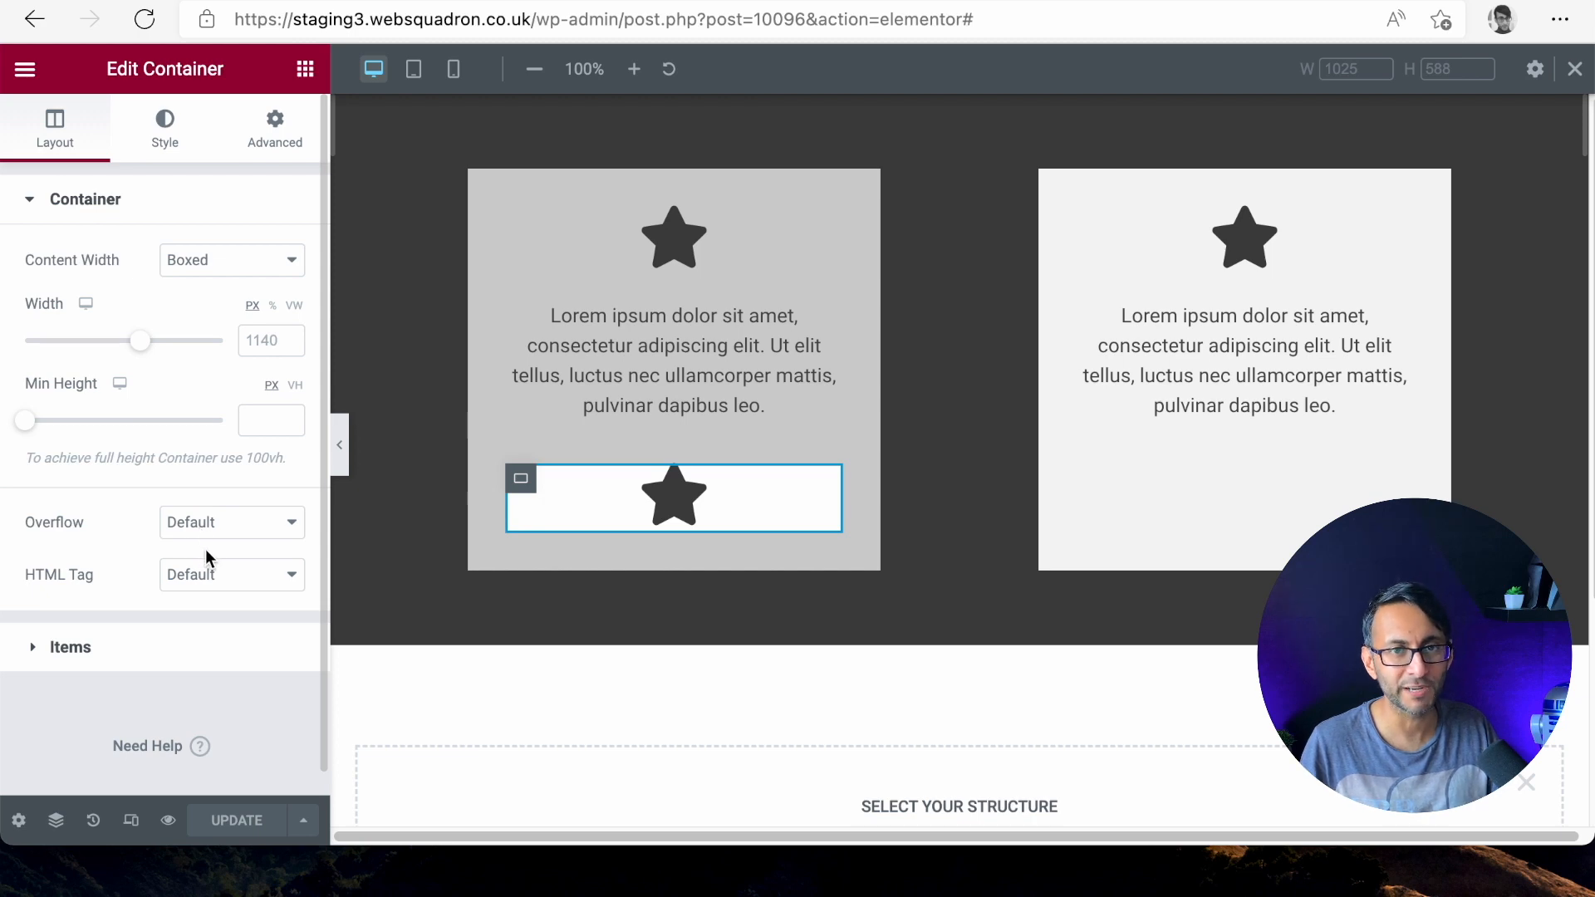
pyautogui.click(231, 573)
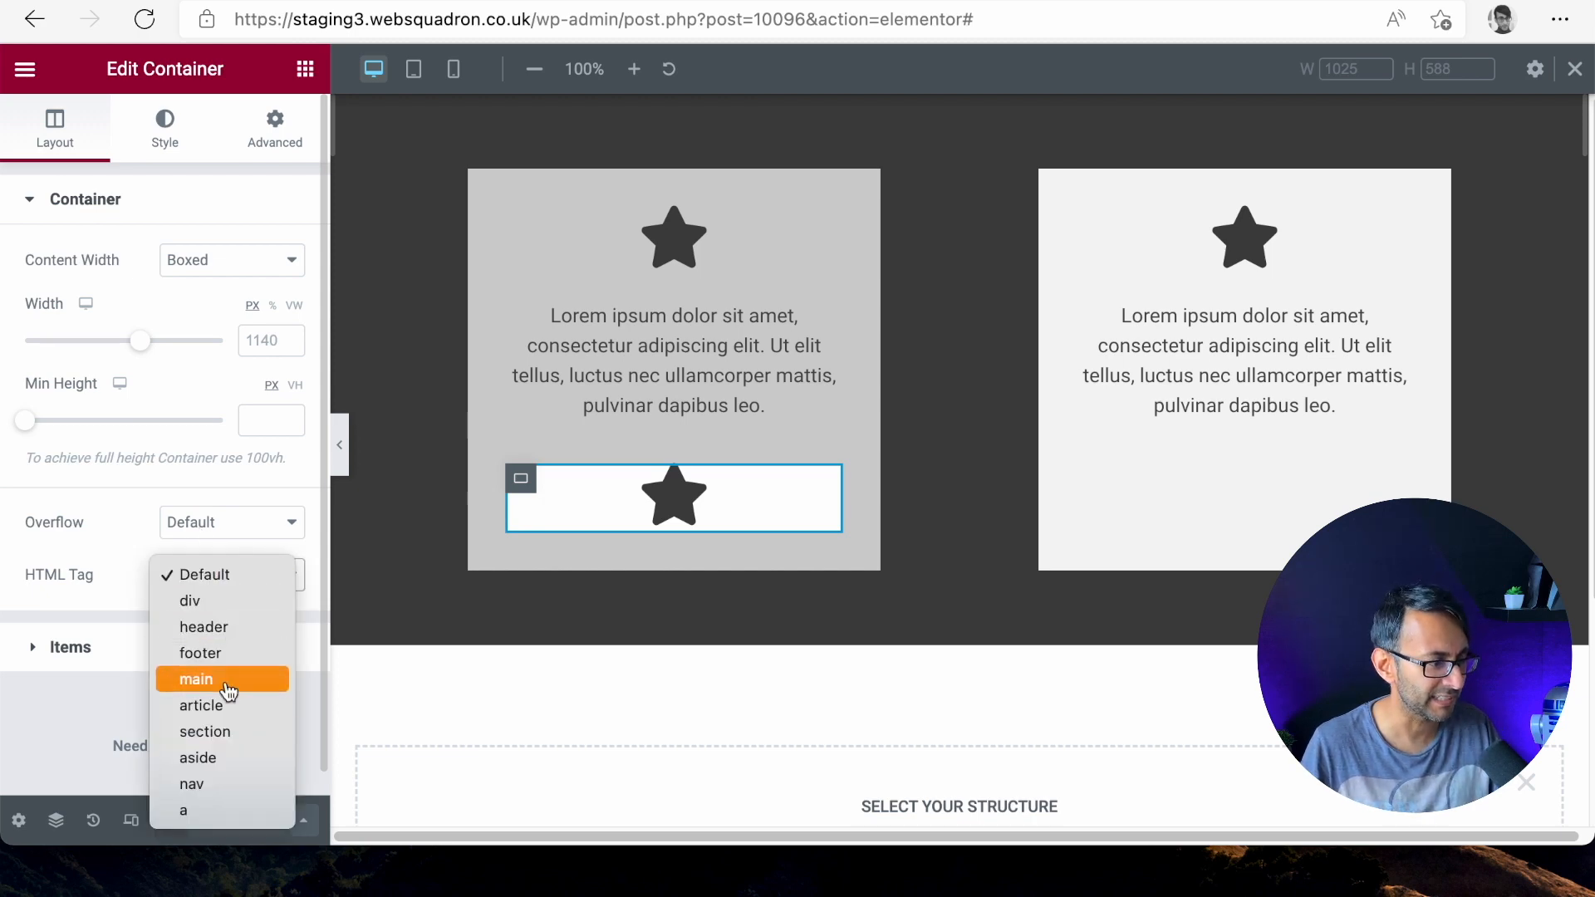
pyautogui.click(191, 810)
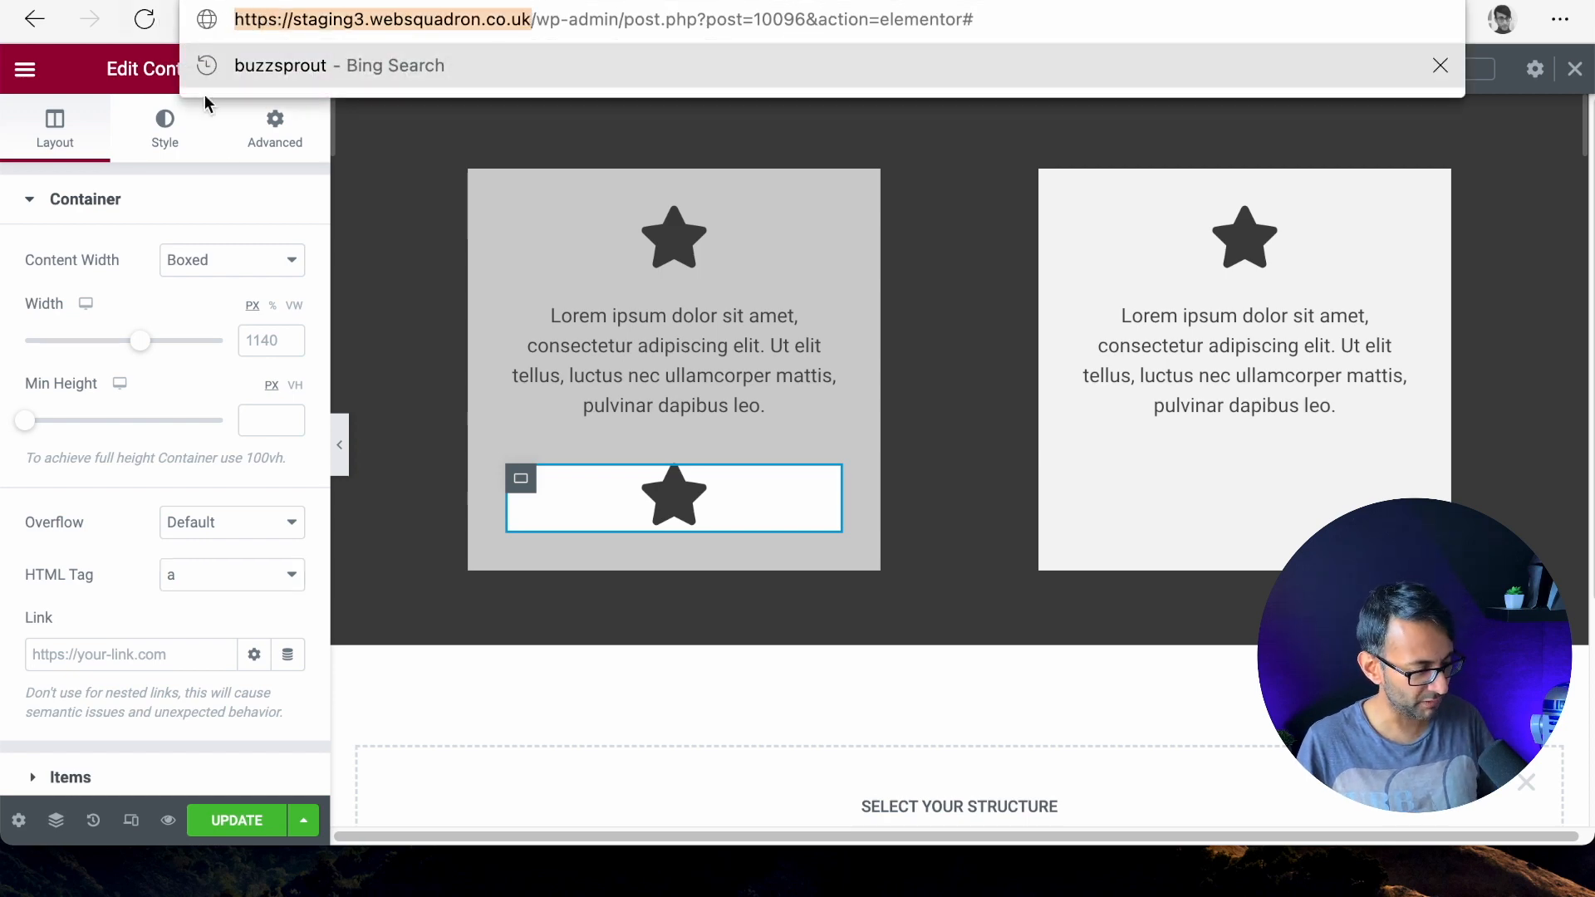
pyautogui.click(130, 655)
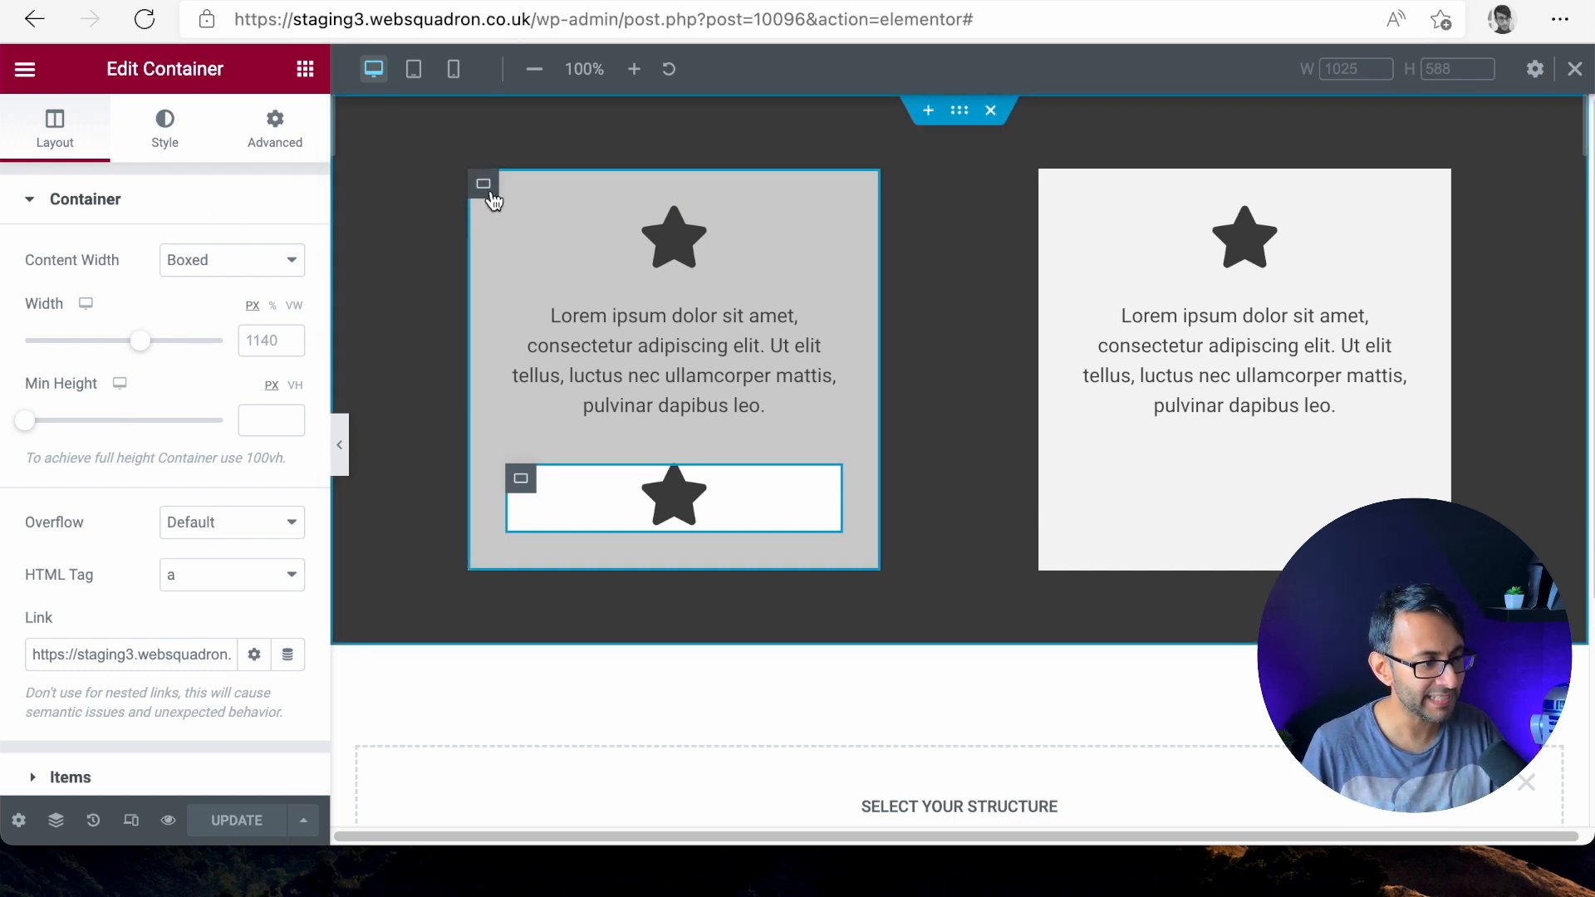
# Step: Select the left card's parent container and update to preview the nested star strip
pyautogui.click(231, 574)
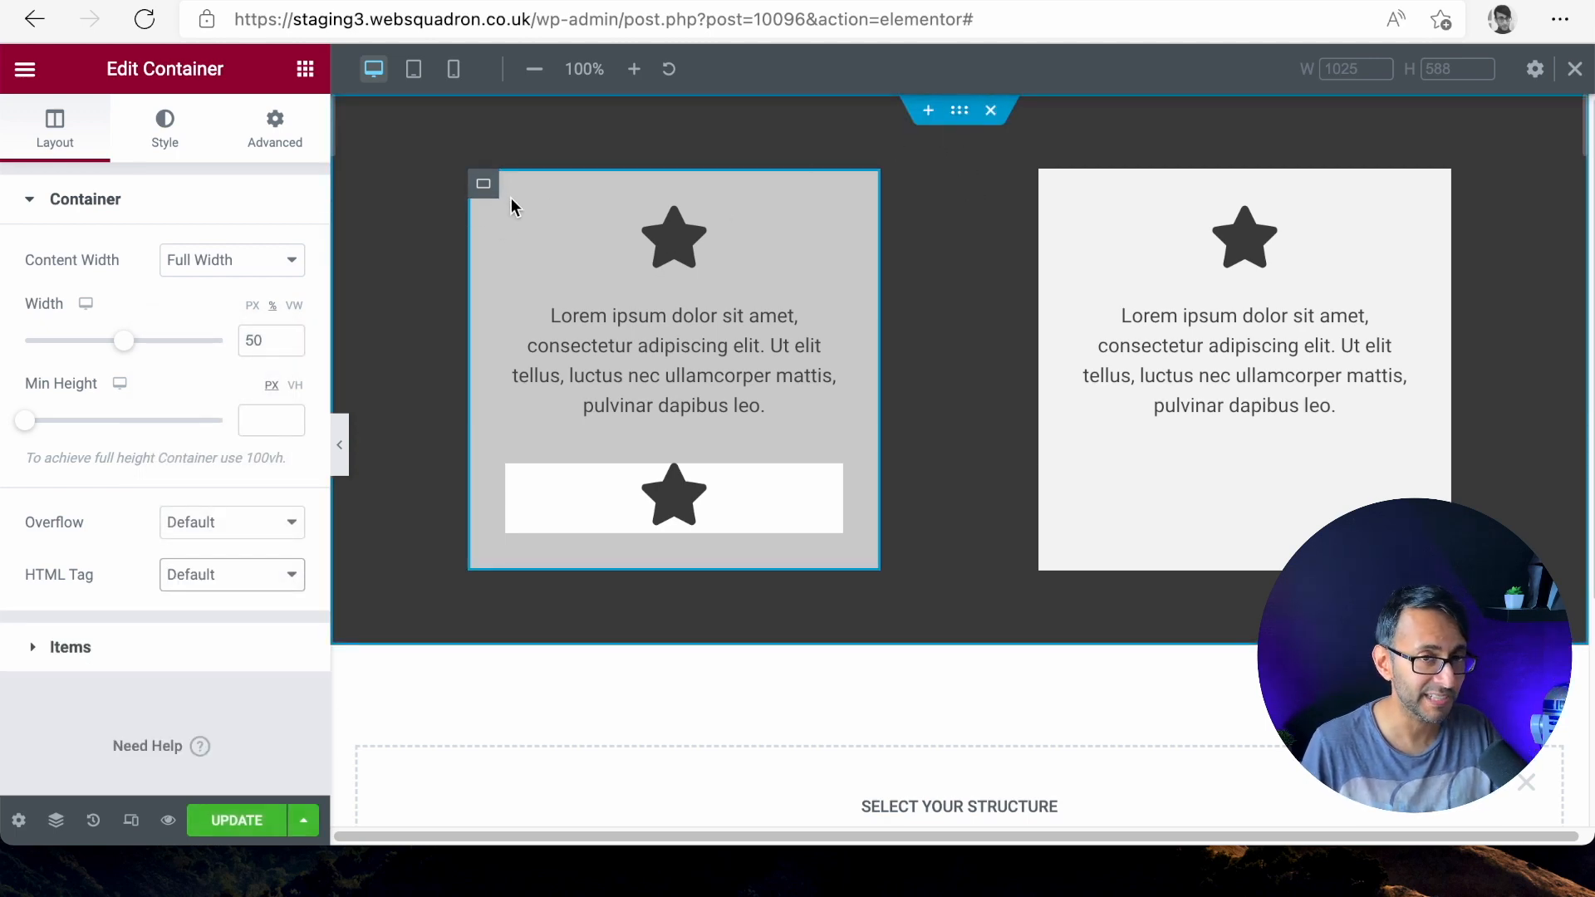
pyautogui.click(236, 821)
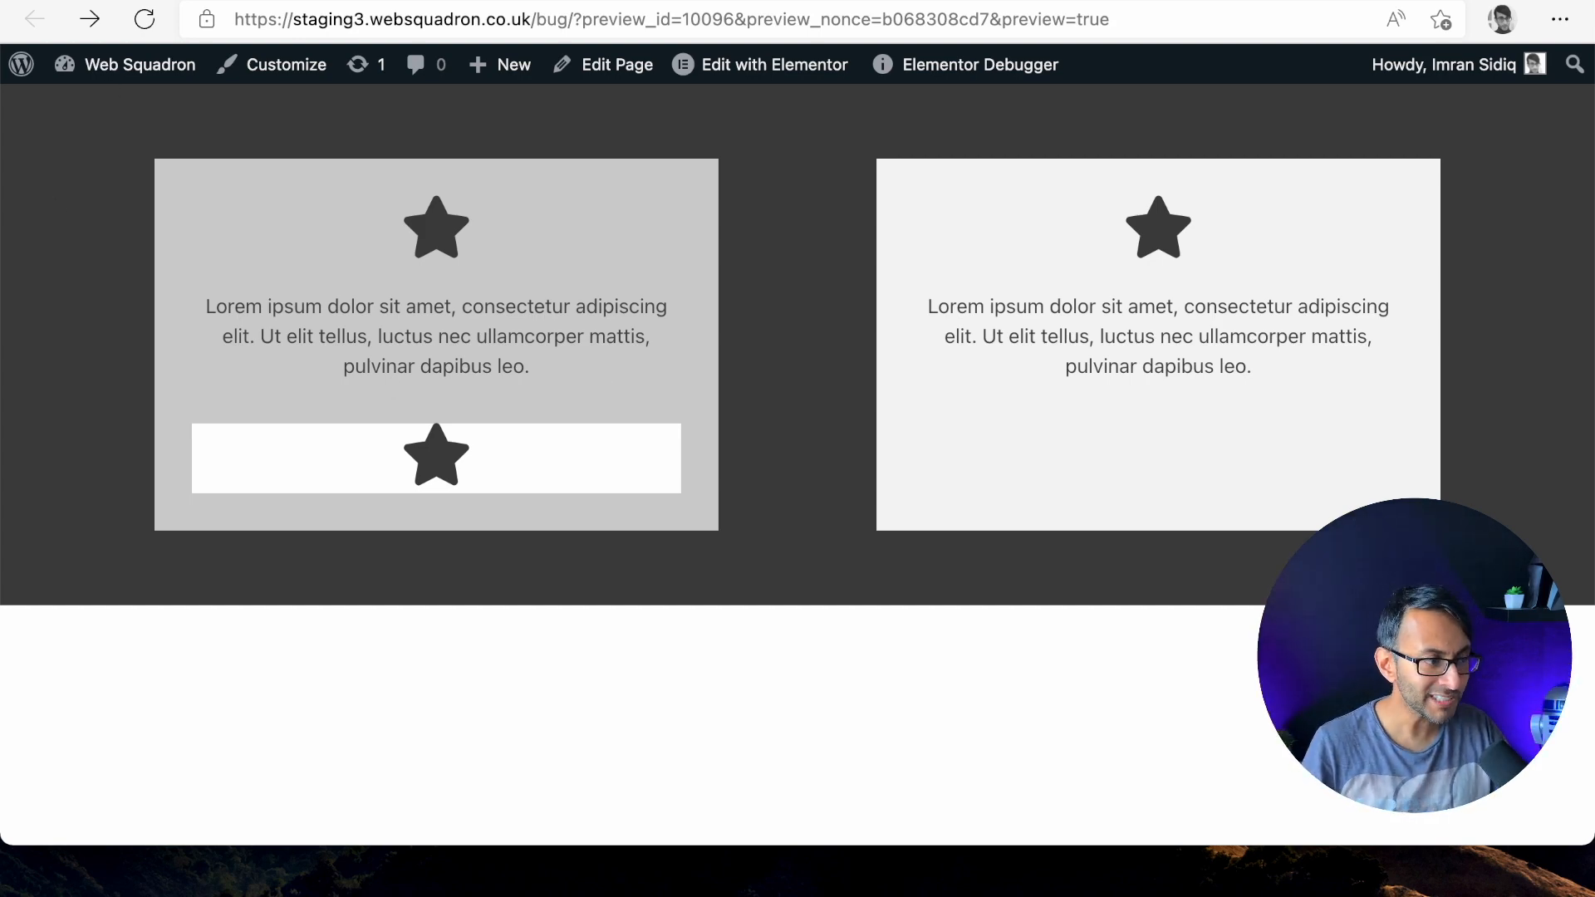
# Step: Give the outer section an 'a' tag link to the staging site and preview the broken layout
pyautogui.click(774, 65)
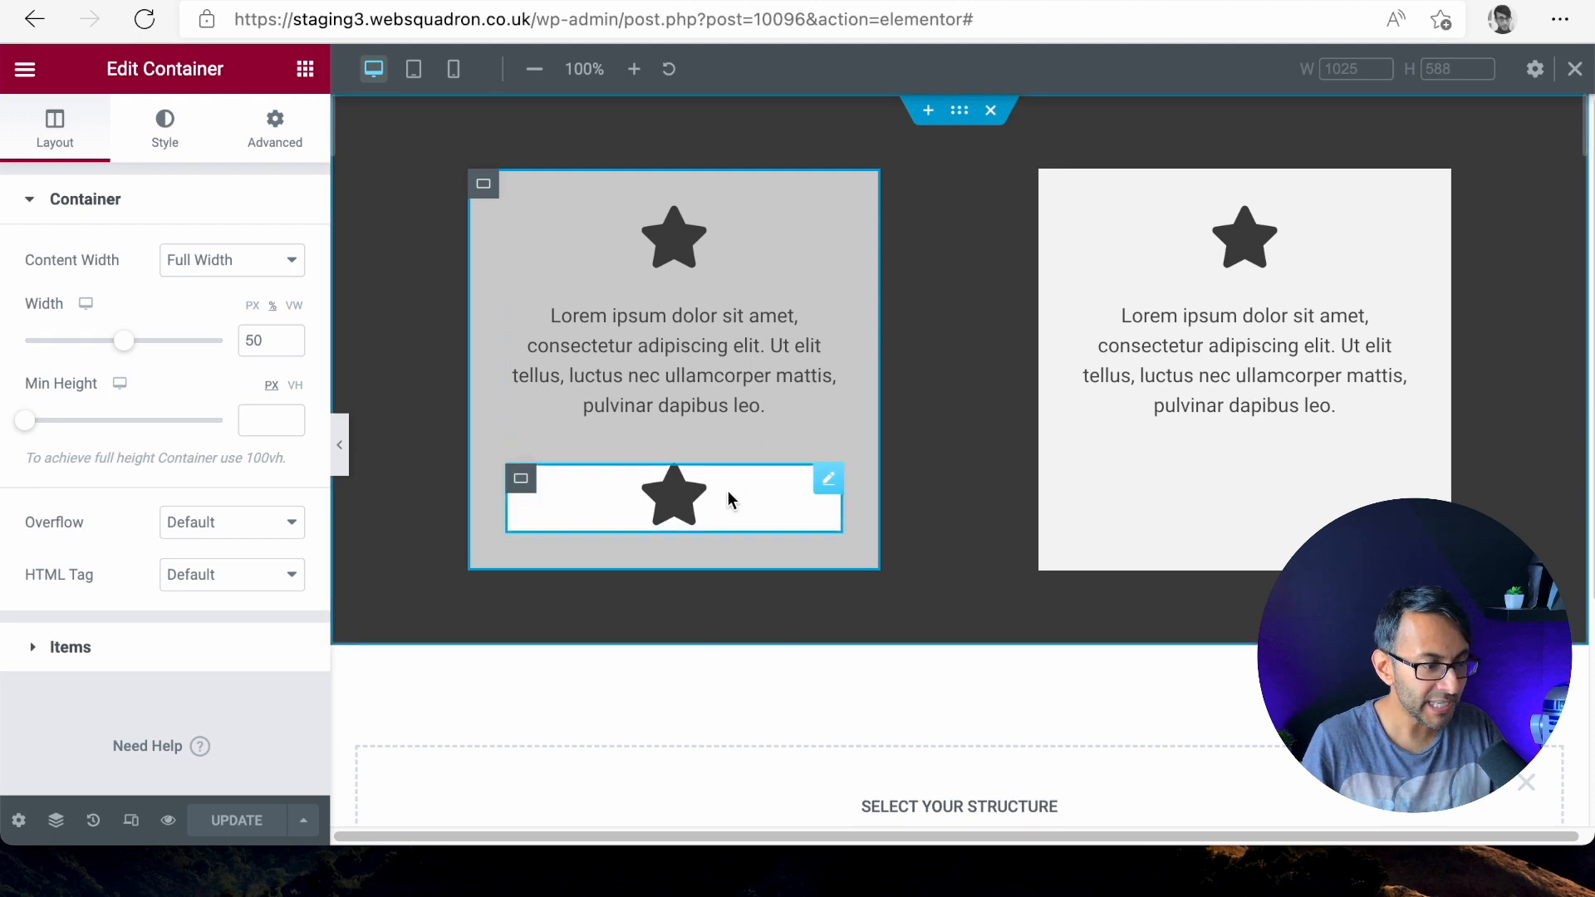
pyautogui.moveTo(754, 290)
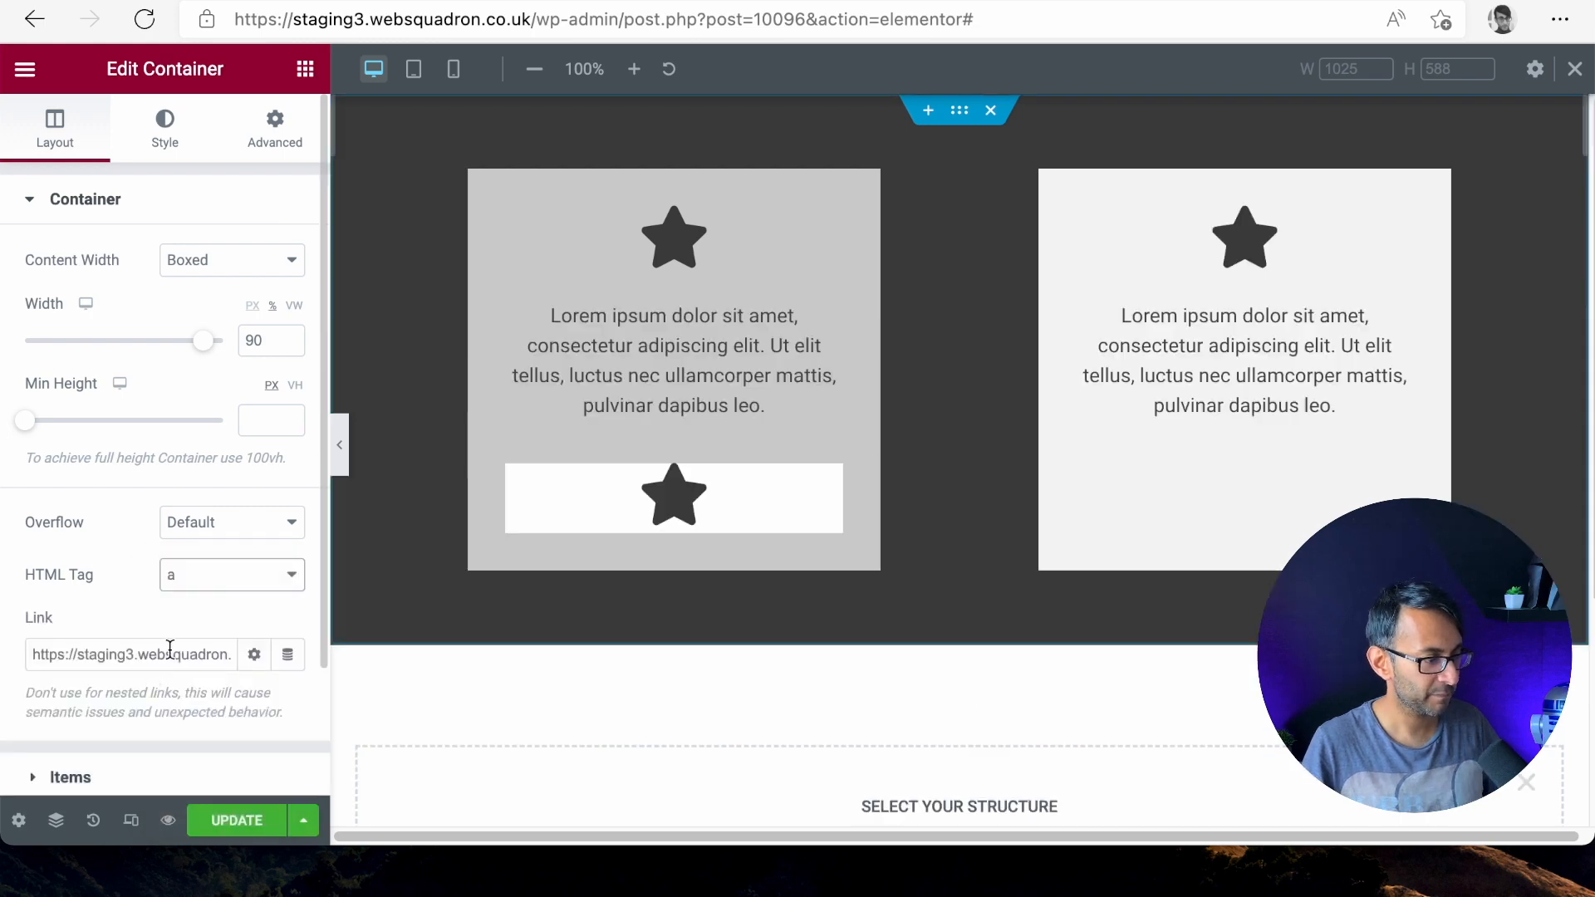
pyautogui.click(236, 821)
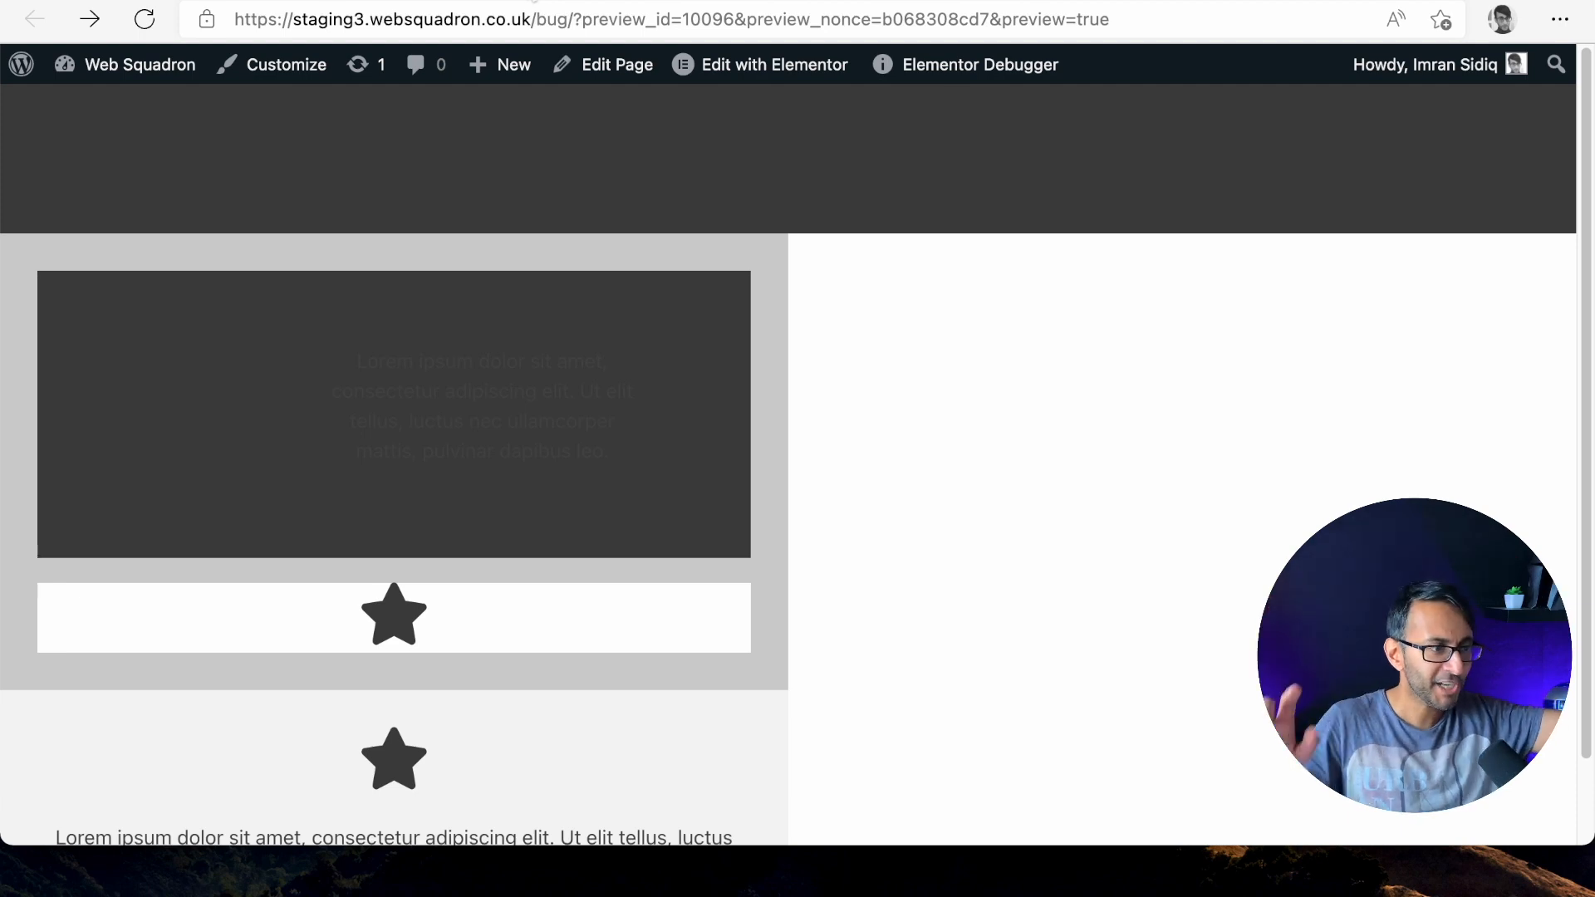
pyautogui.click(774, 65)
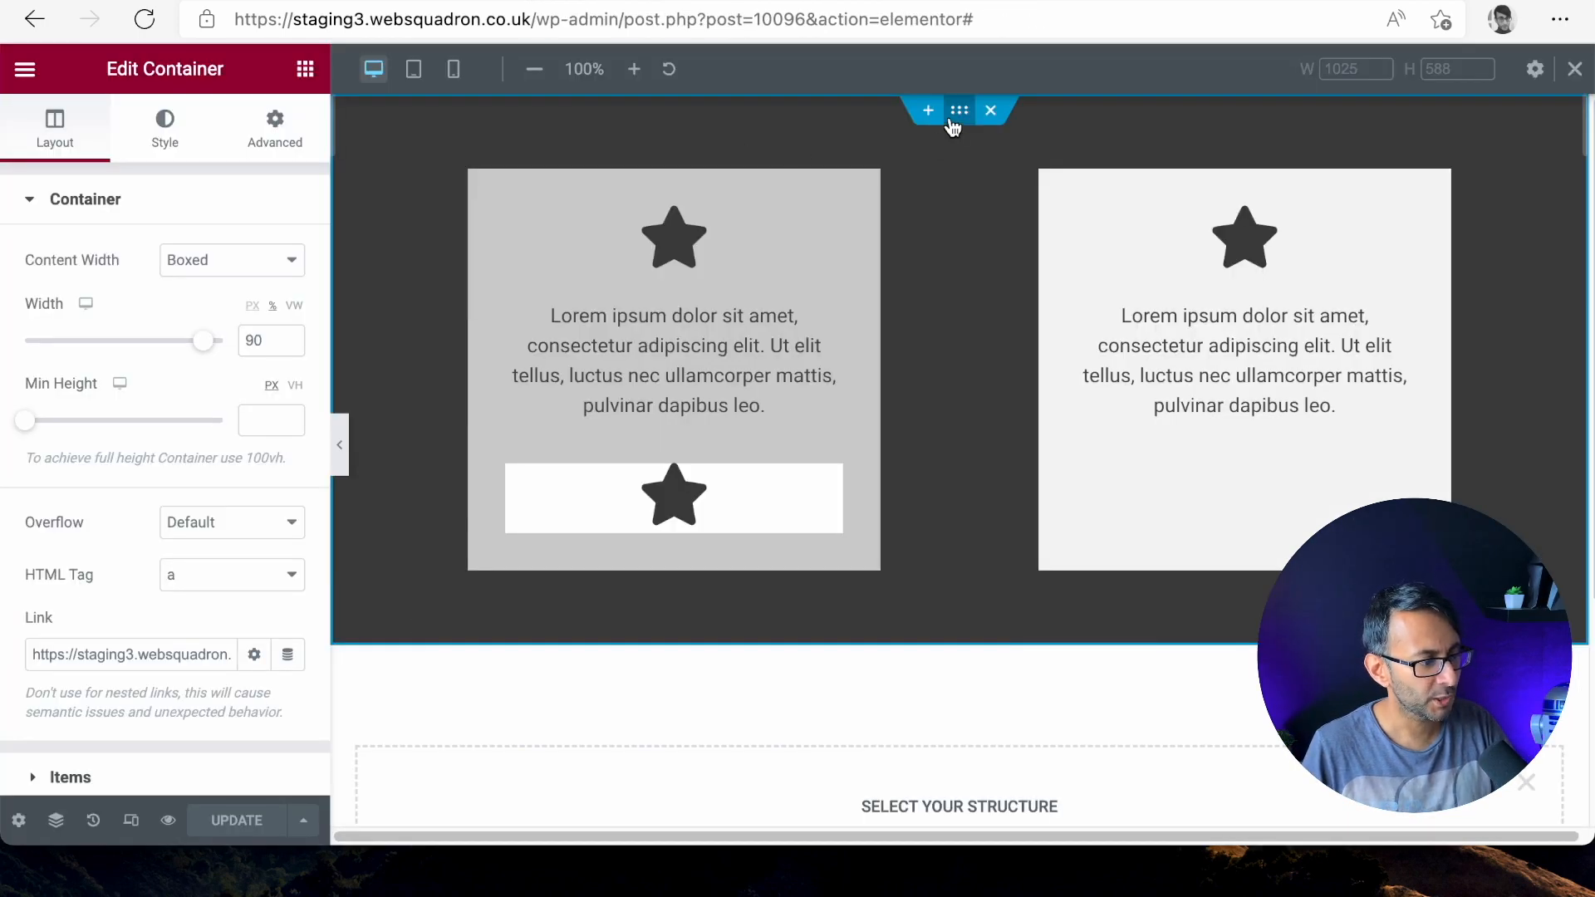
# Step: Set the outer section's HTML tag back to Default, removing its link
pyautogui.click(231, 575)
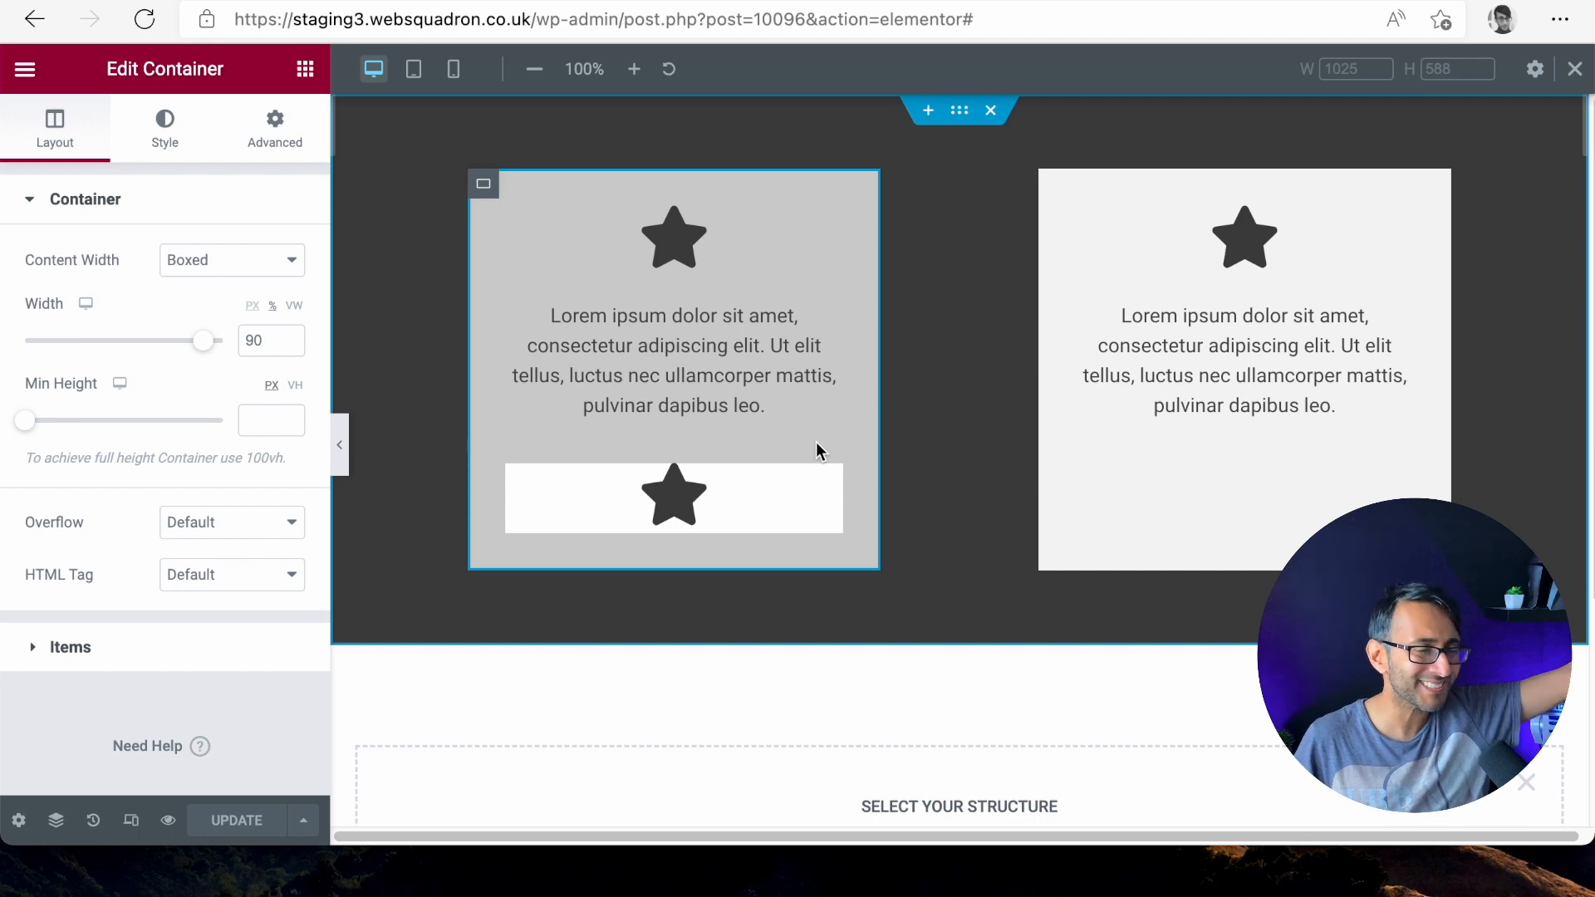
pyautogui.moveTo(804, 425)
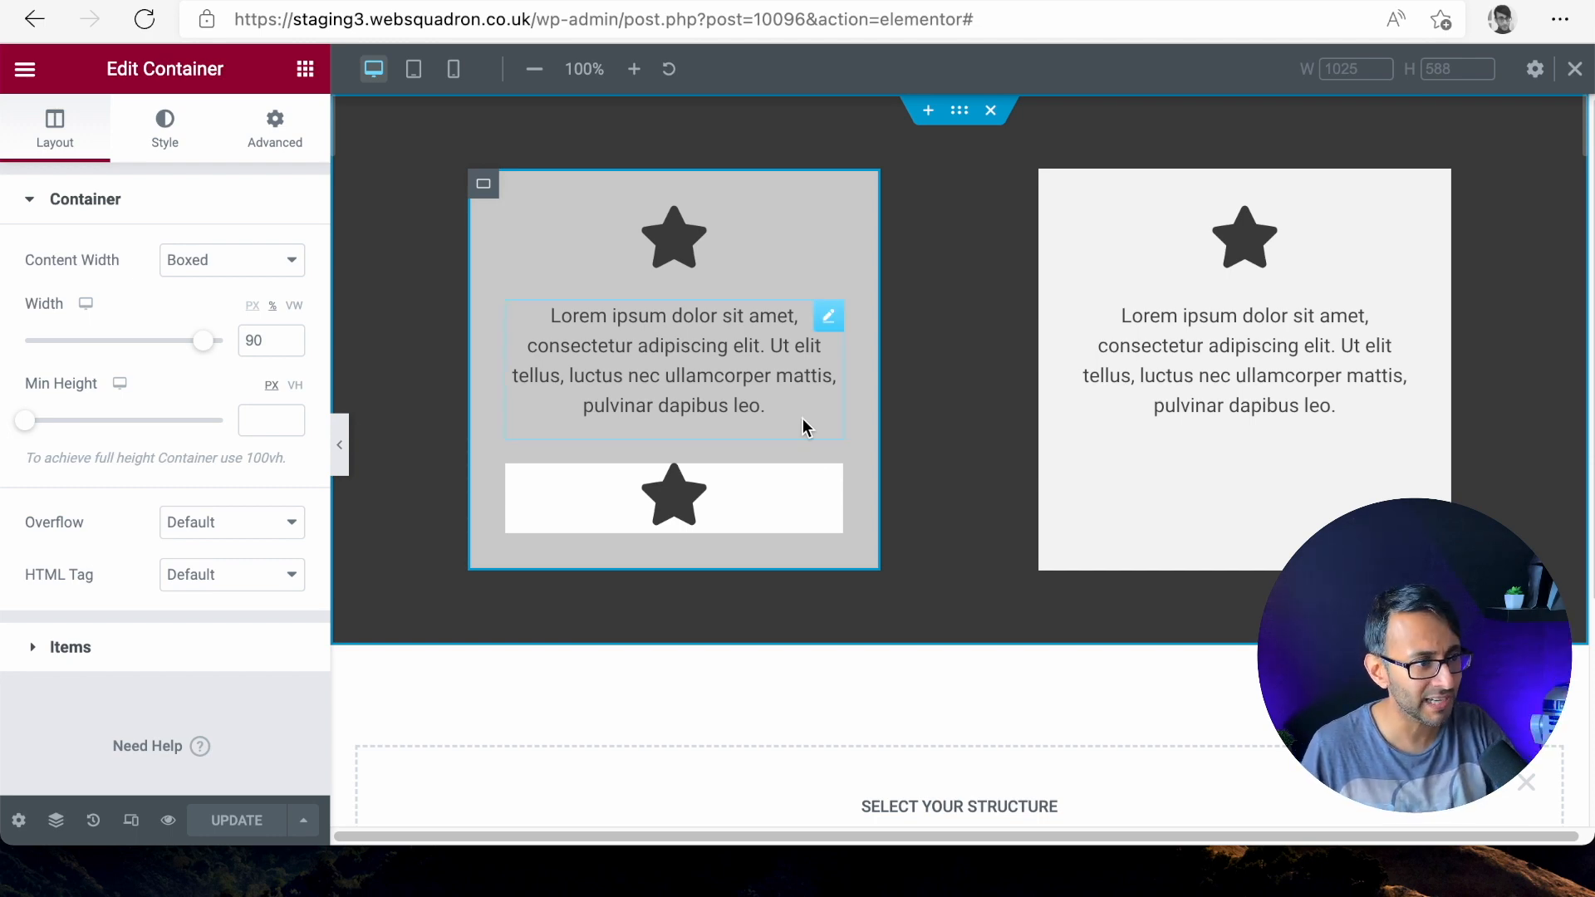